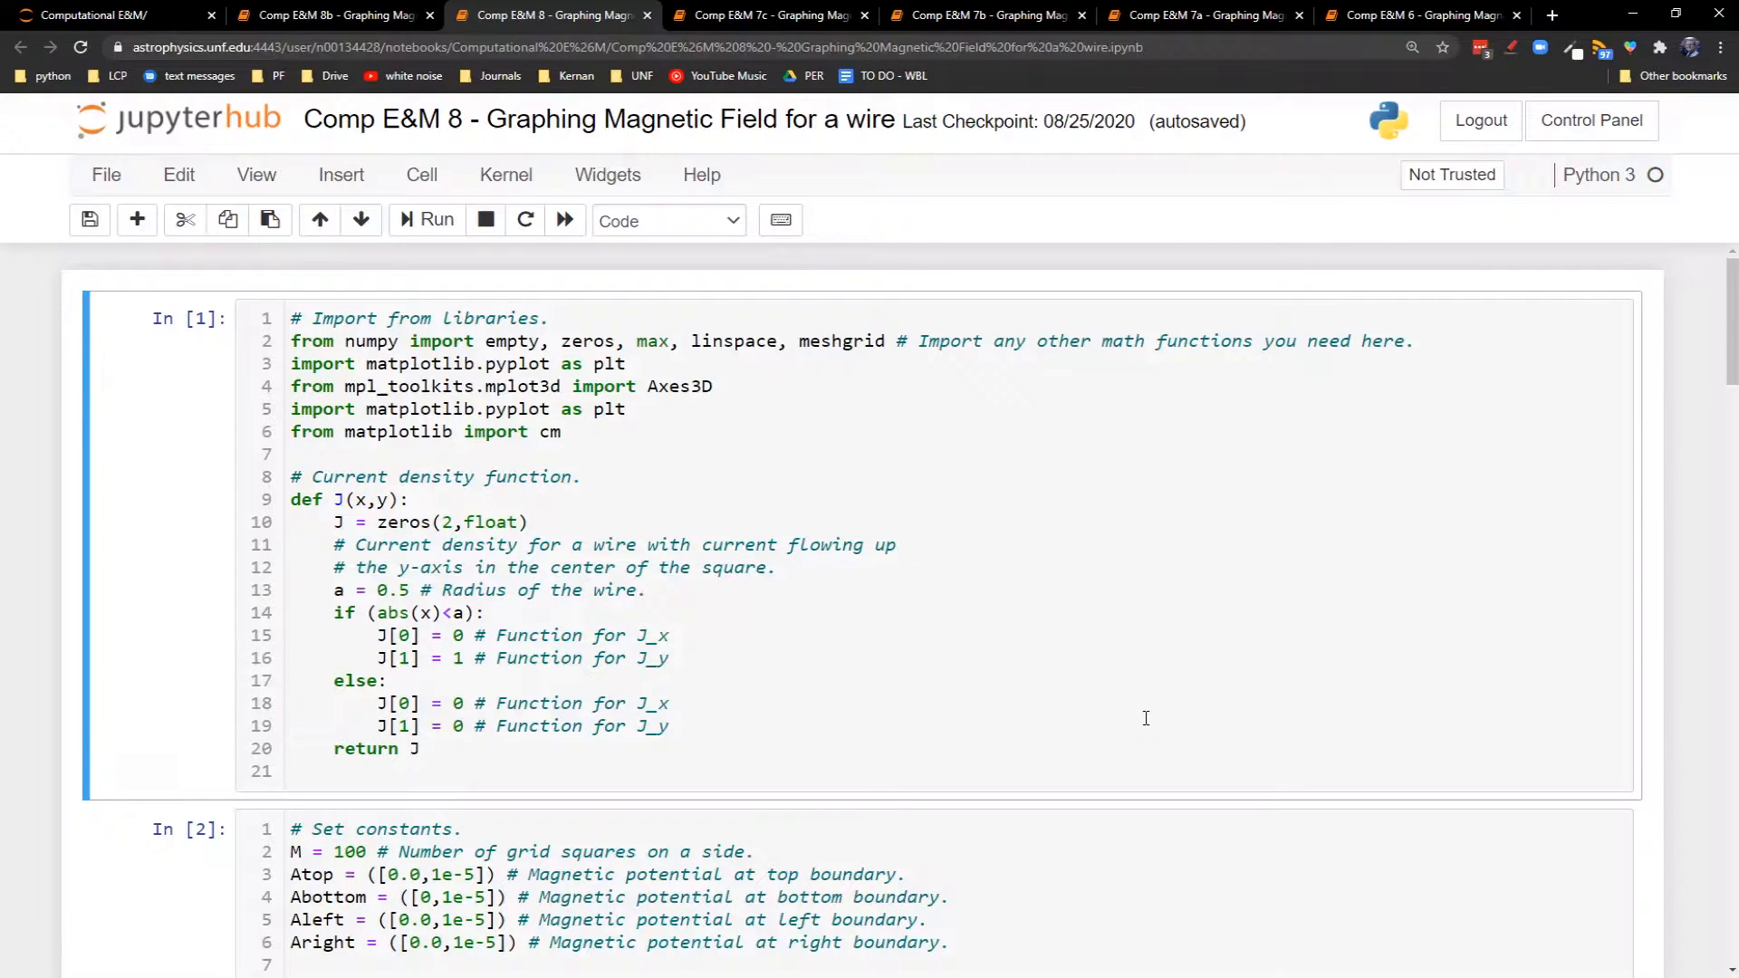
Scroll down through the notebook to the curl calculation cell
scroll(down, 3)
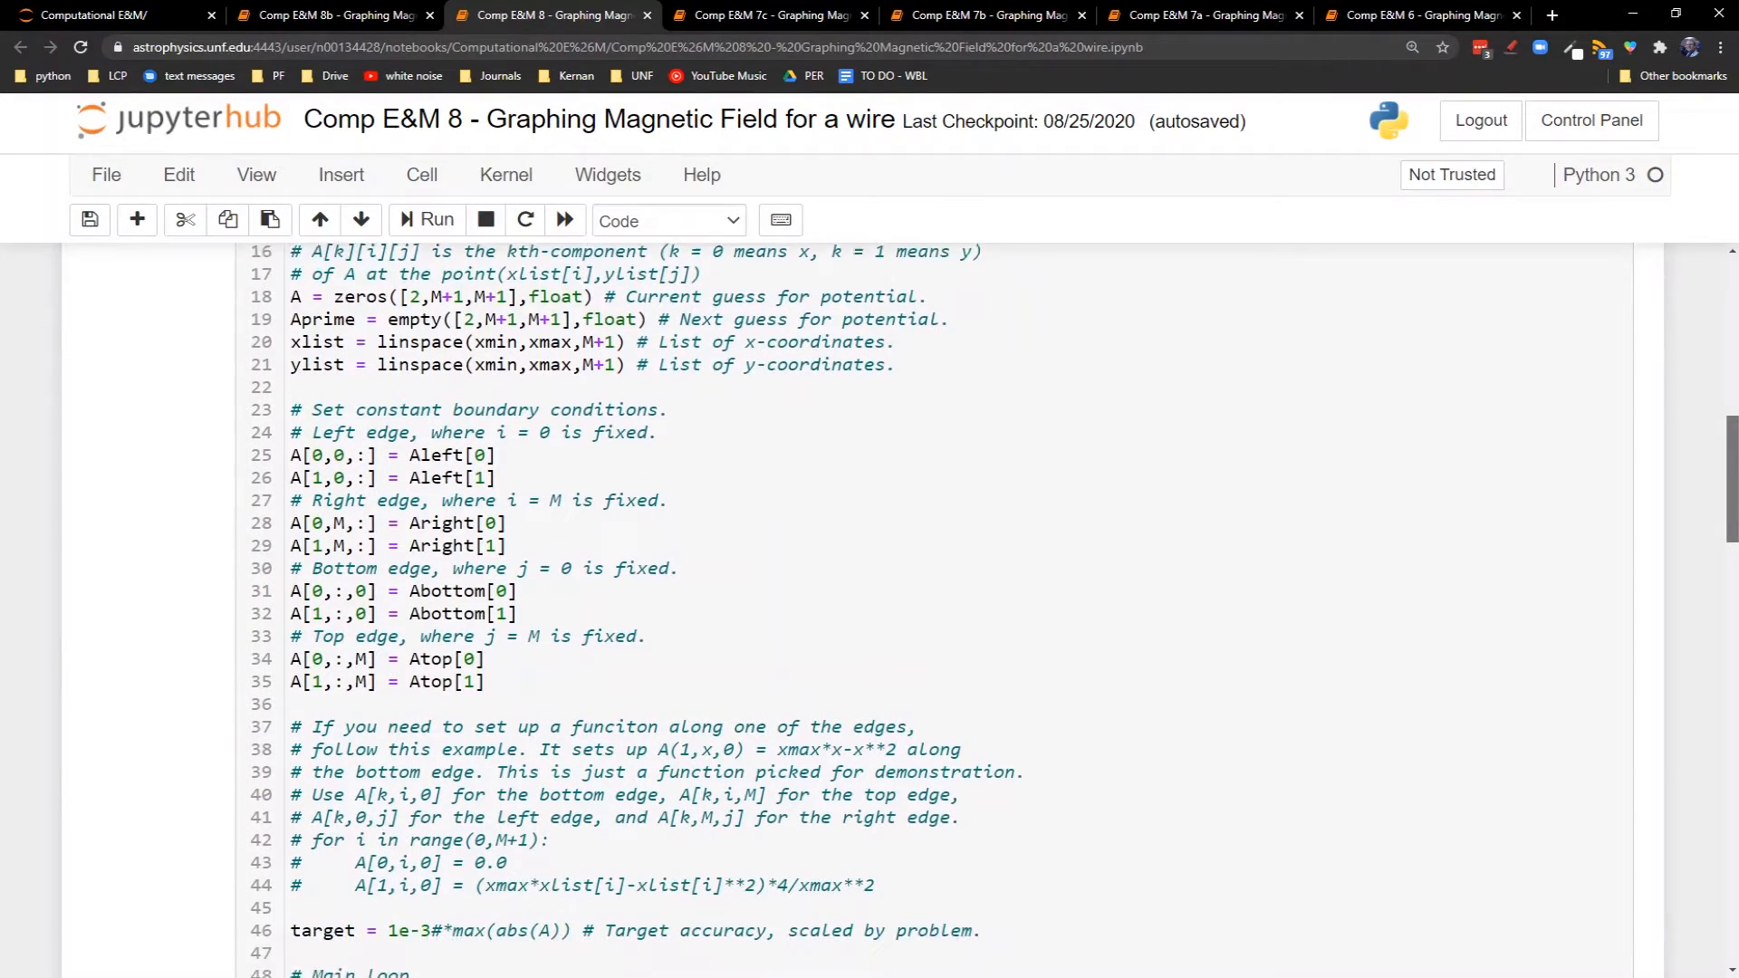
scroll(down, 3)
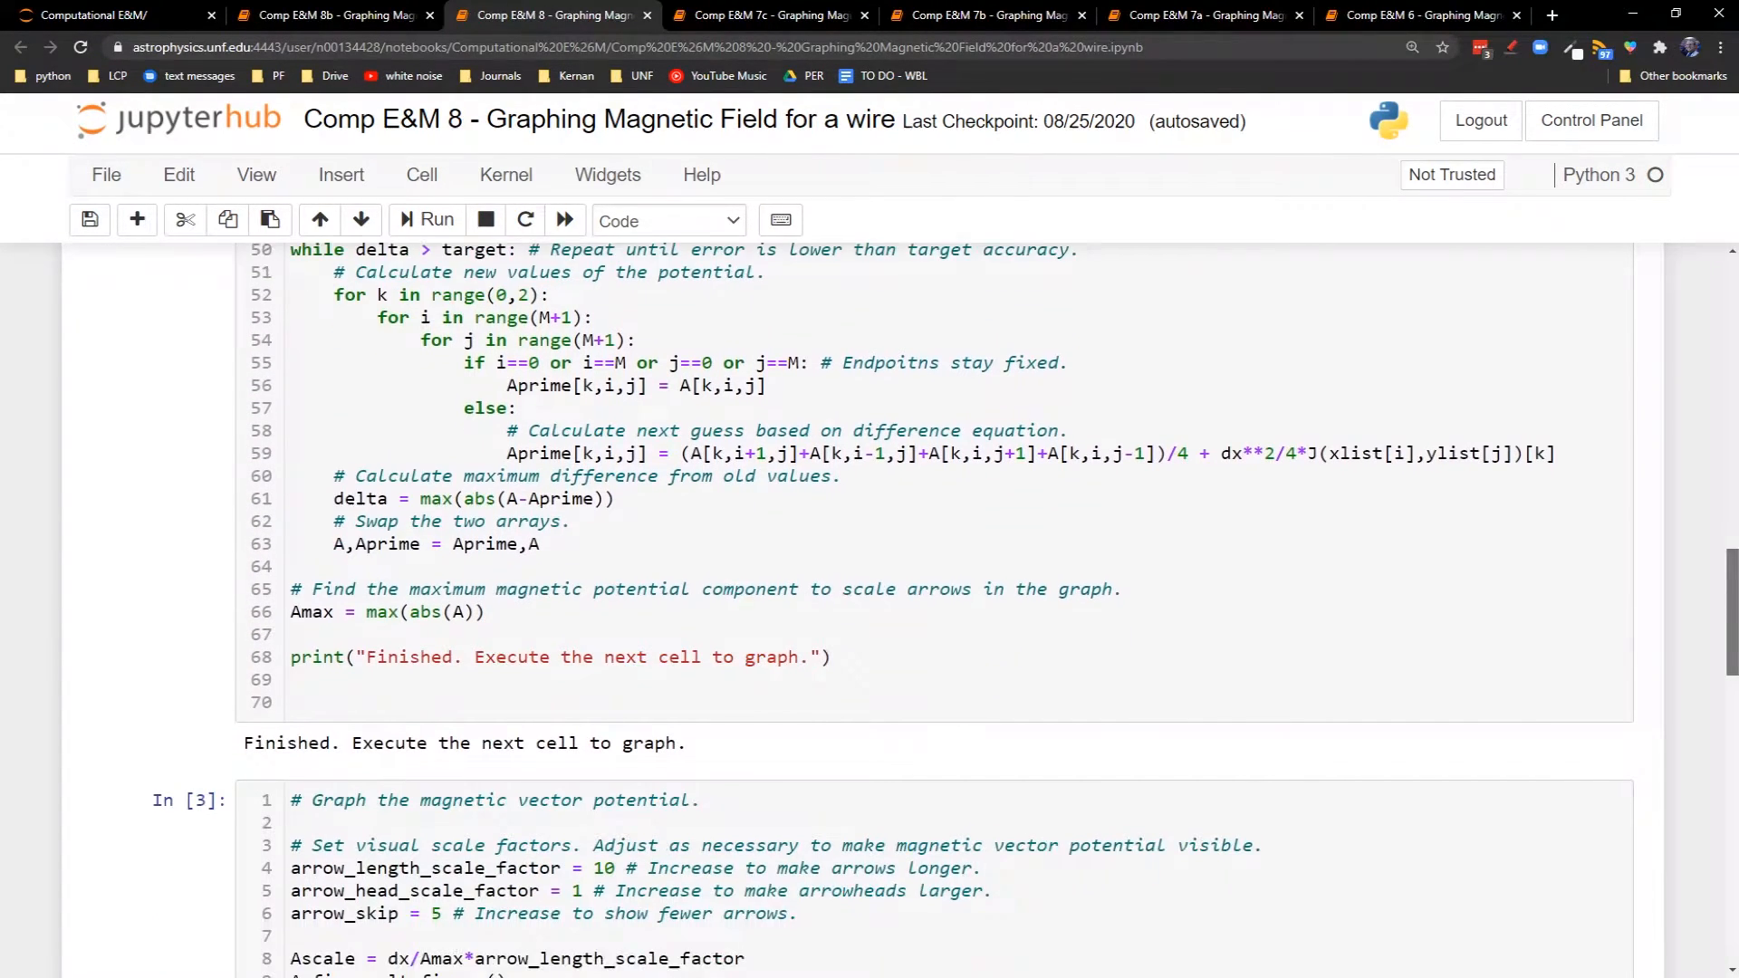
scroll(down, 3)
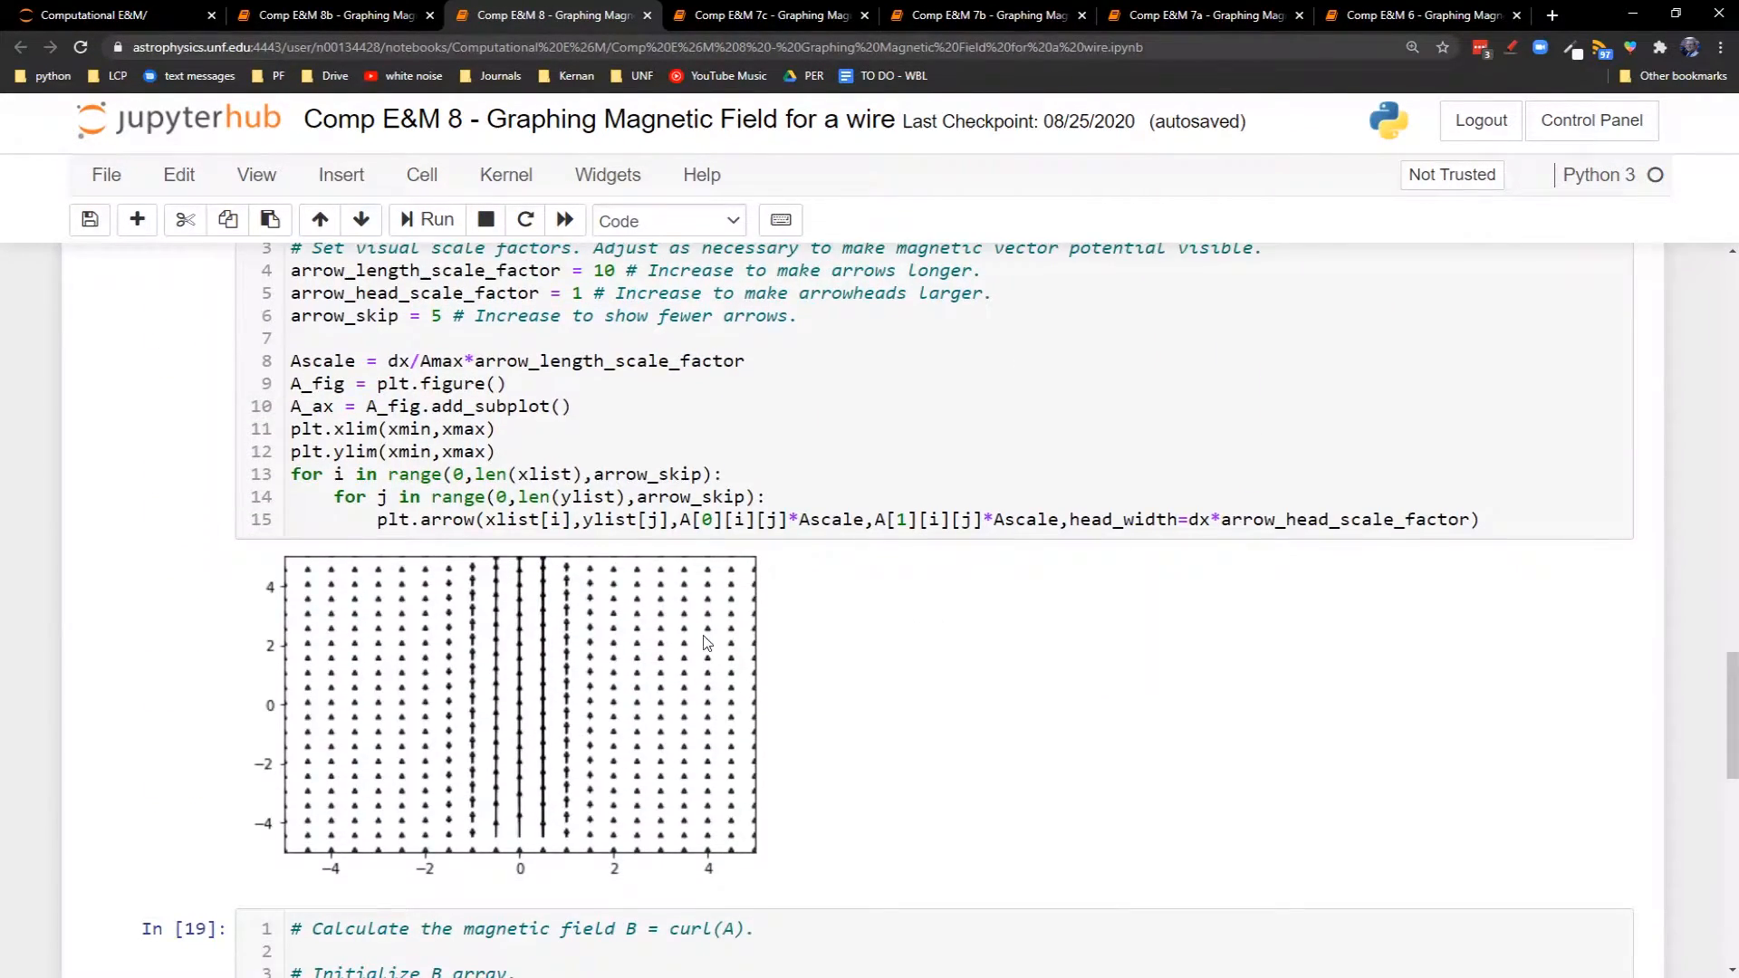
mouse_move(525, 680)
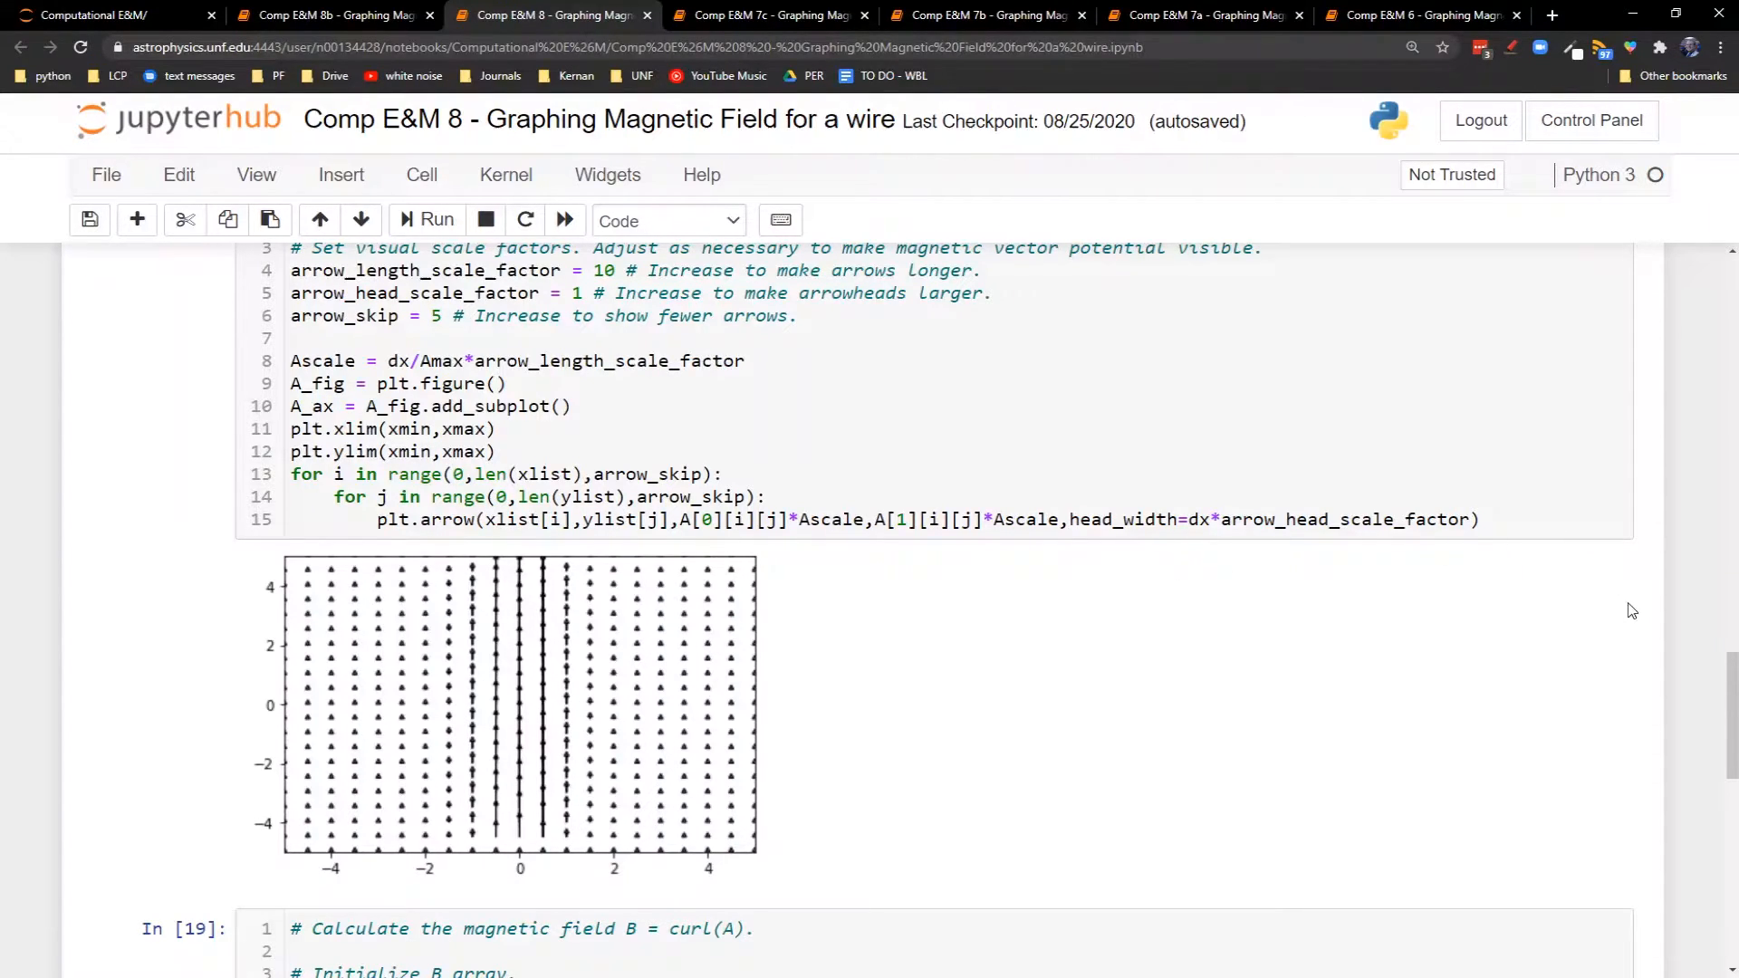
scroll(down, 3)
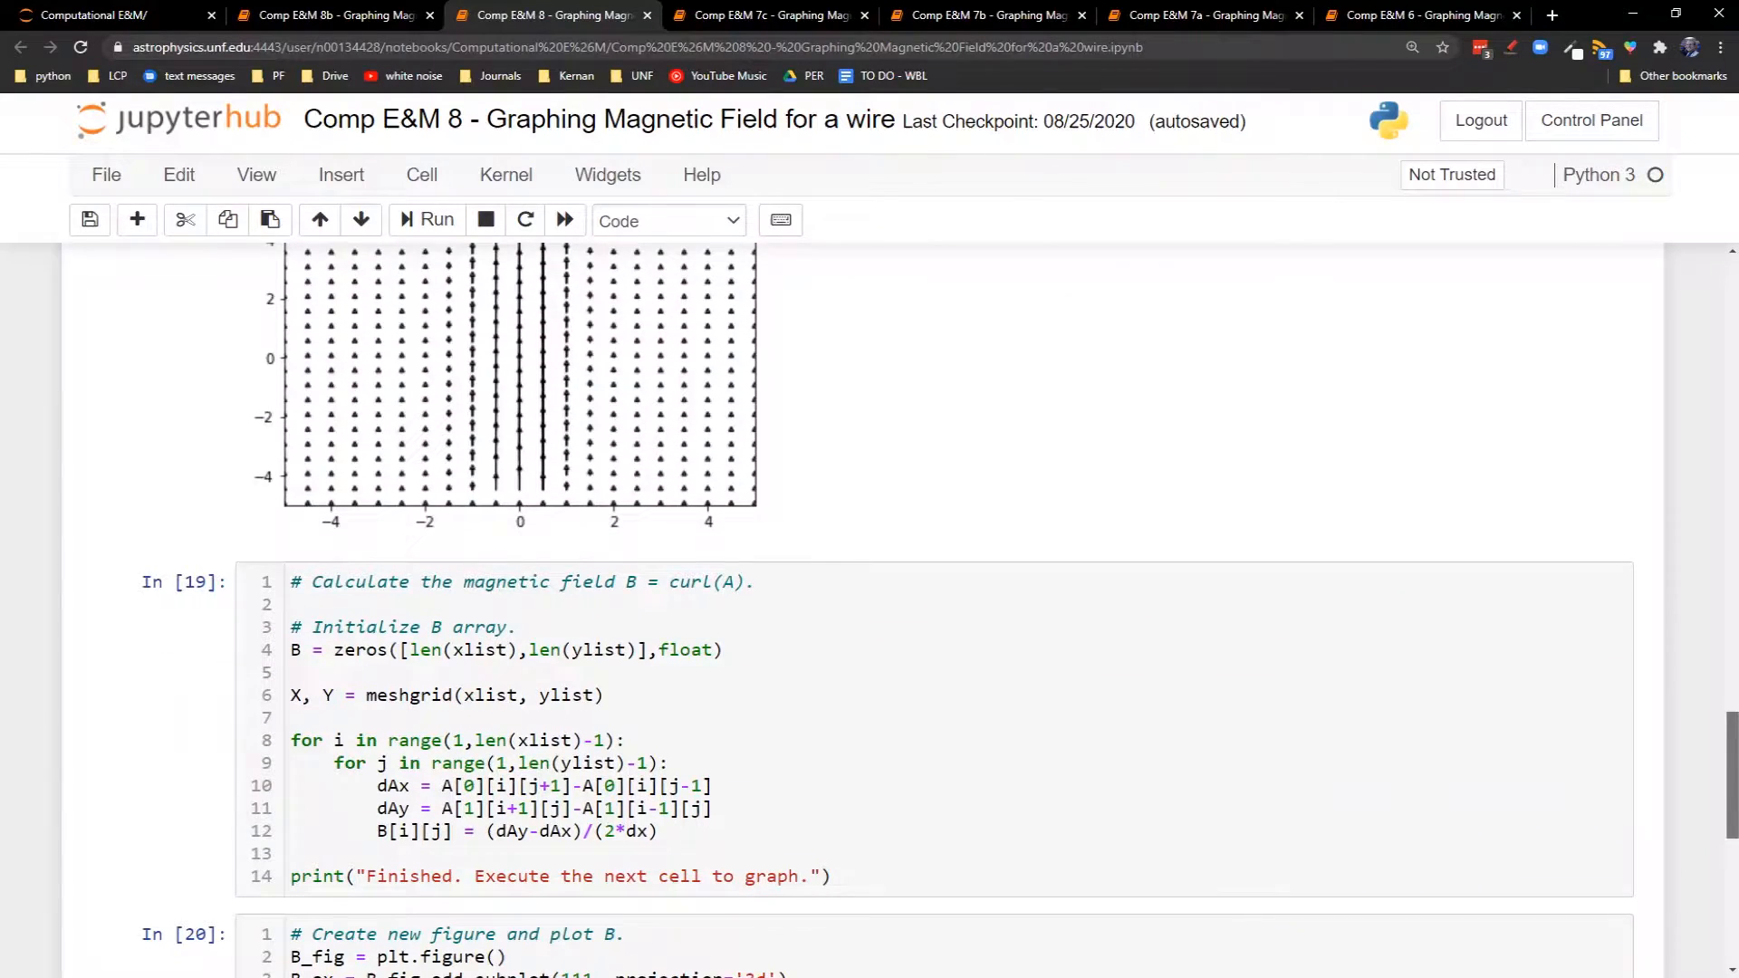
scroll(down, 3)
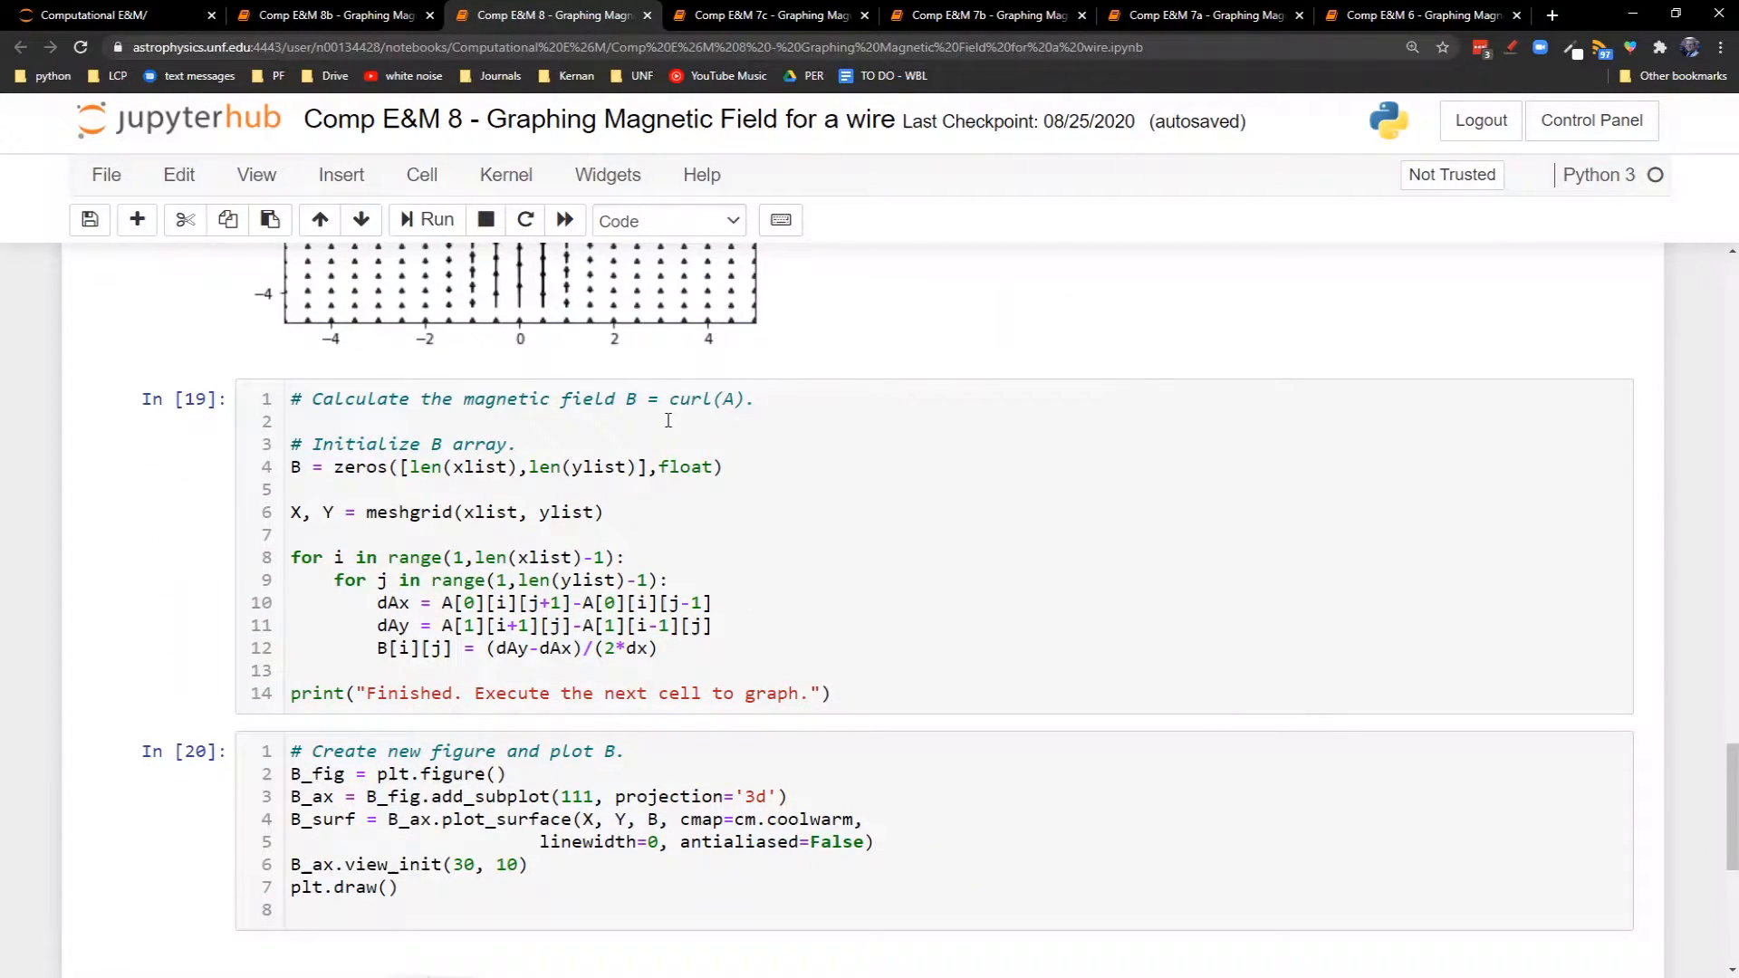
mouse_move(371, 465)
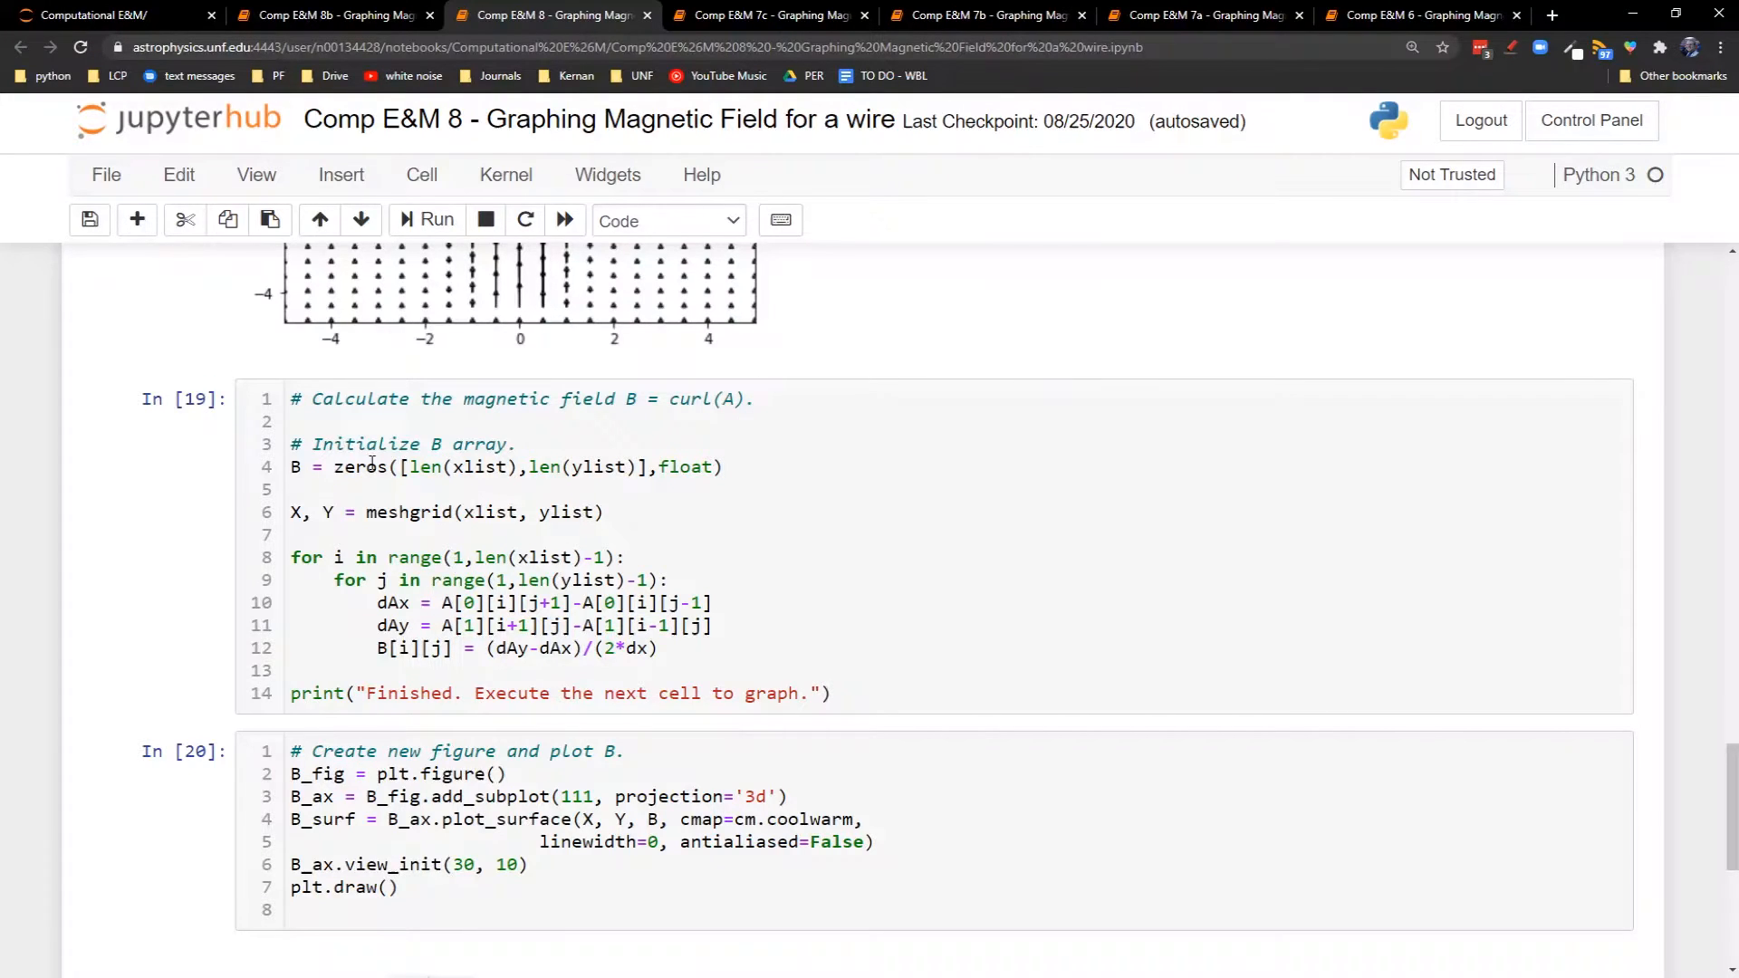
mouse_move(1684, 701)
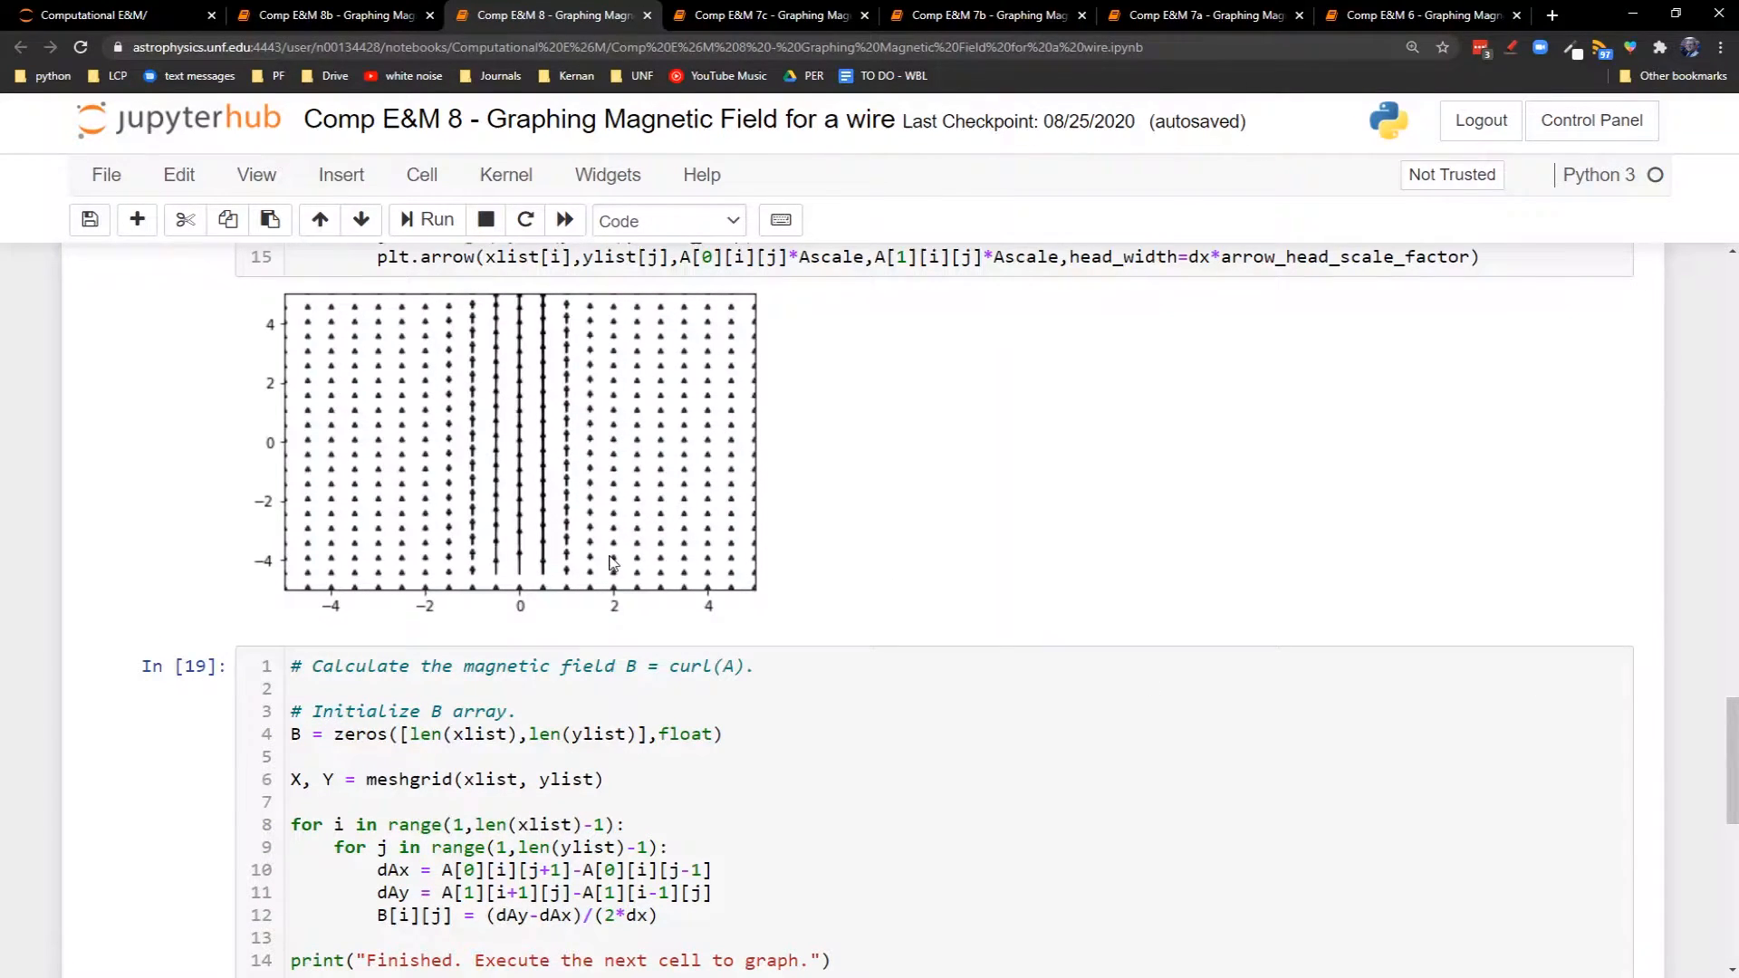
mouse_move(482, 541)
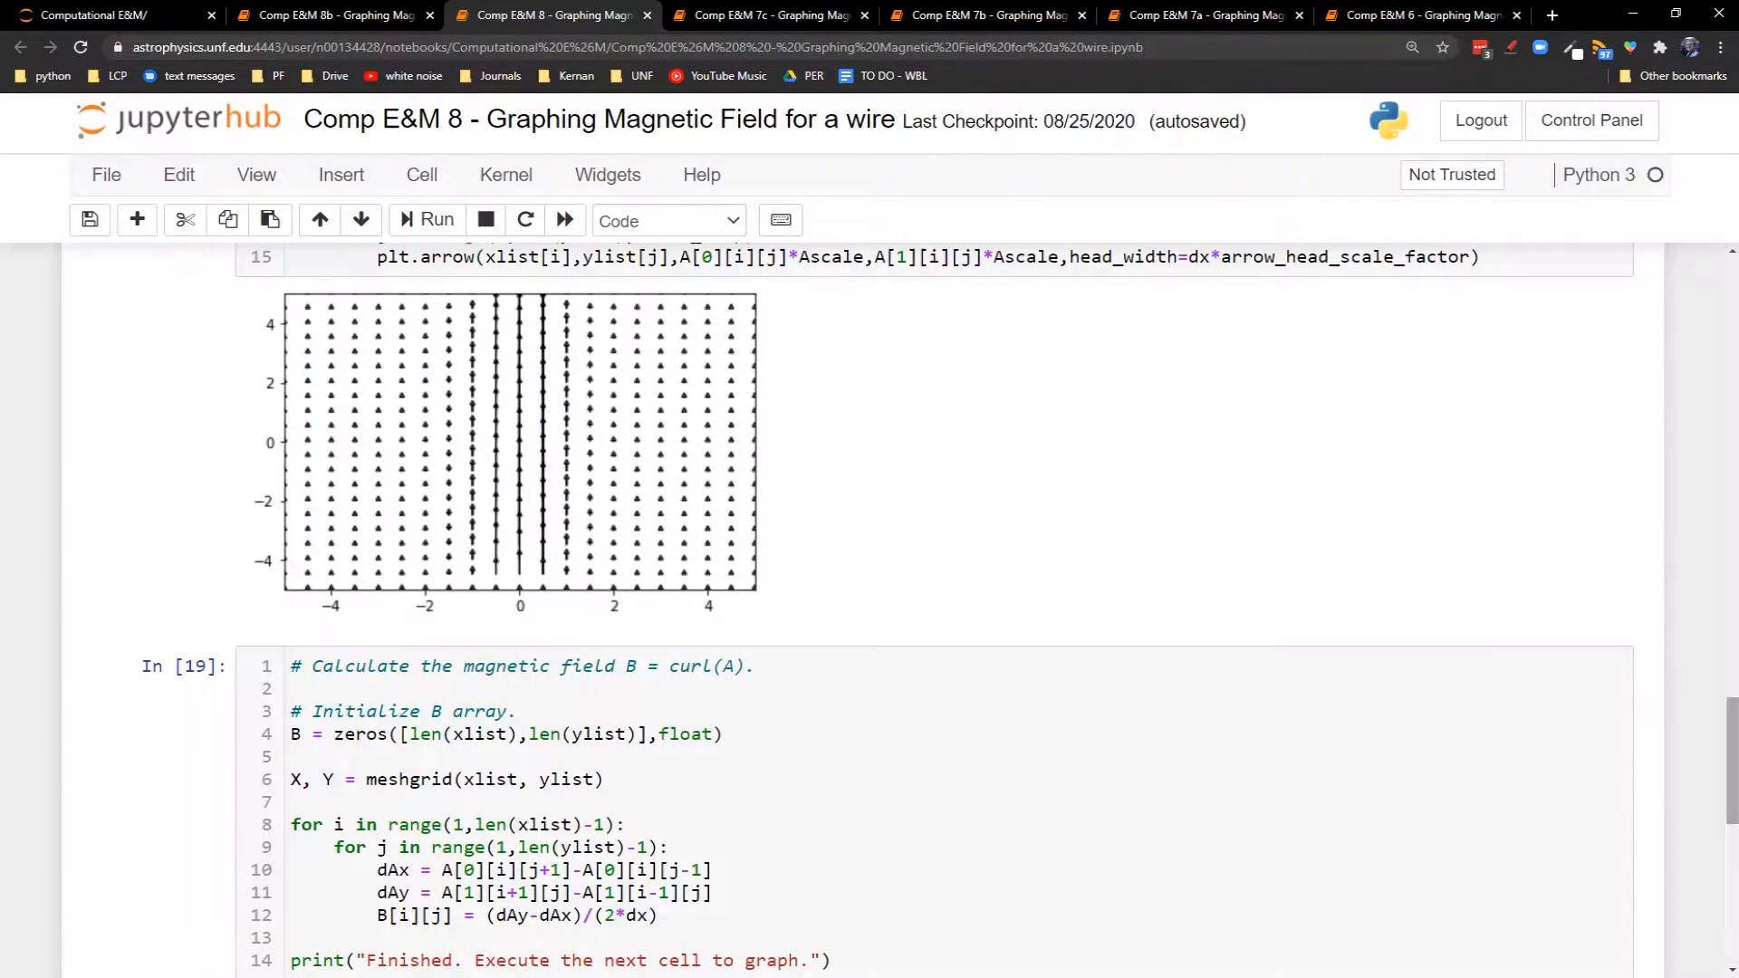
scroll(down, 3)
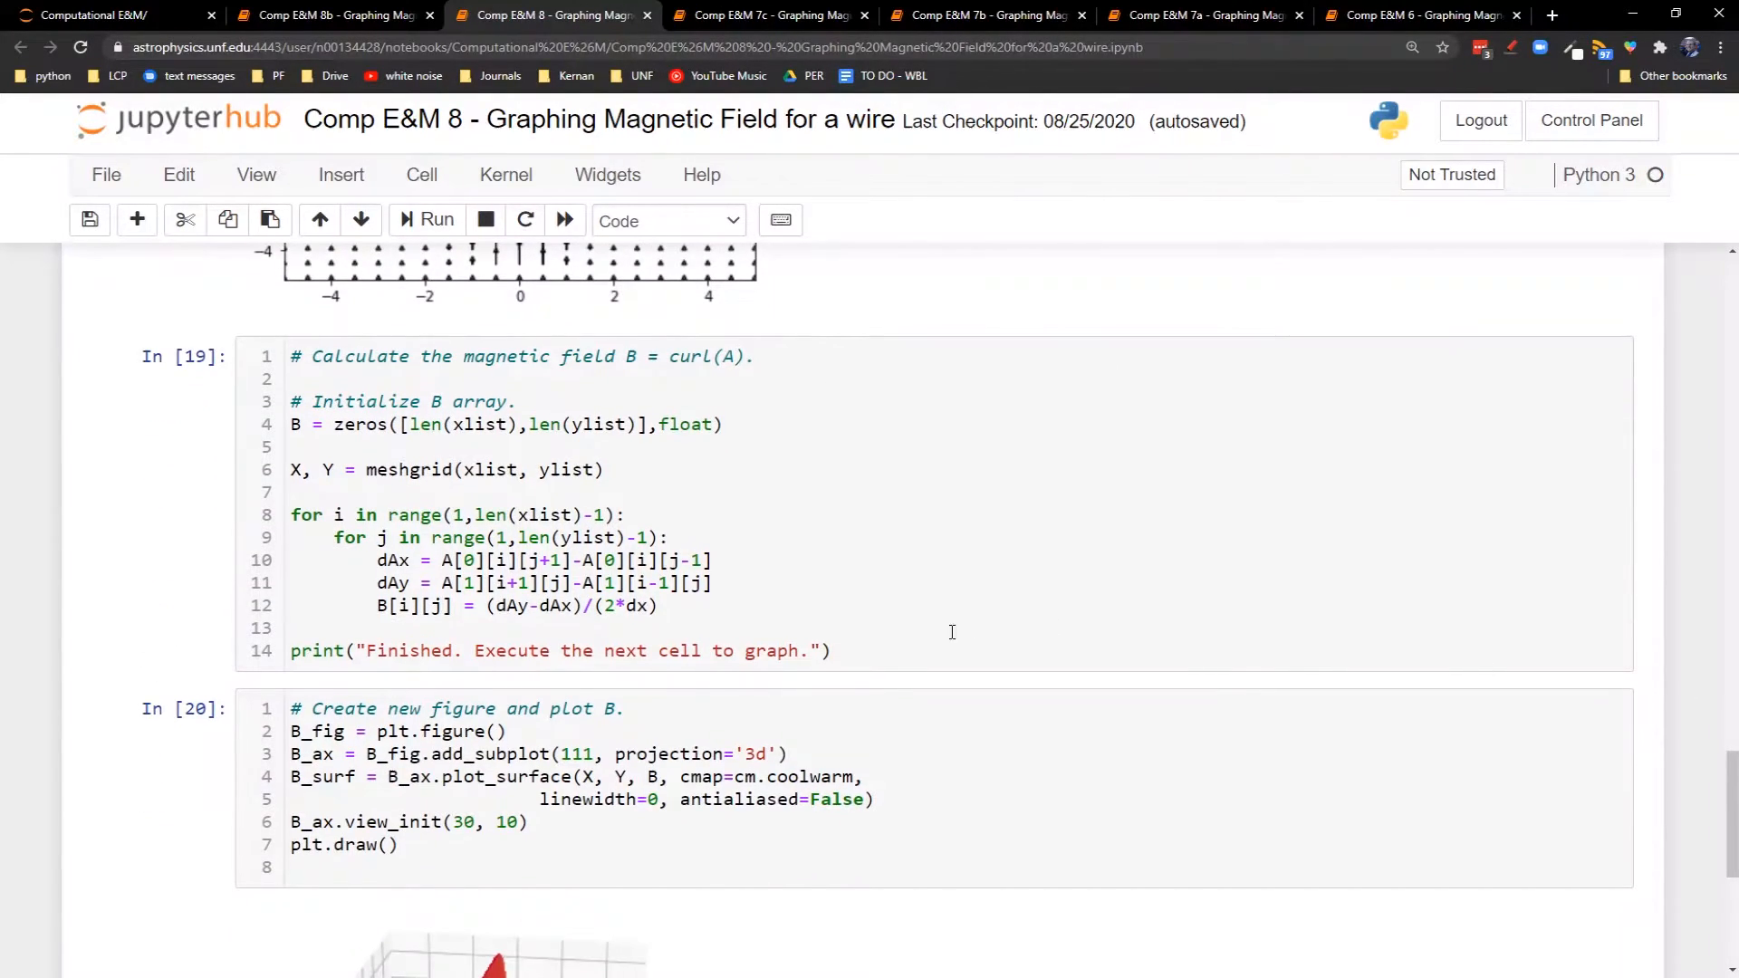
Highlight the dAx term and the dAy−dAx difference in the B formula
click(521, 505)
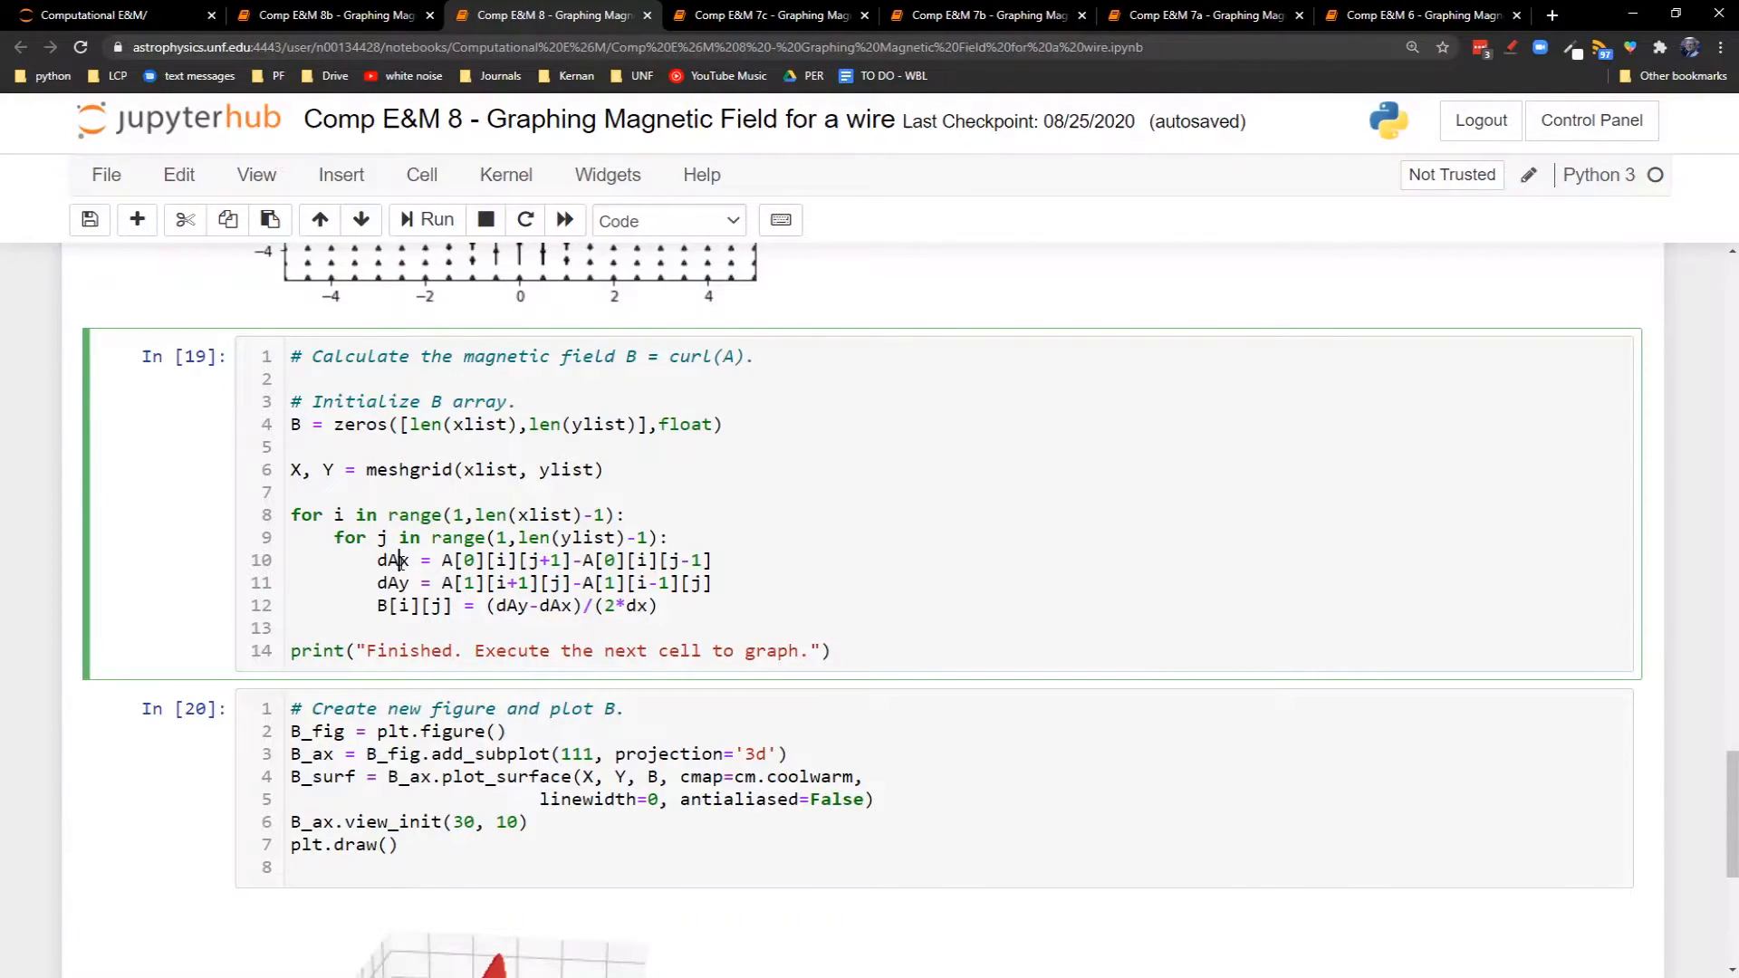
double_click(541, 560)
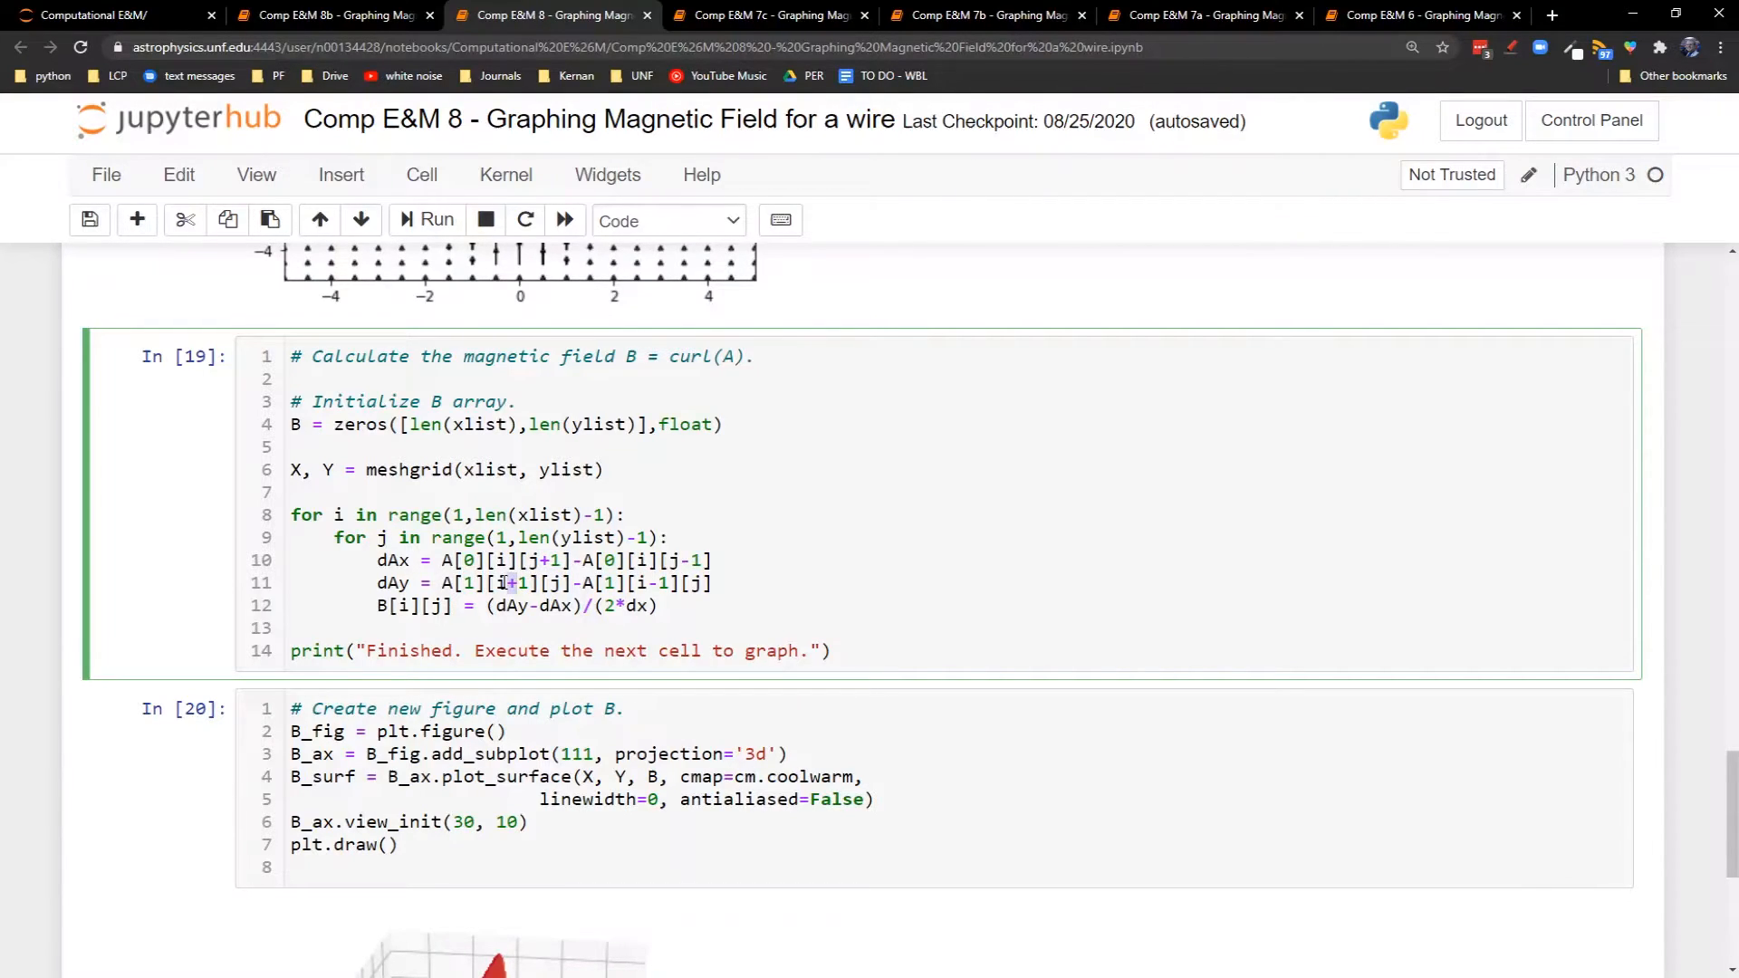
mouse_move(672, 582)
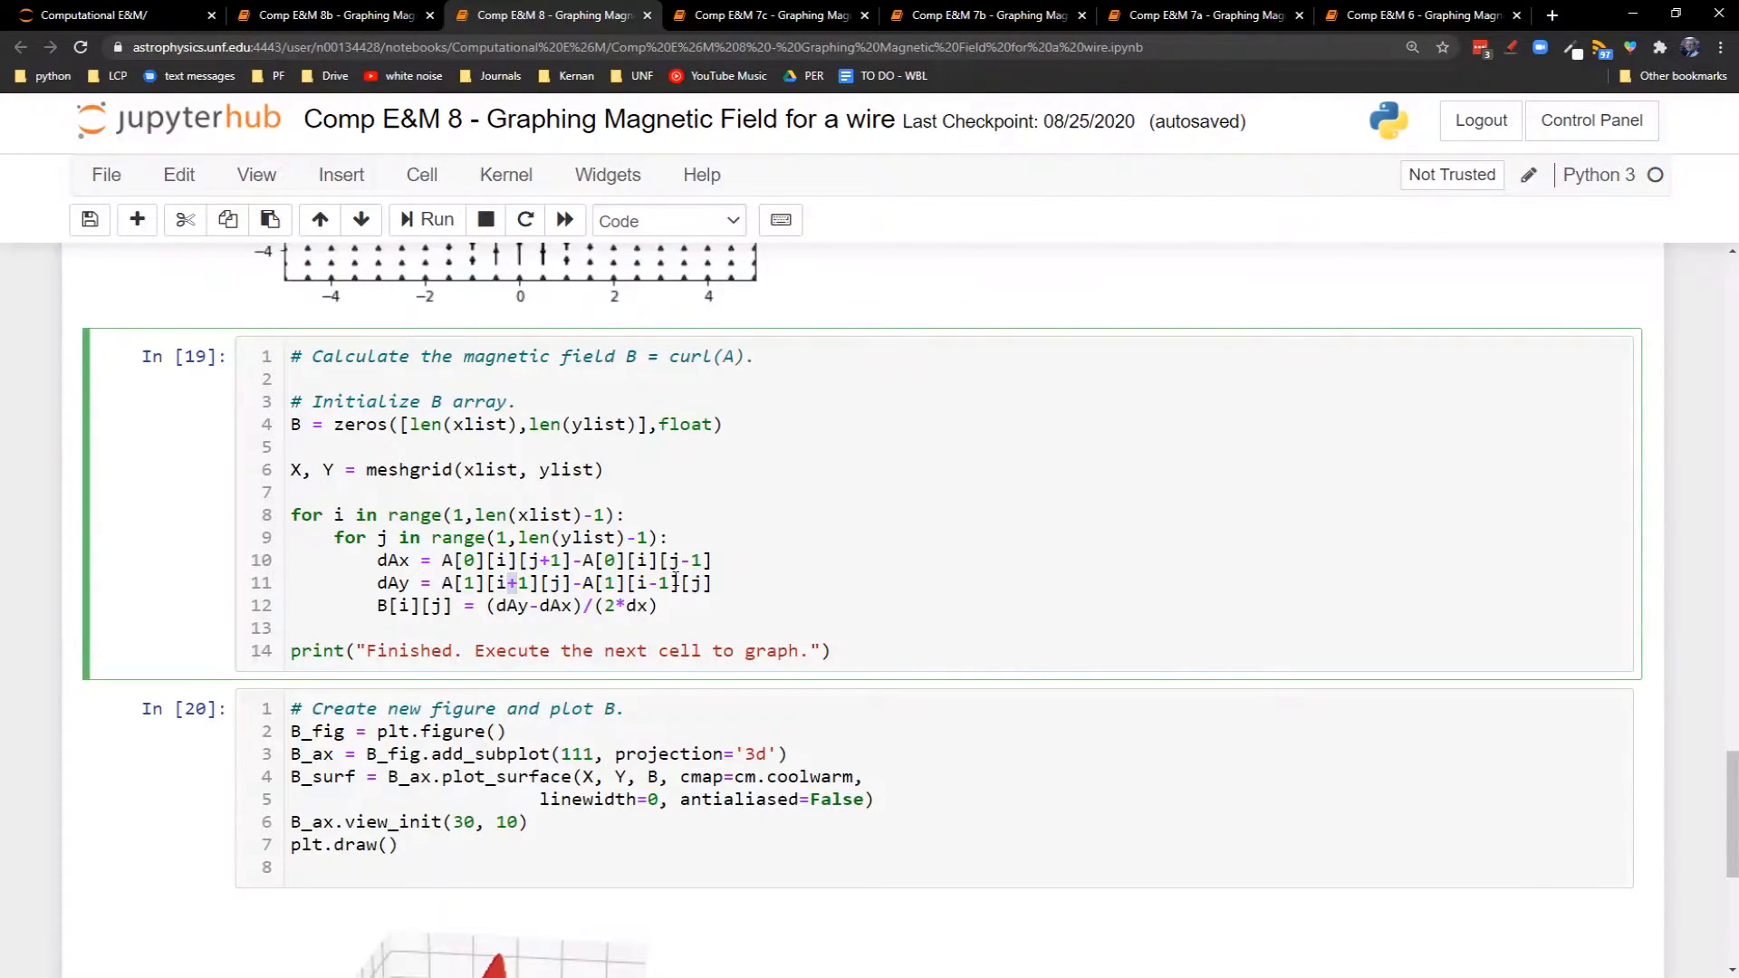
double_click(414, 606)
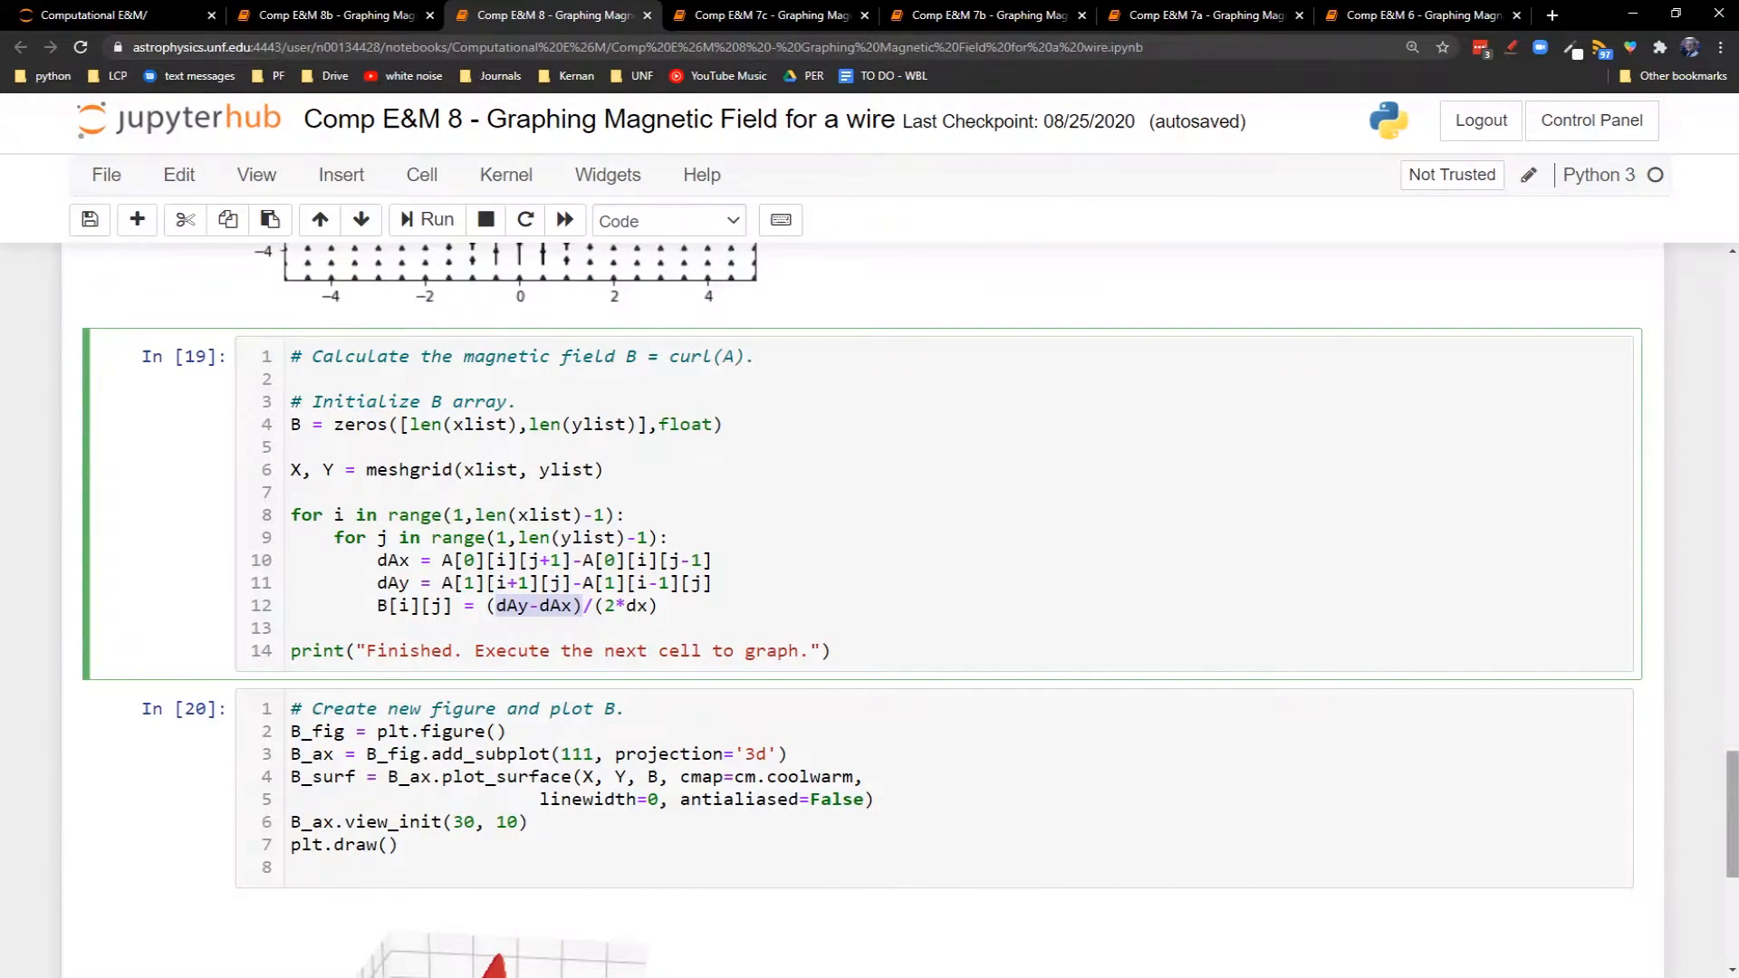
scroll(down, 3)
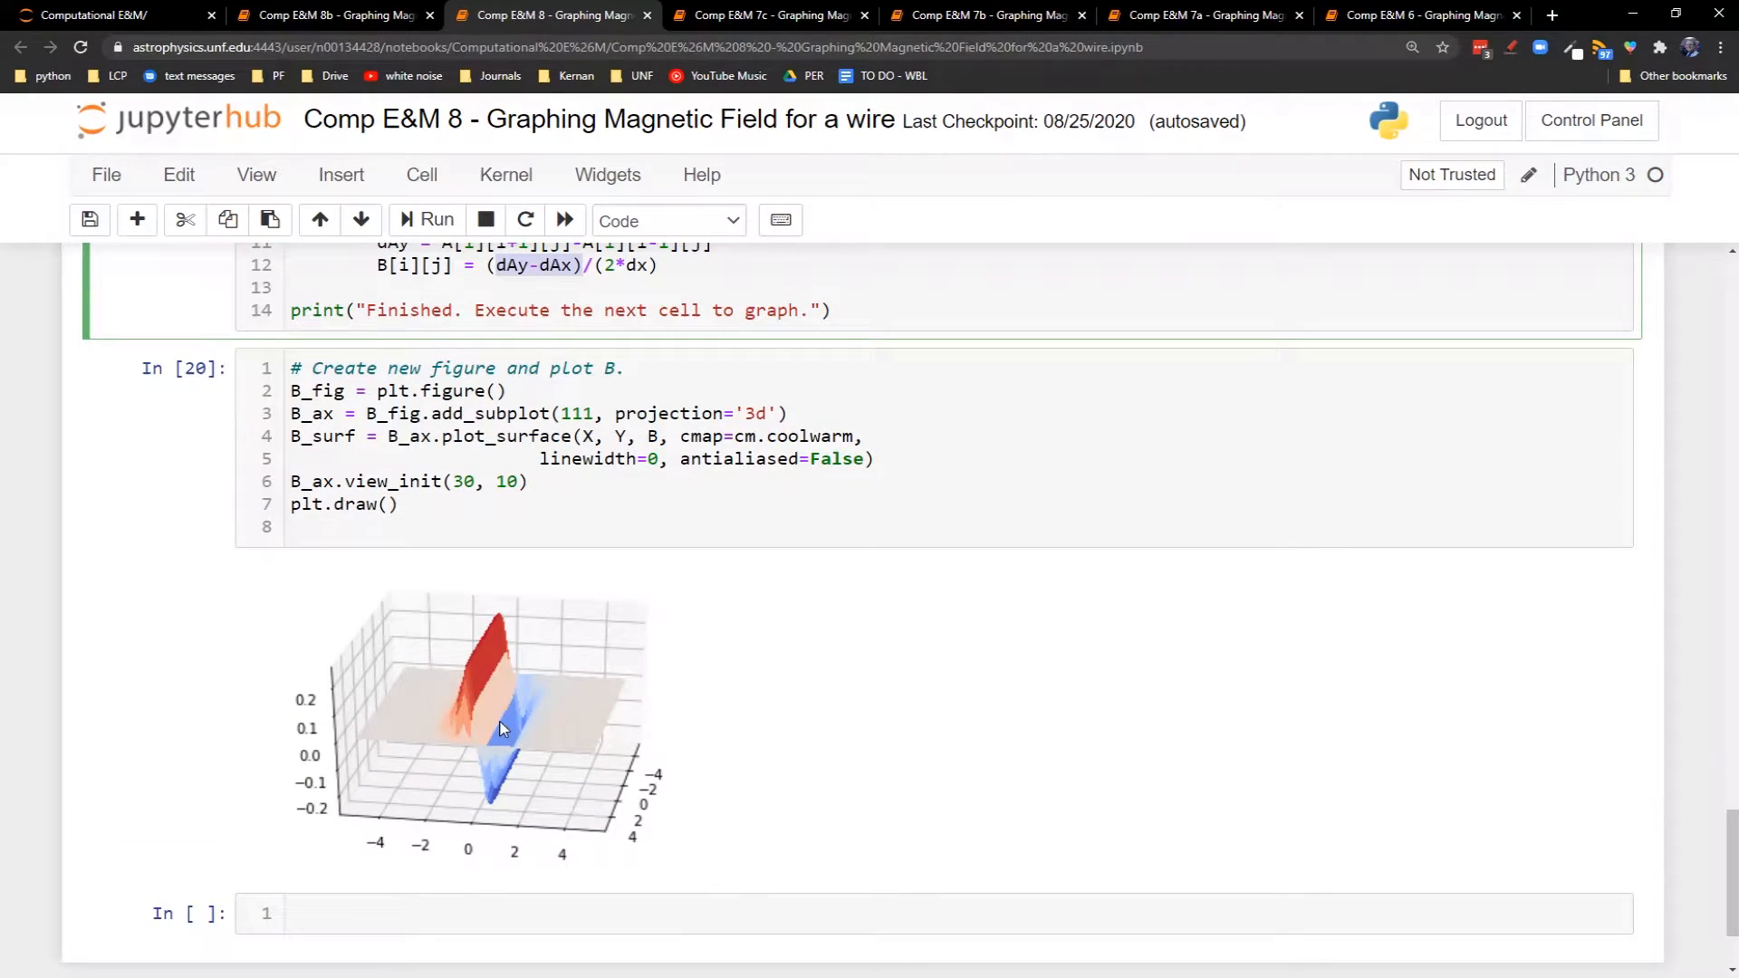
mouse_move(532, 691)
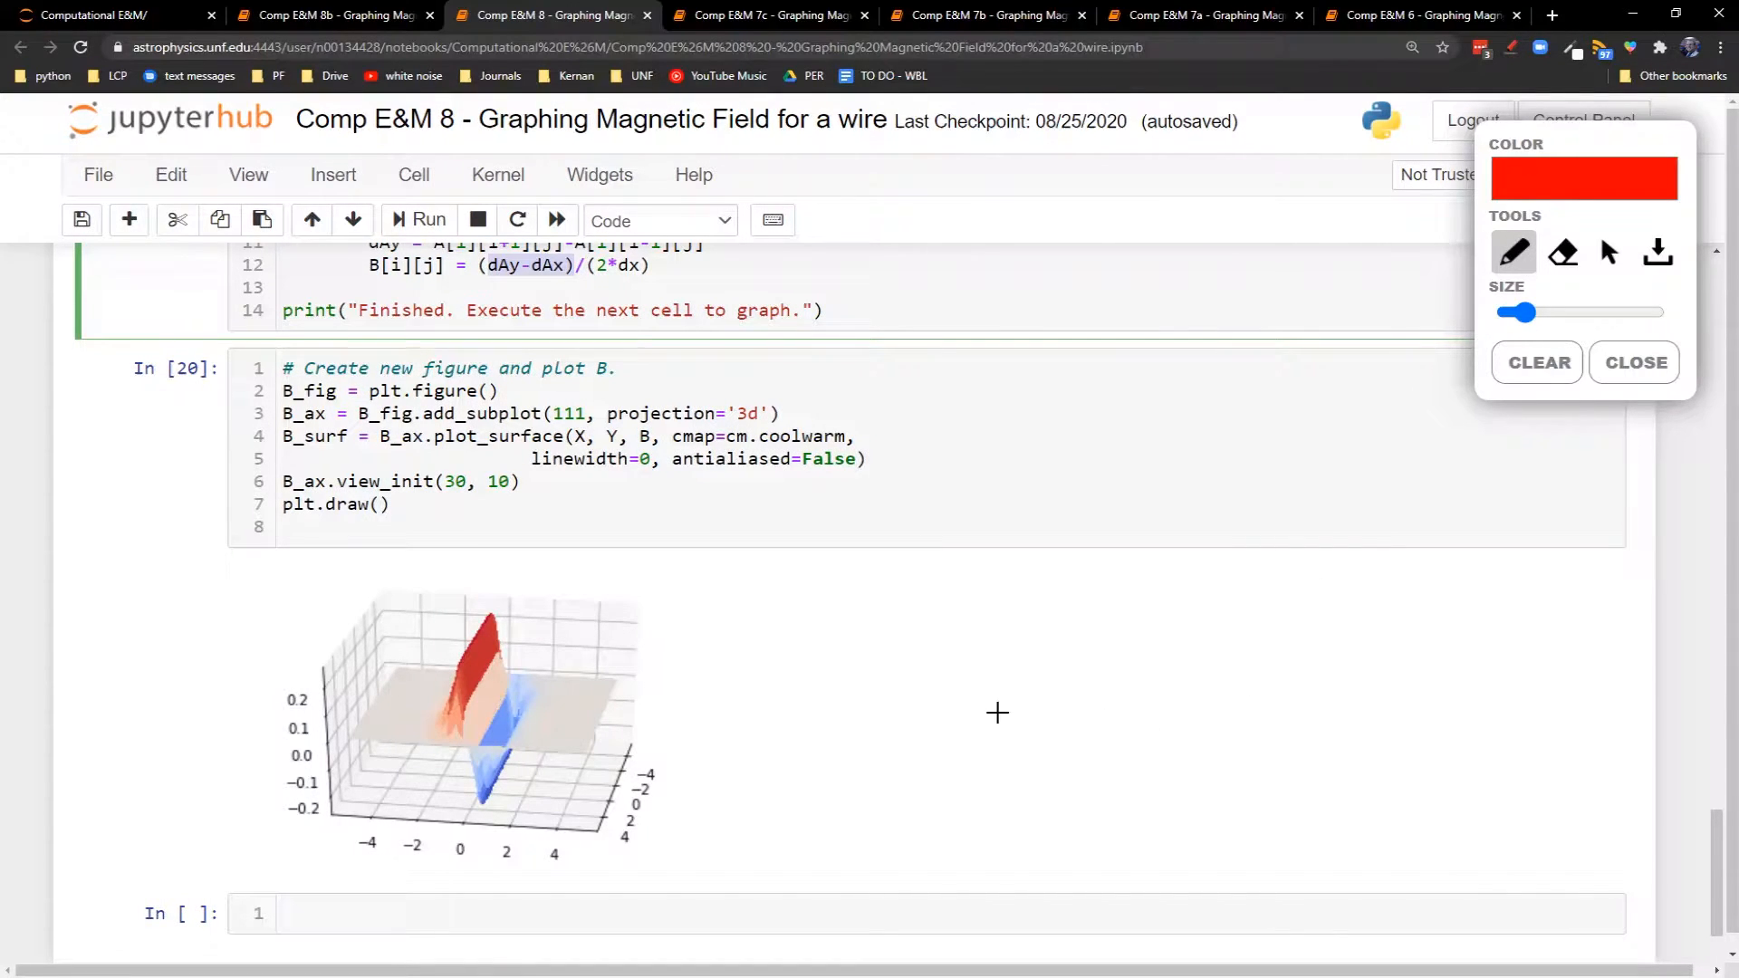
Sketch a red current arrow labelled I and blue field arrows circling it, then close the overlay
drag(879, 793, 995, 617)
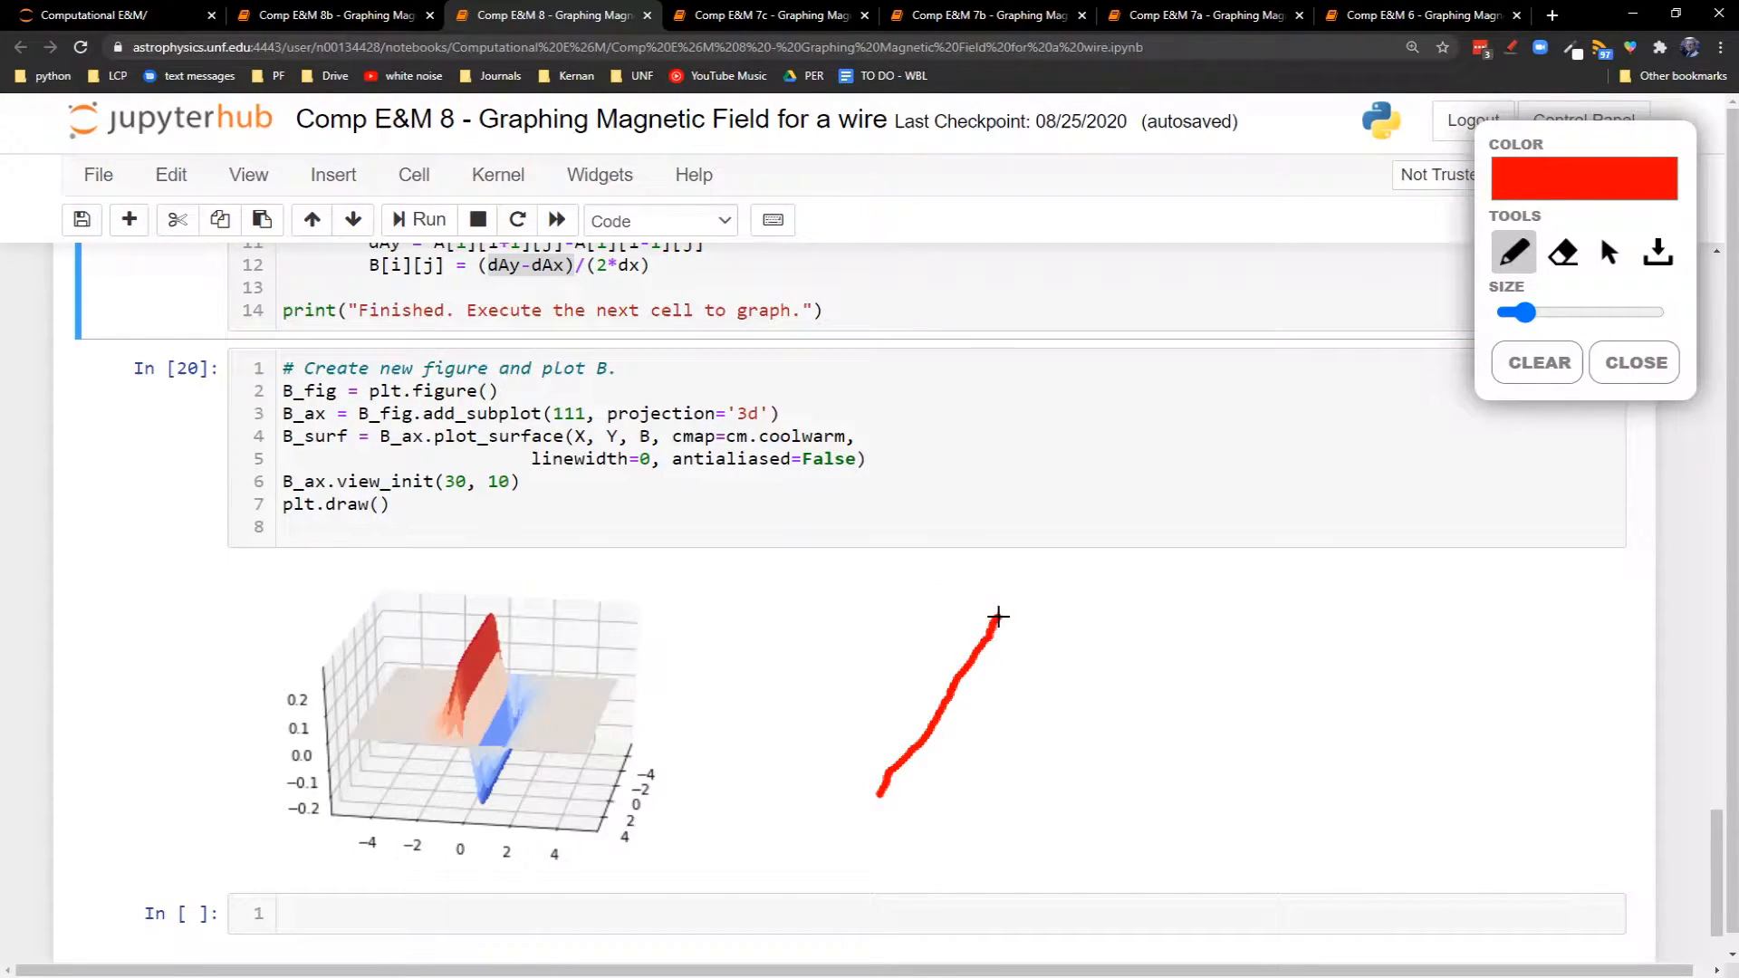
drag(982, 621, 1071, 537)
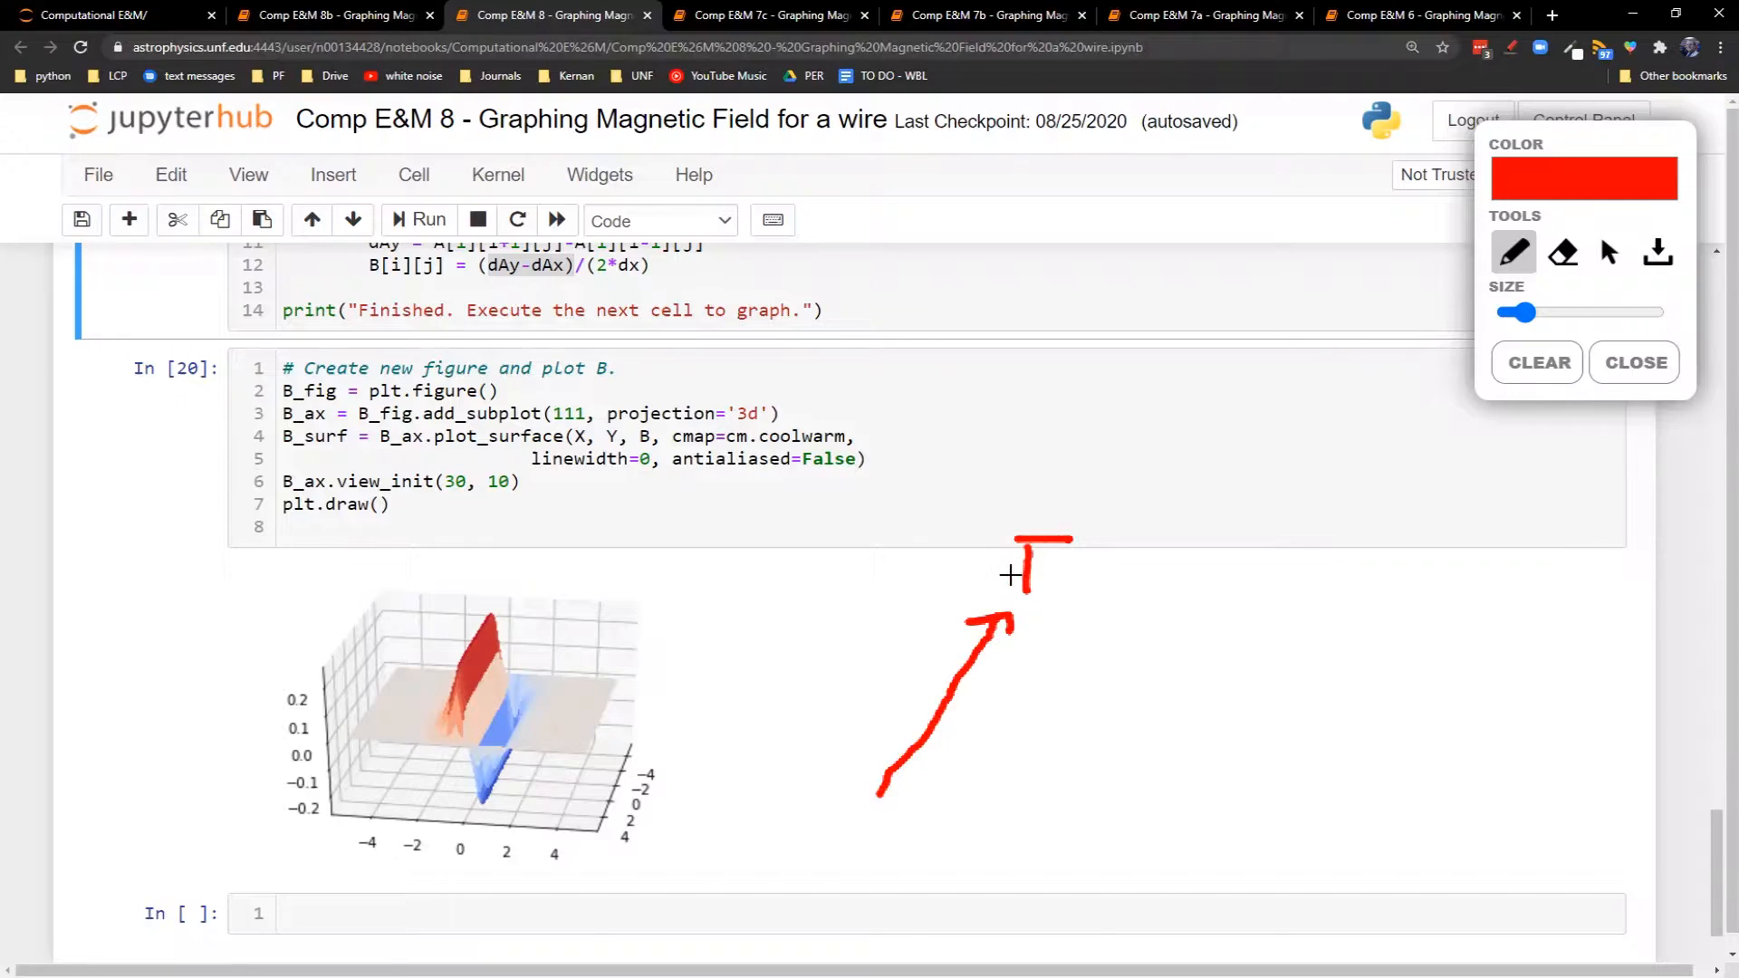
click(1582, 177)
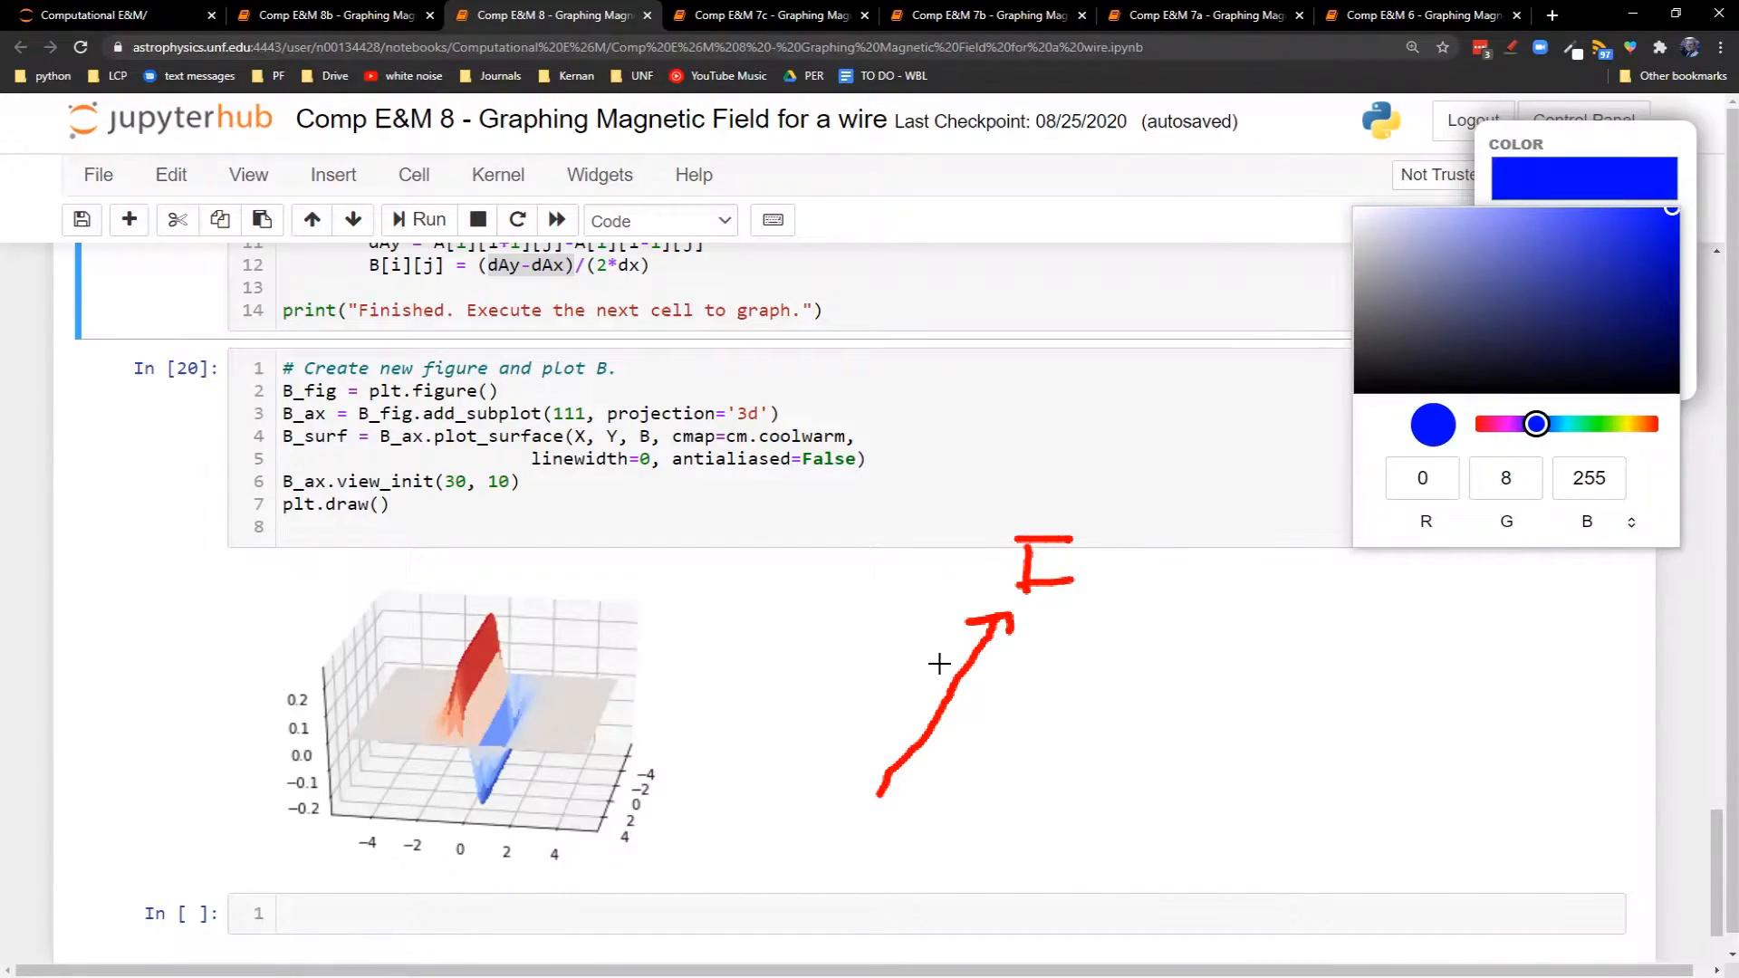
mouse_move(888, 695)
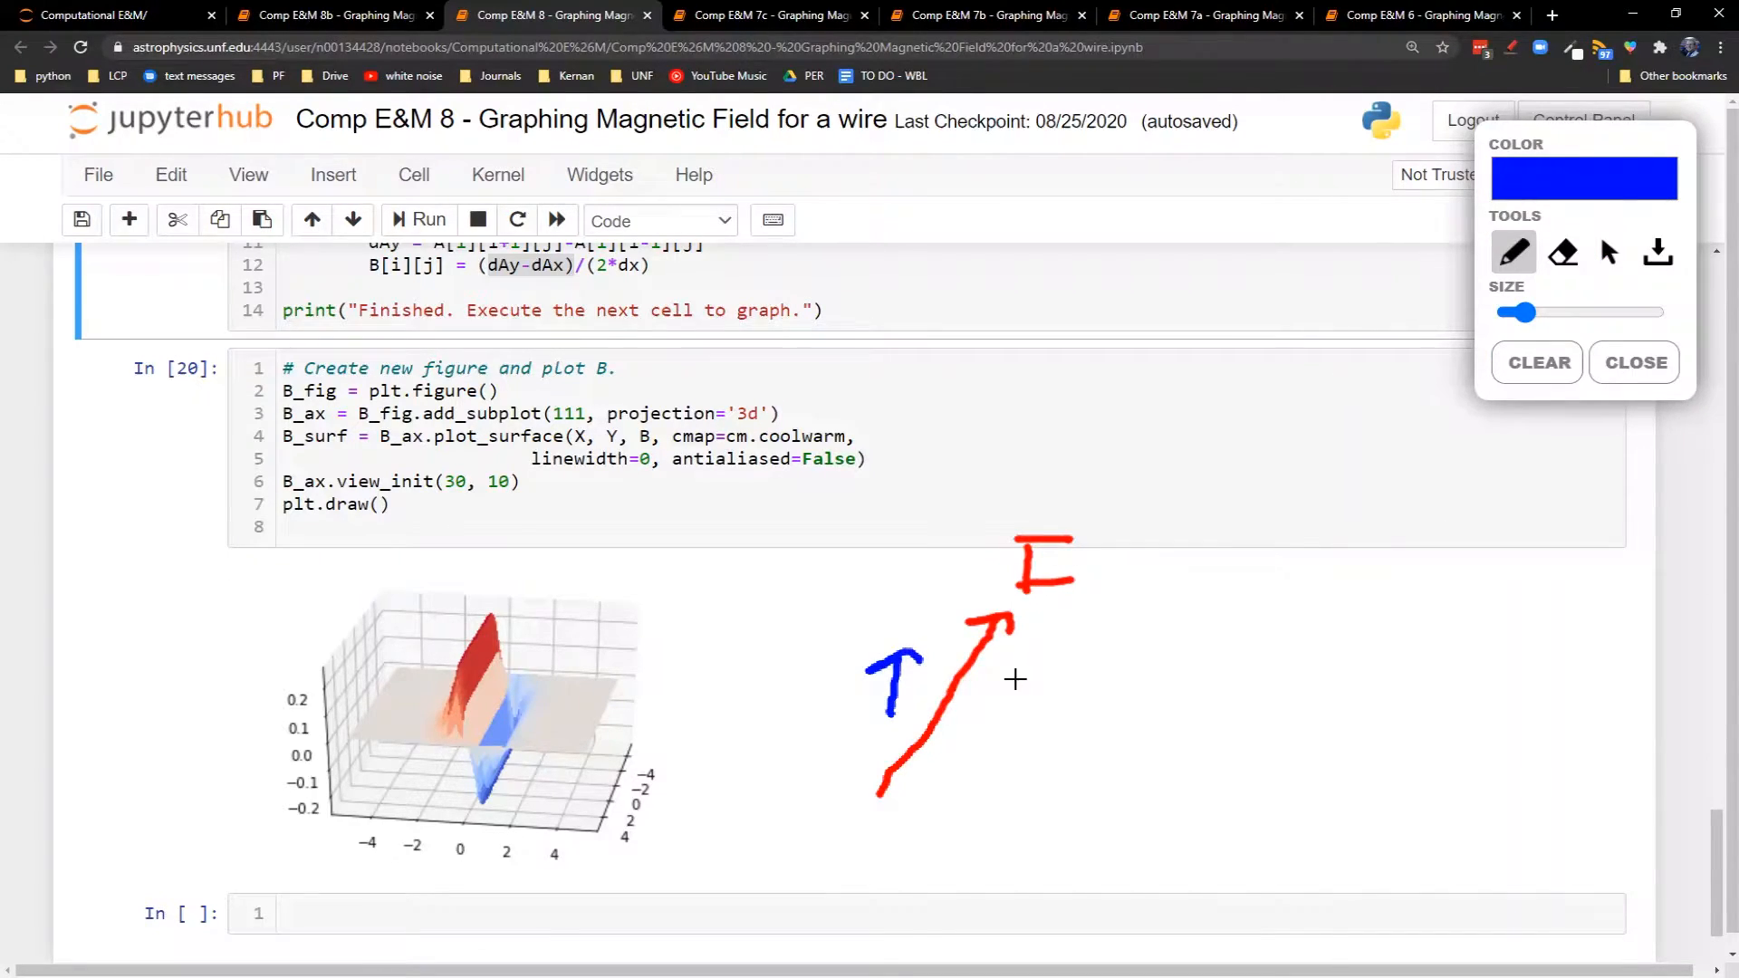
drag(1014, 666, 1008, 742)
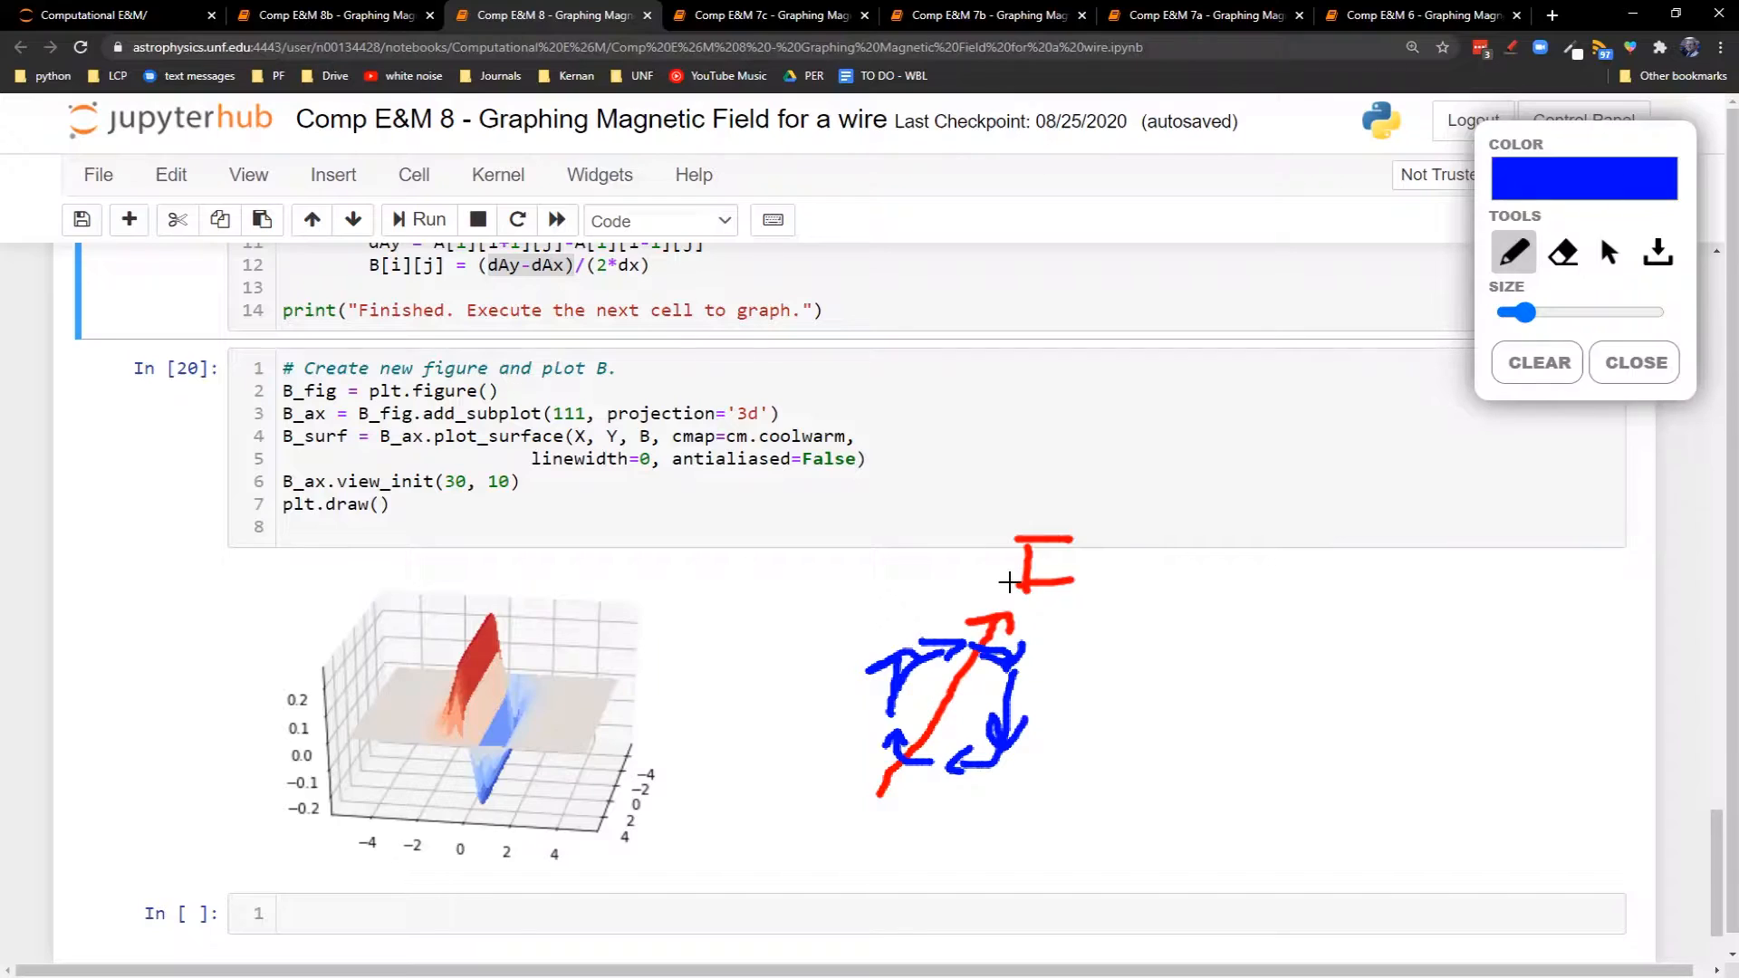
mouse_move(984, 613)
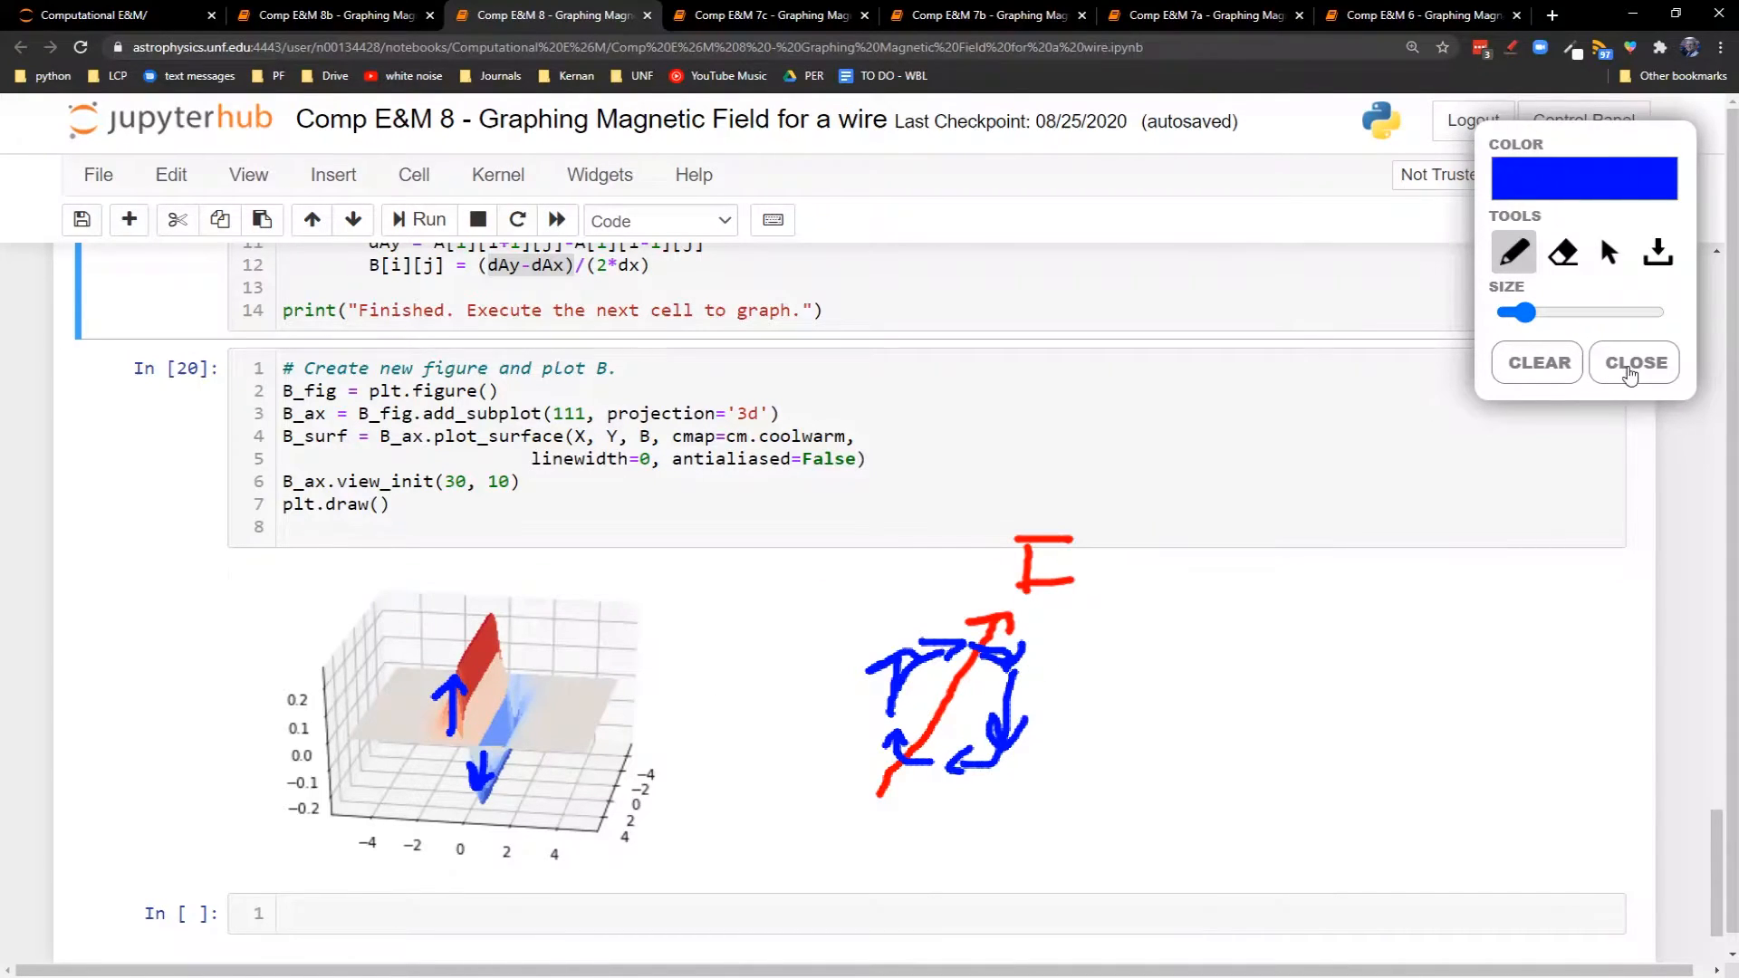
click(1634, 362)
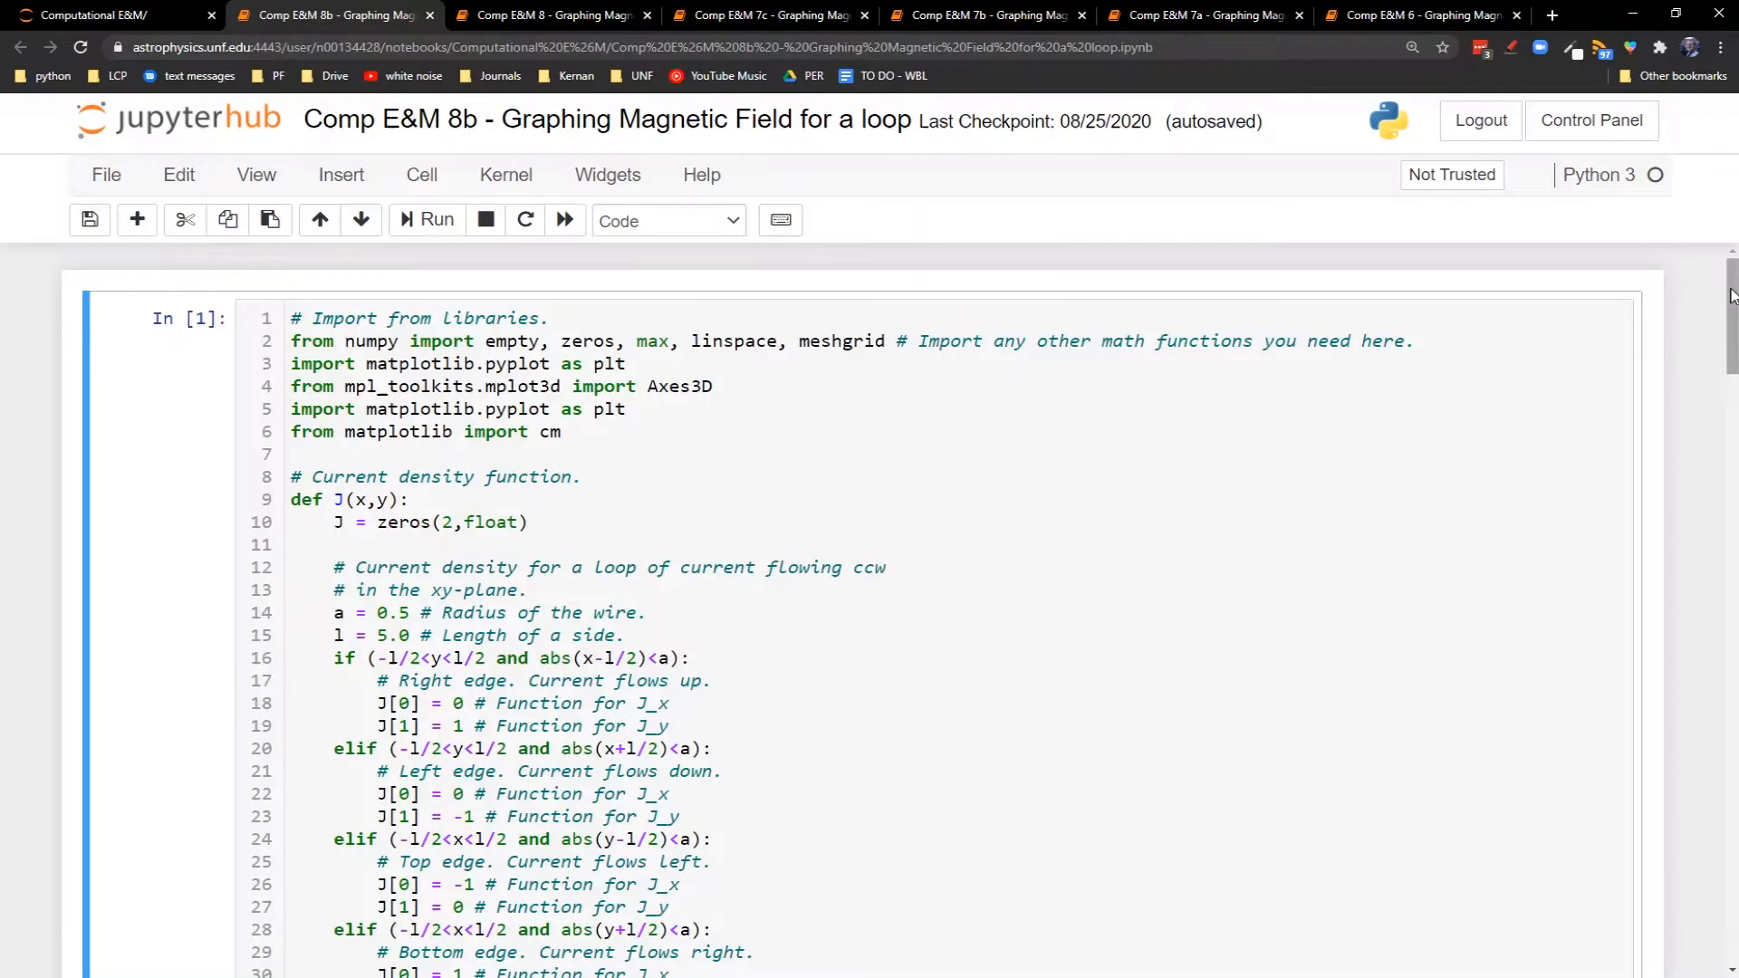
scroll(down, 3)
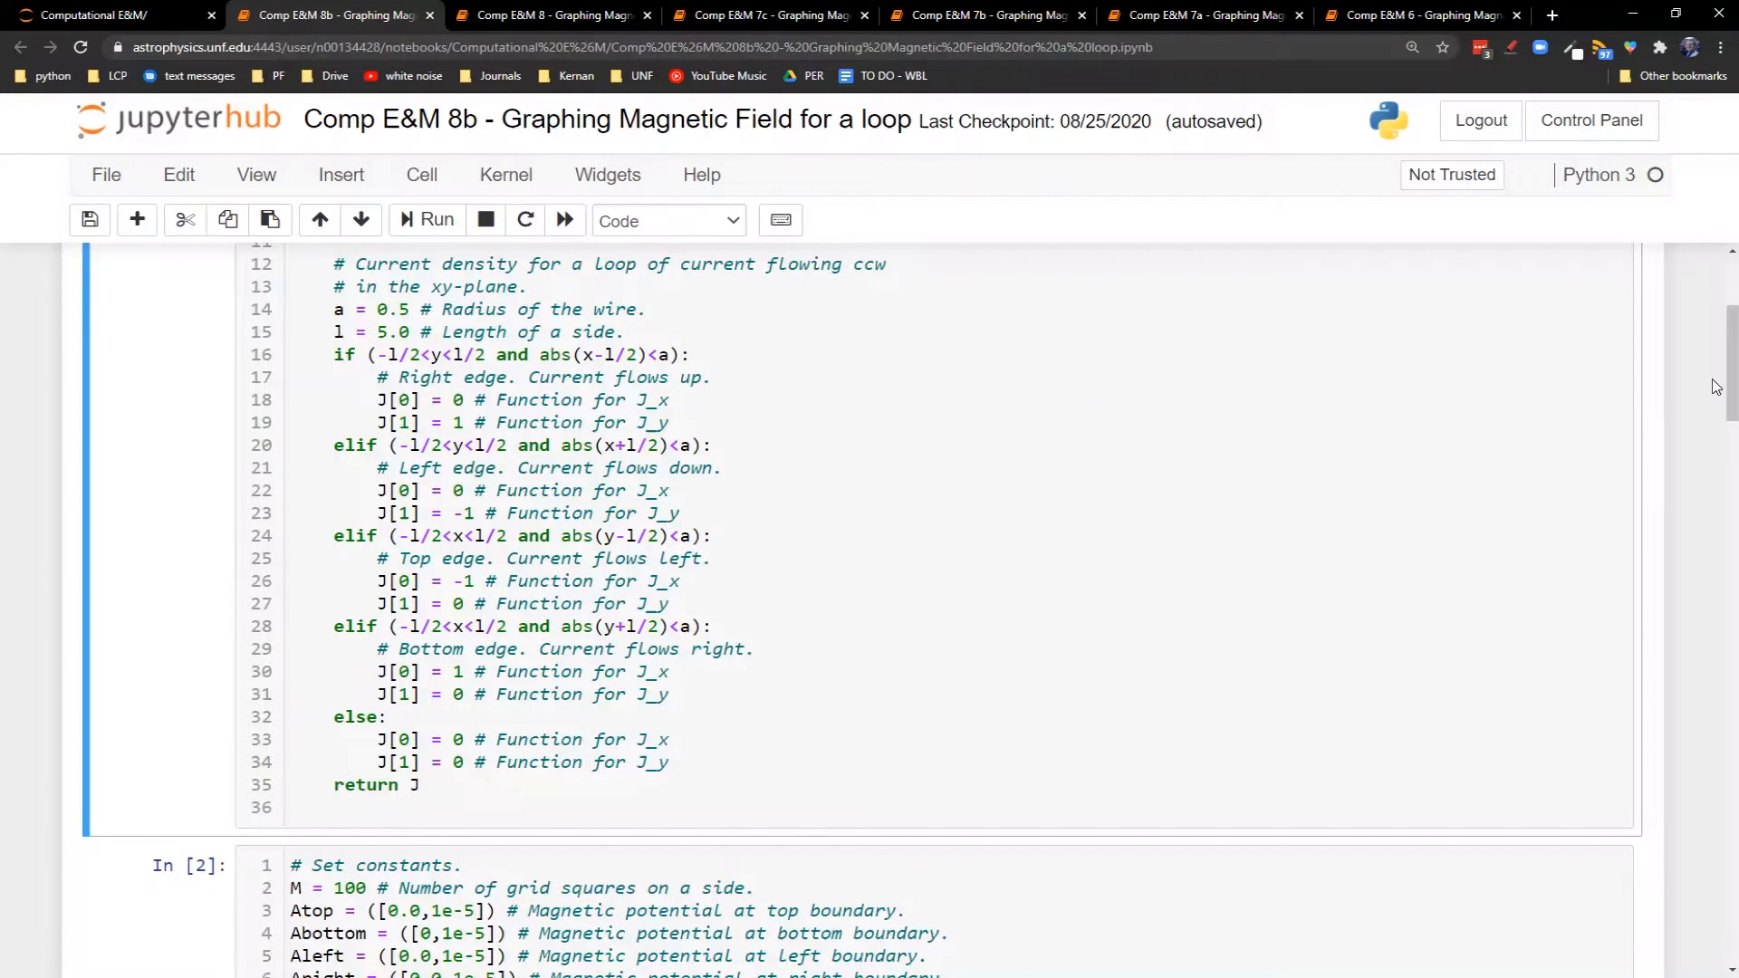
scroll(down, 3)
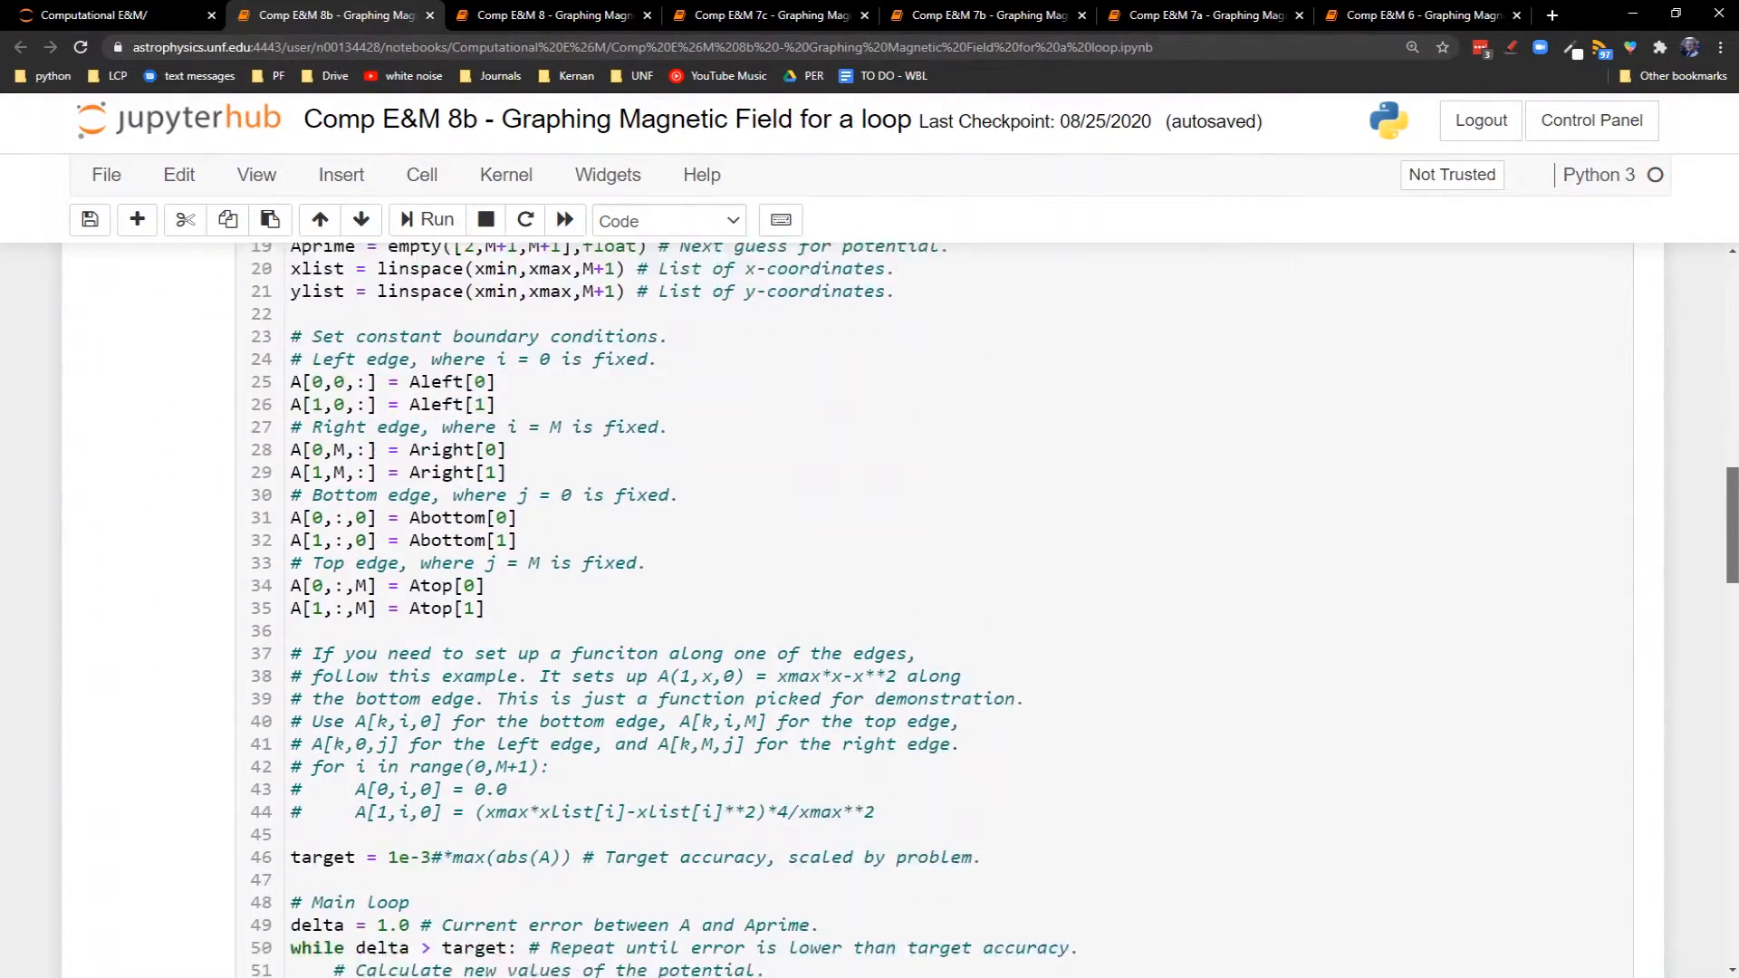
scroll(down, 3)
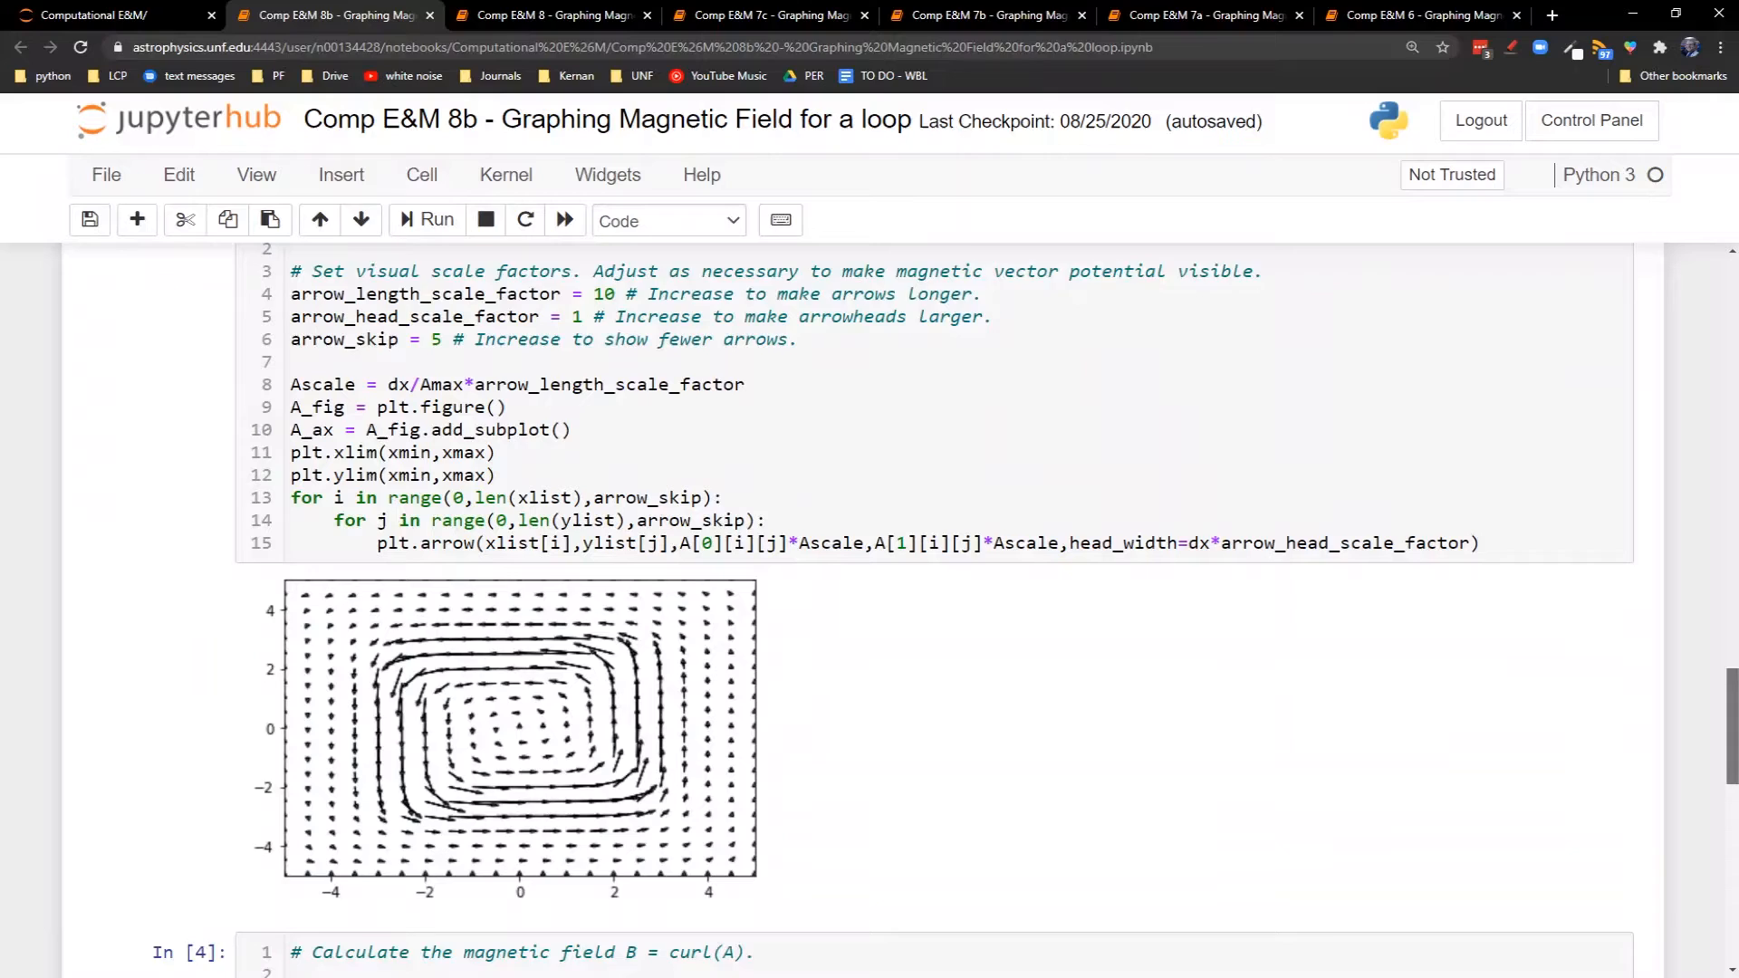
scroll(down, 3)
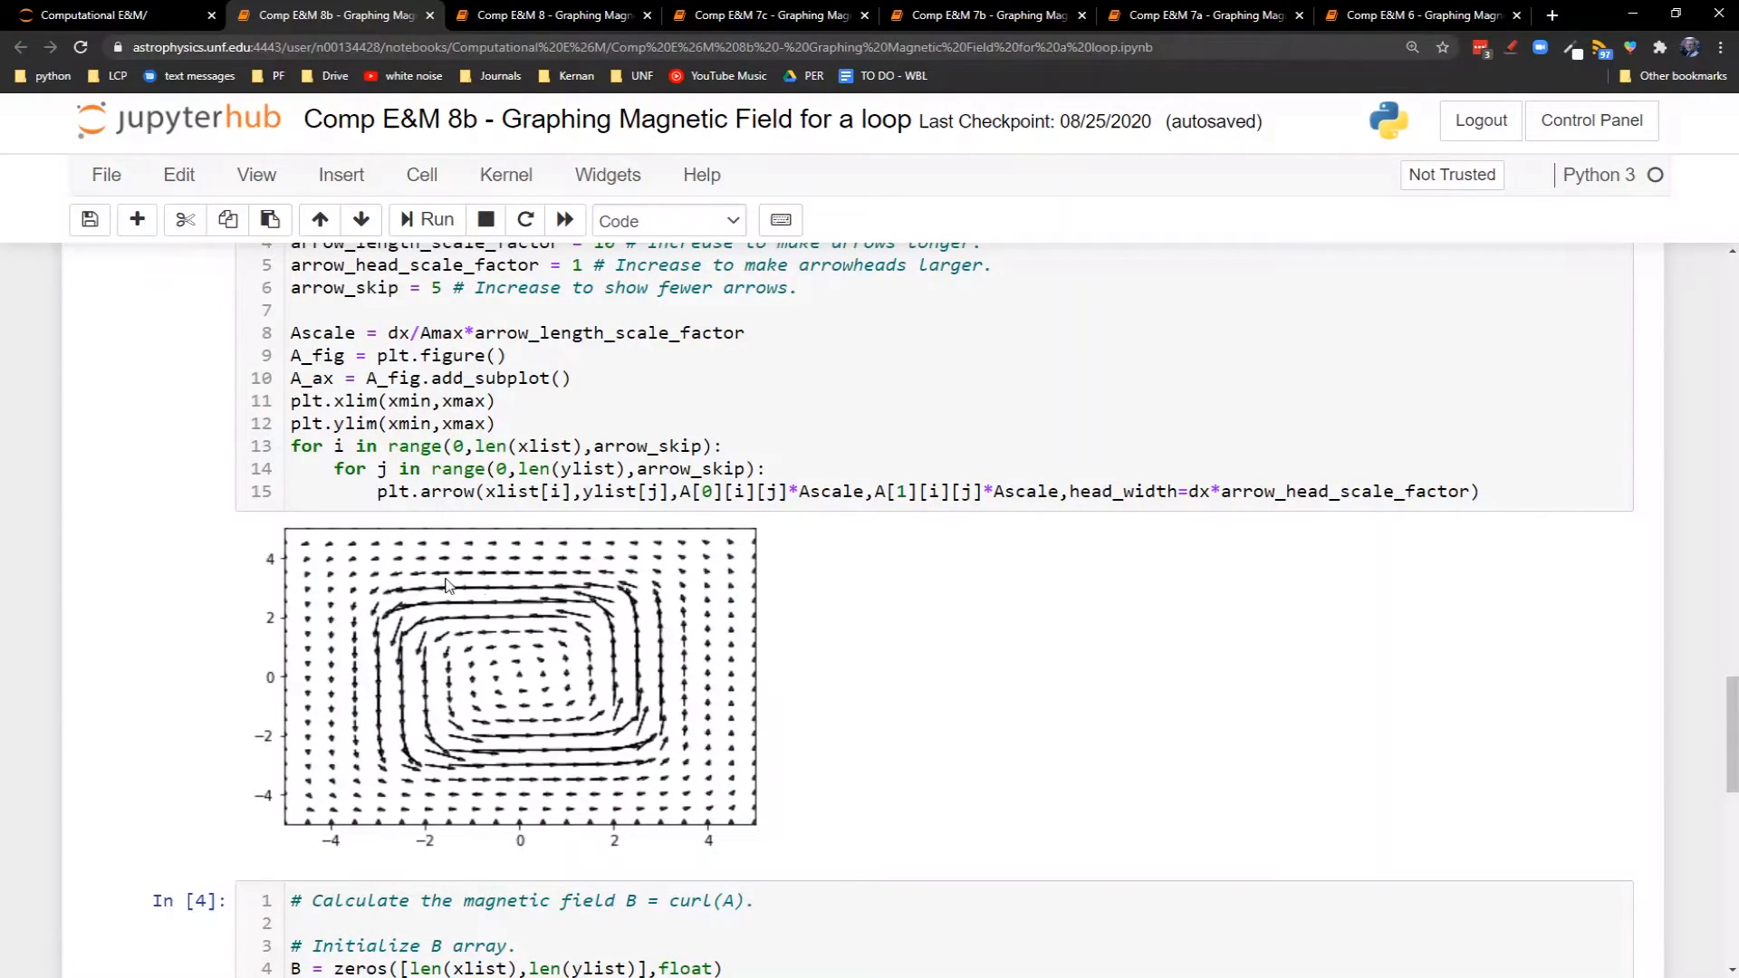
mouse_move(503, 677)
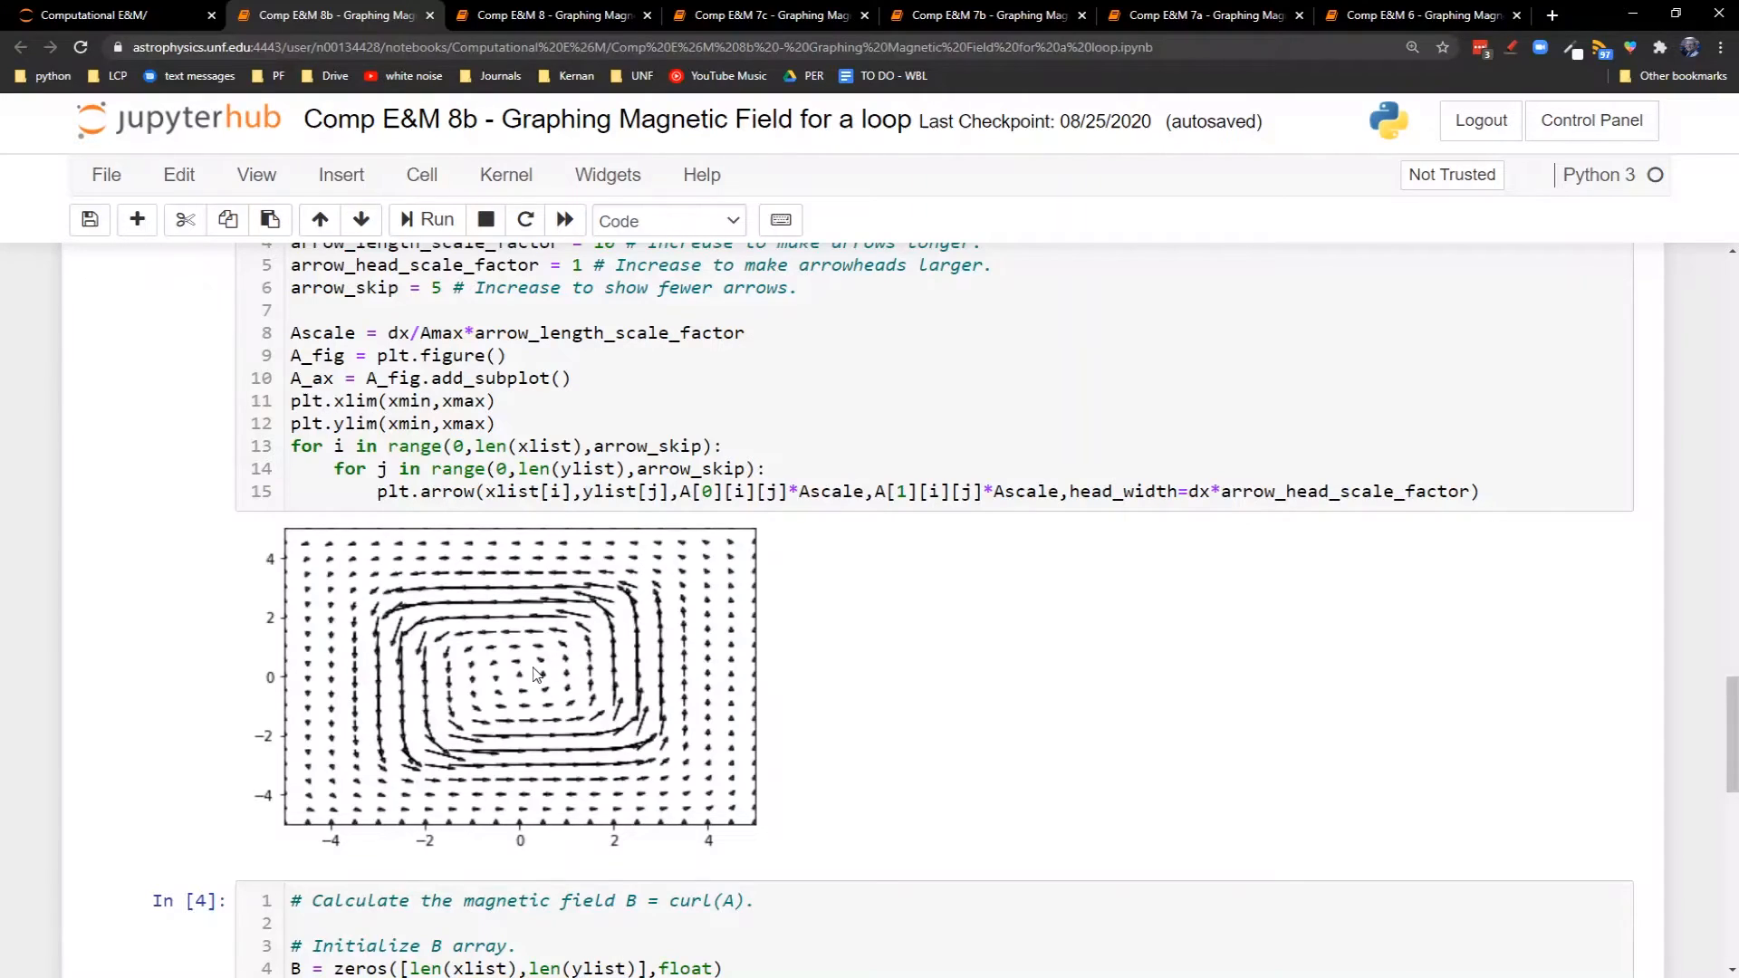
mouse_move(519, 673)
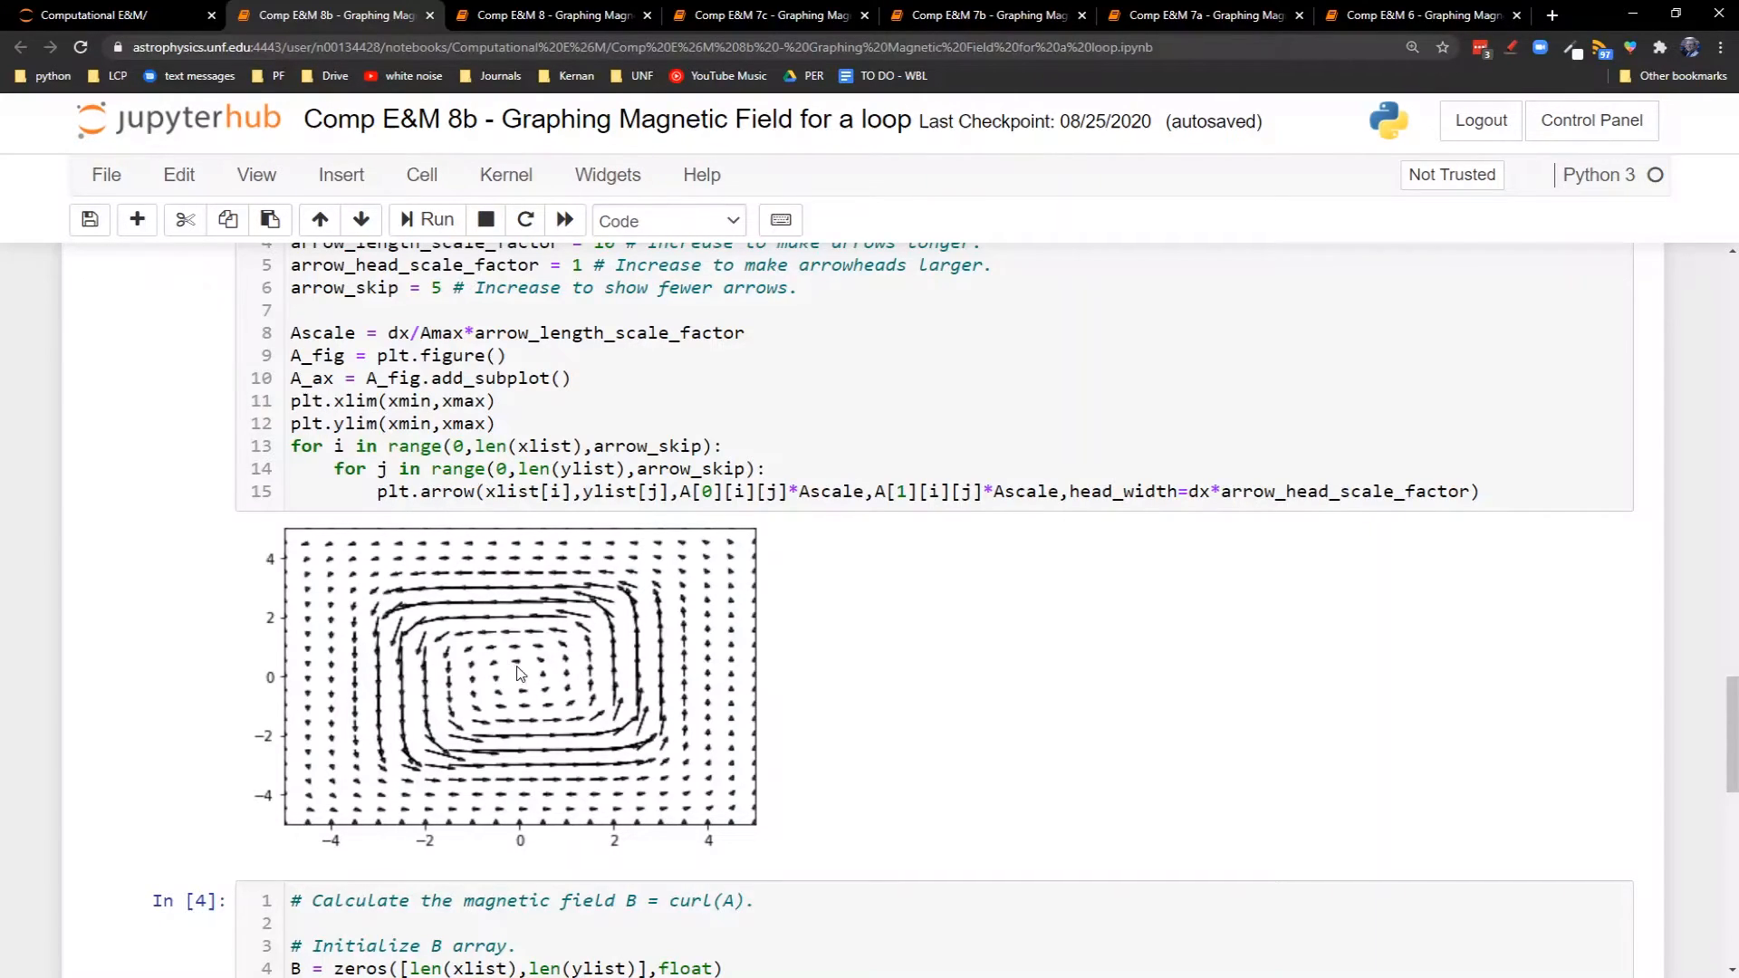
scroll(down, 3)
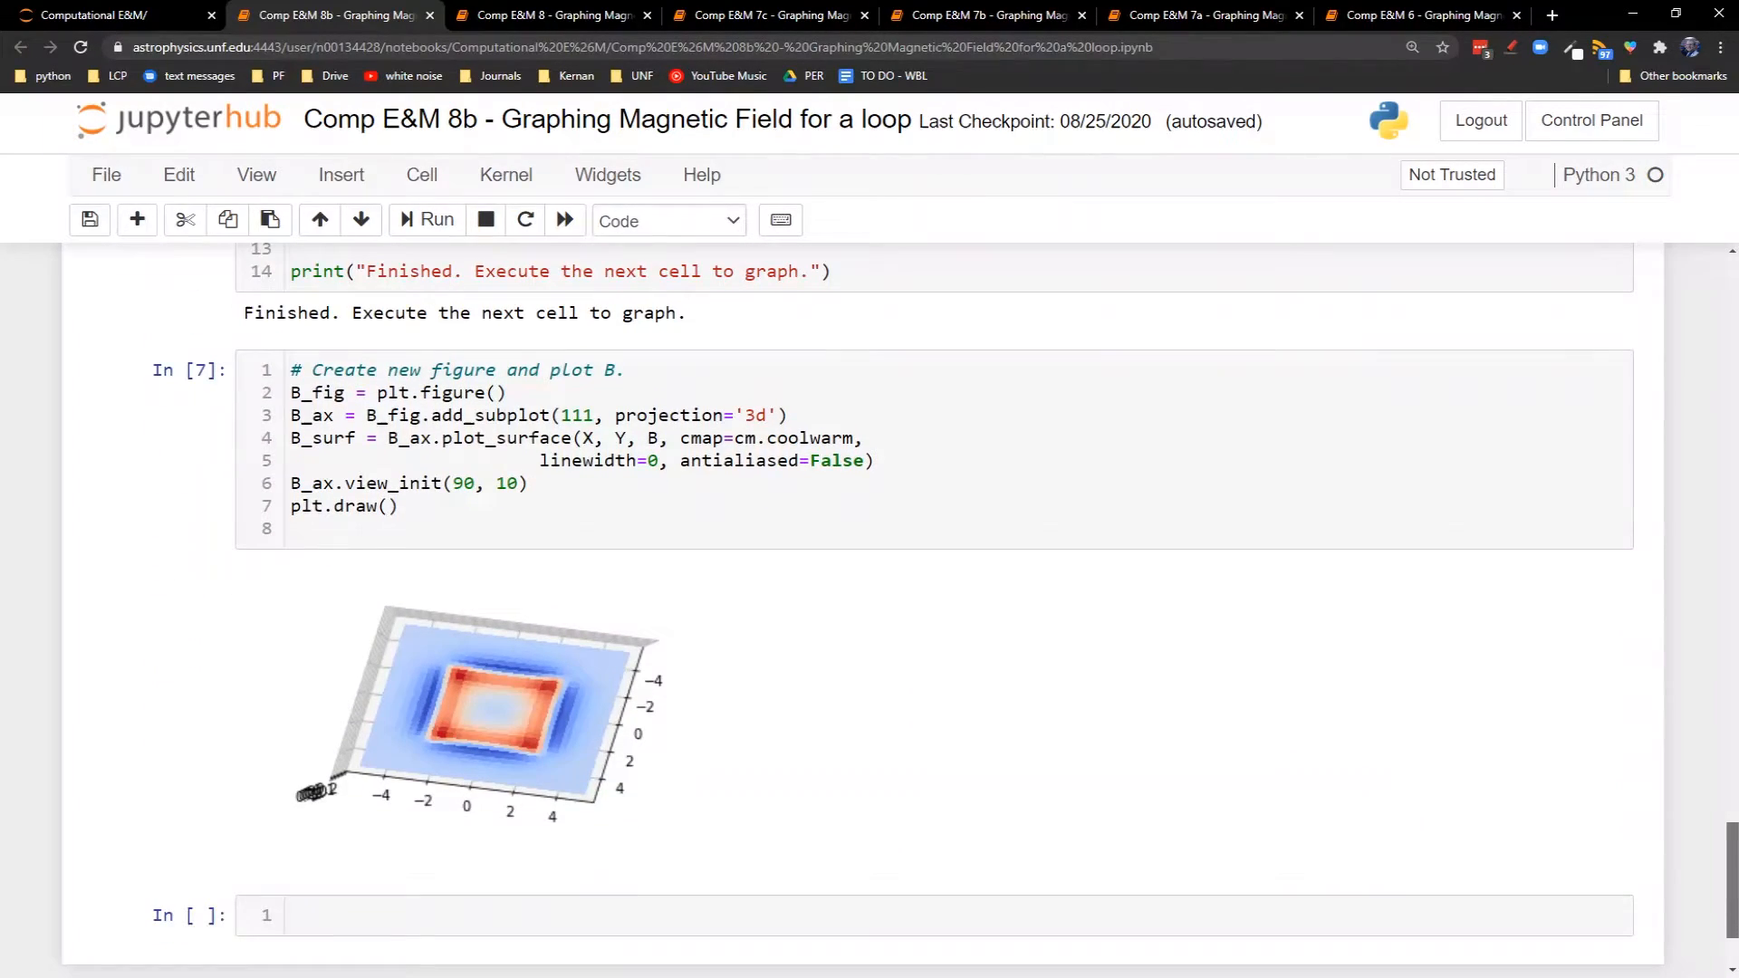
mouse_move(544, 707)
text(3)
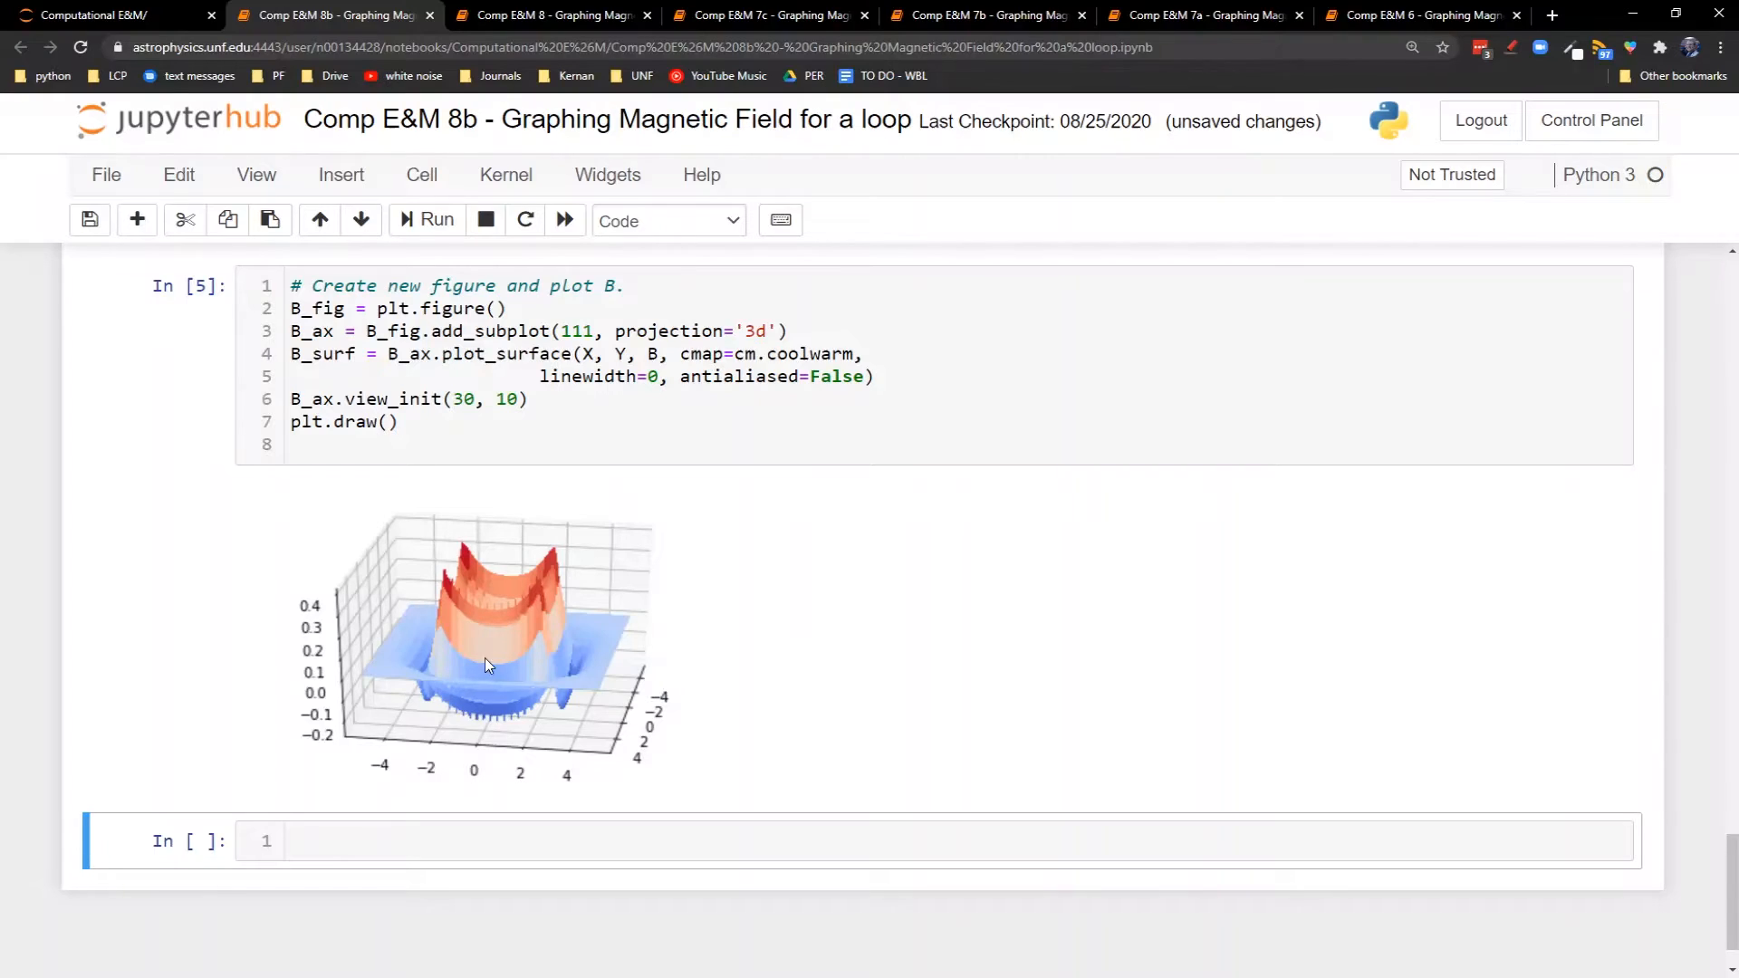
mouse_move(558, 680)
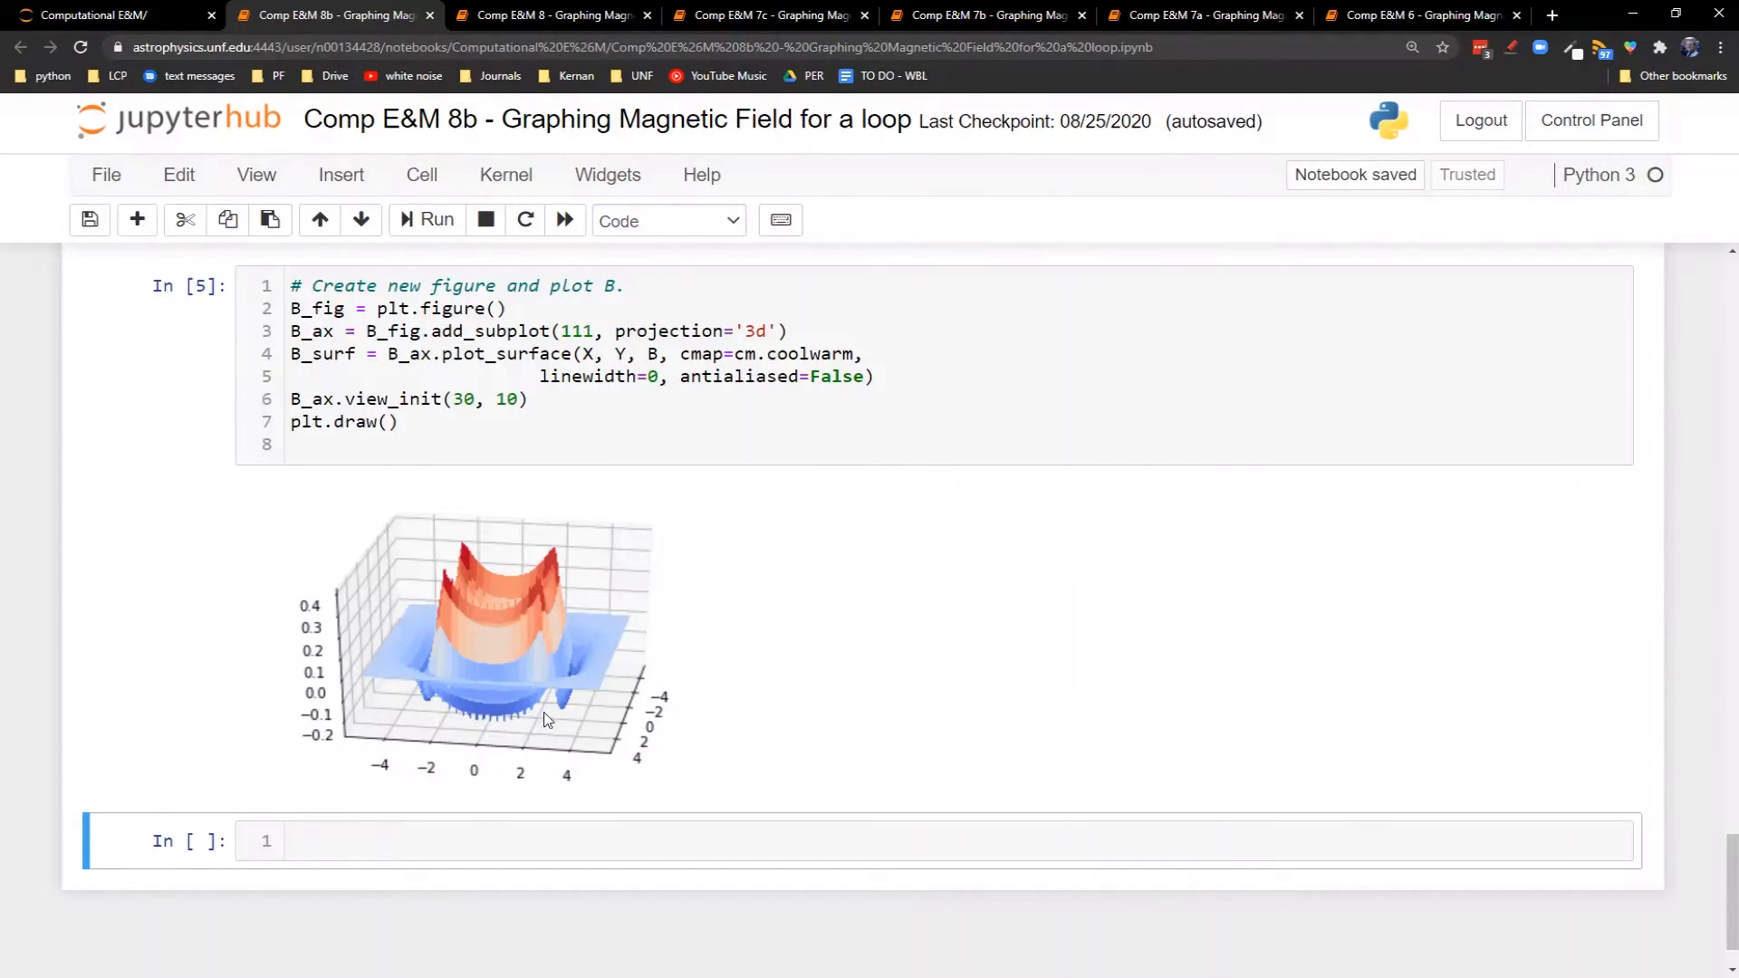
Scroll down to the tilted view_init(30, 10) B surface plot output
scroll(down, 3)
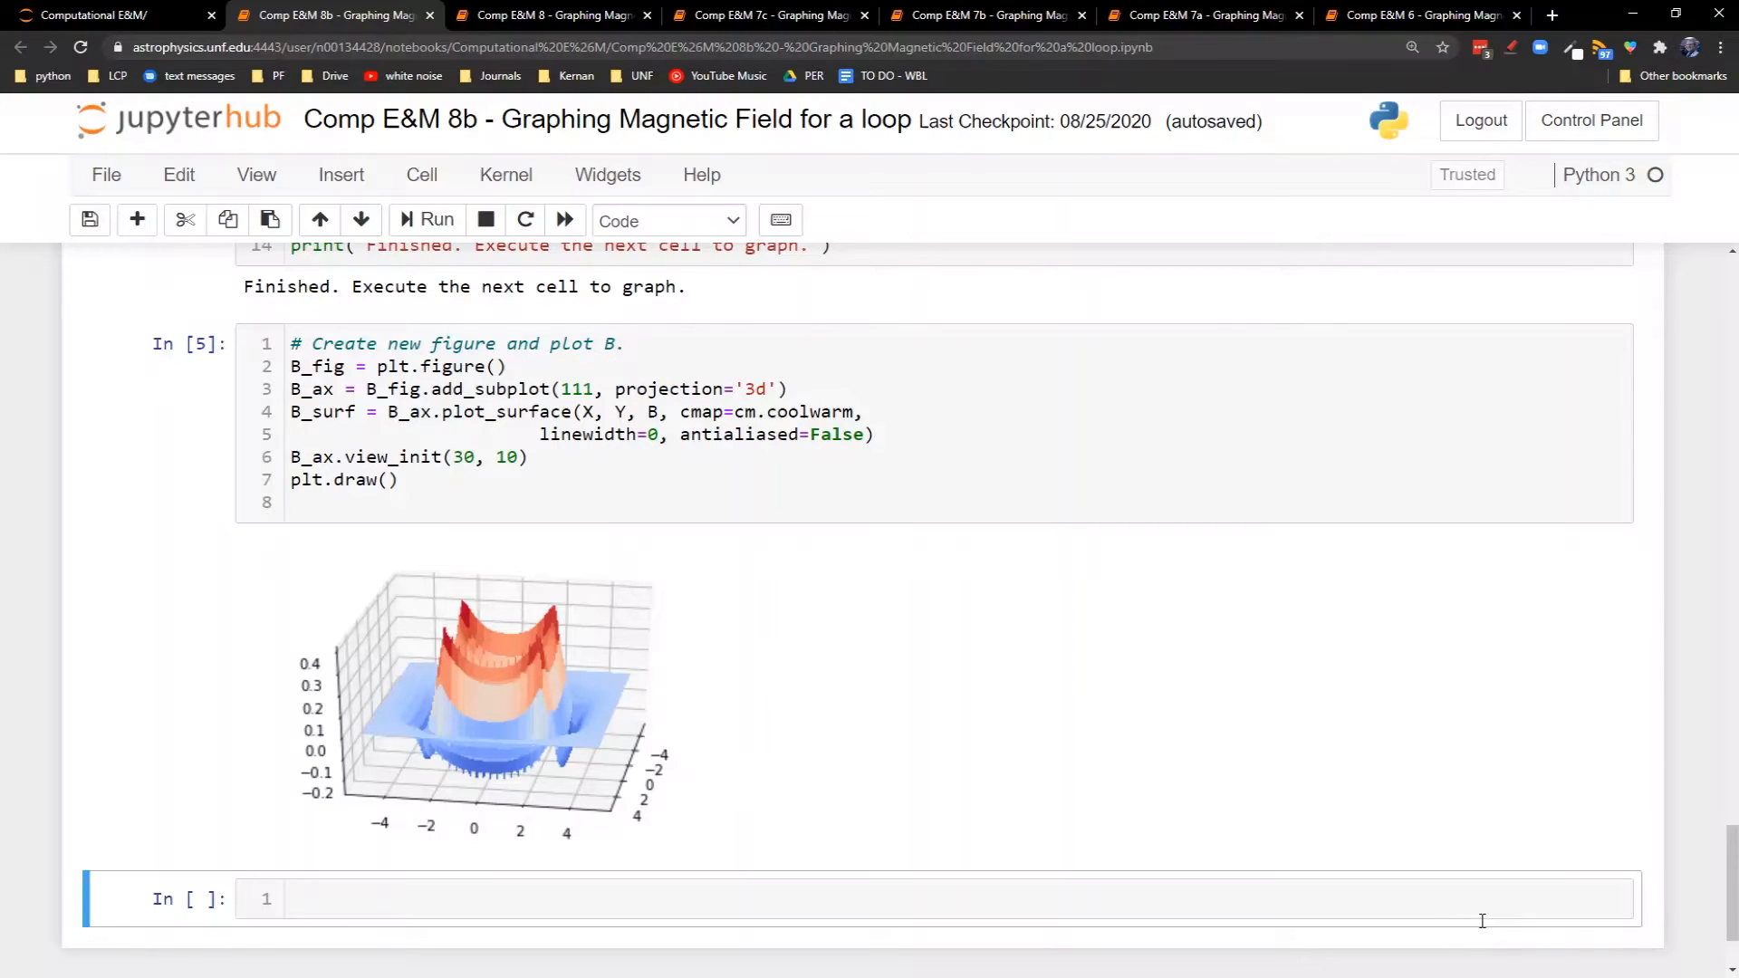
scroll(down, 3)
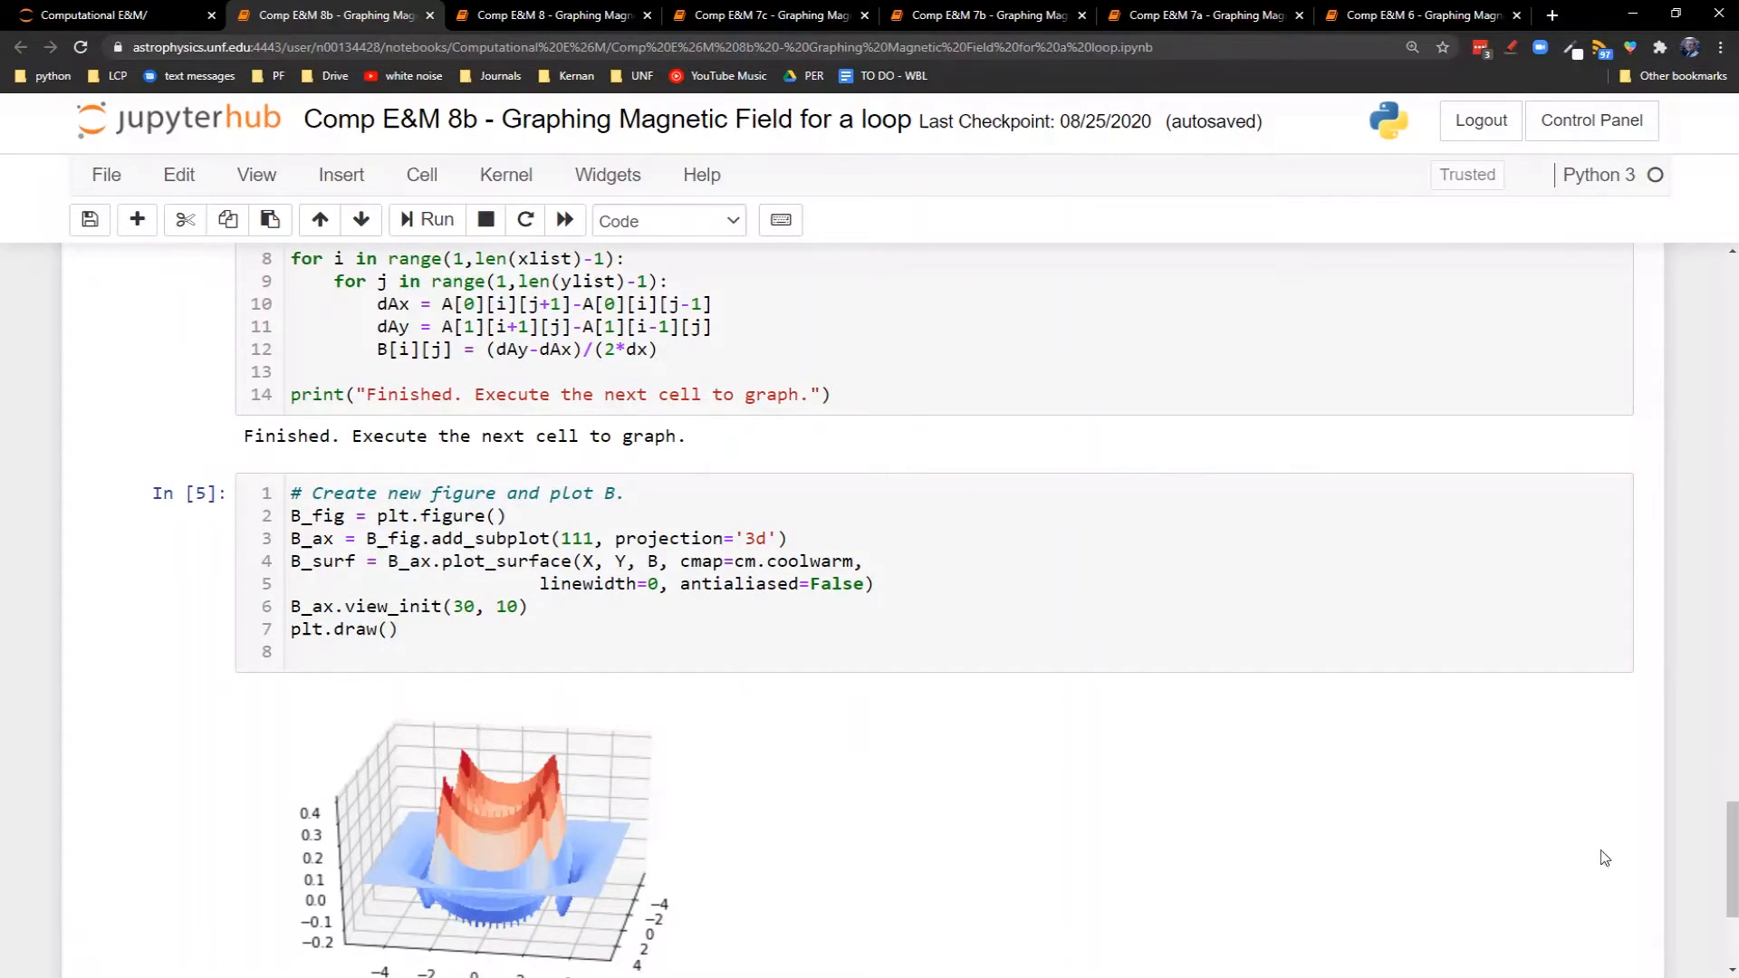
mouse_move(1225, 777)
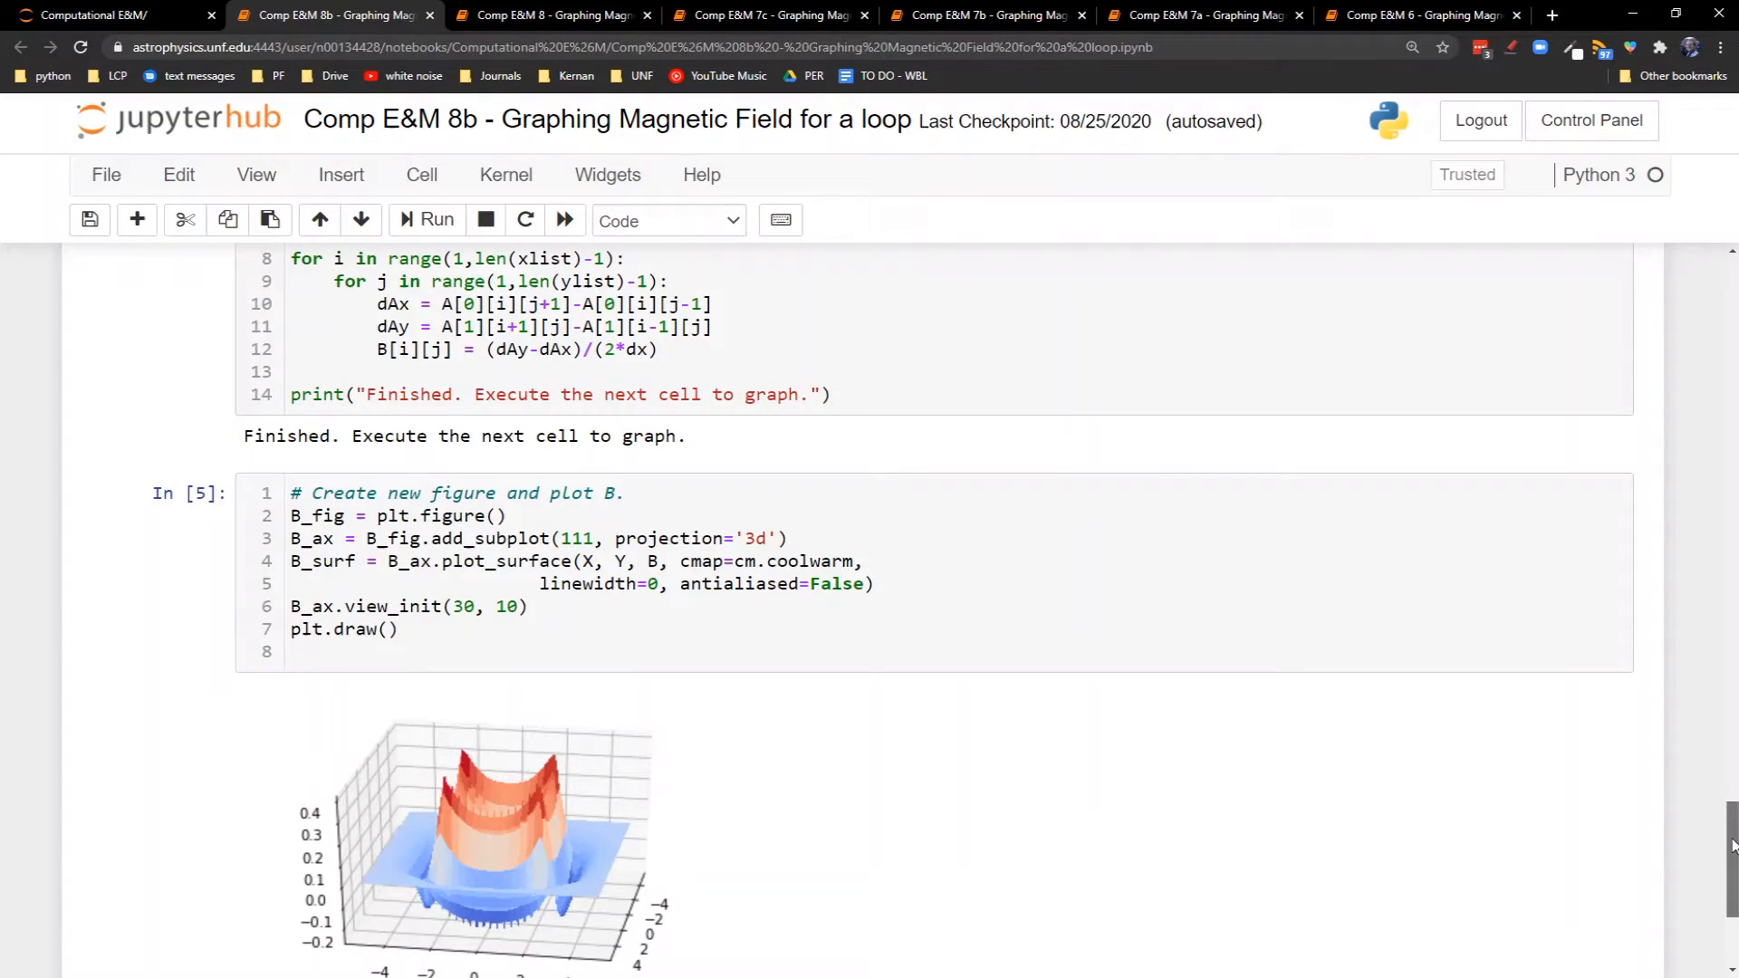
scroll(up, 3)
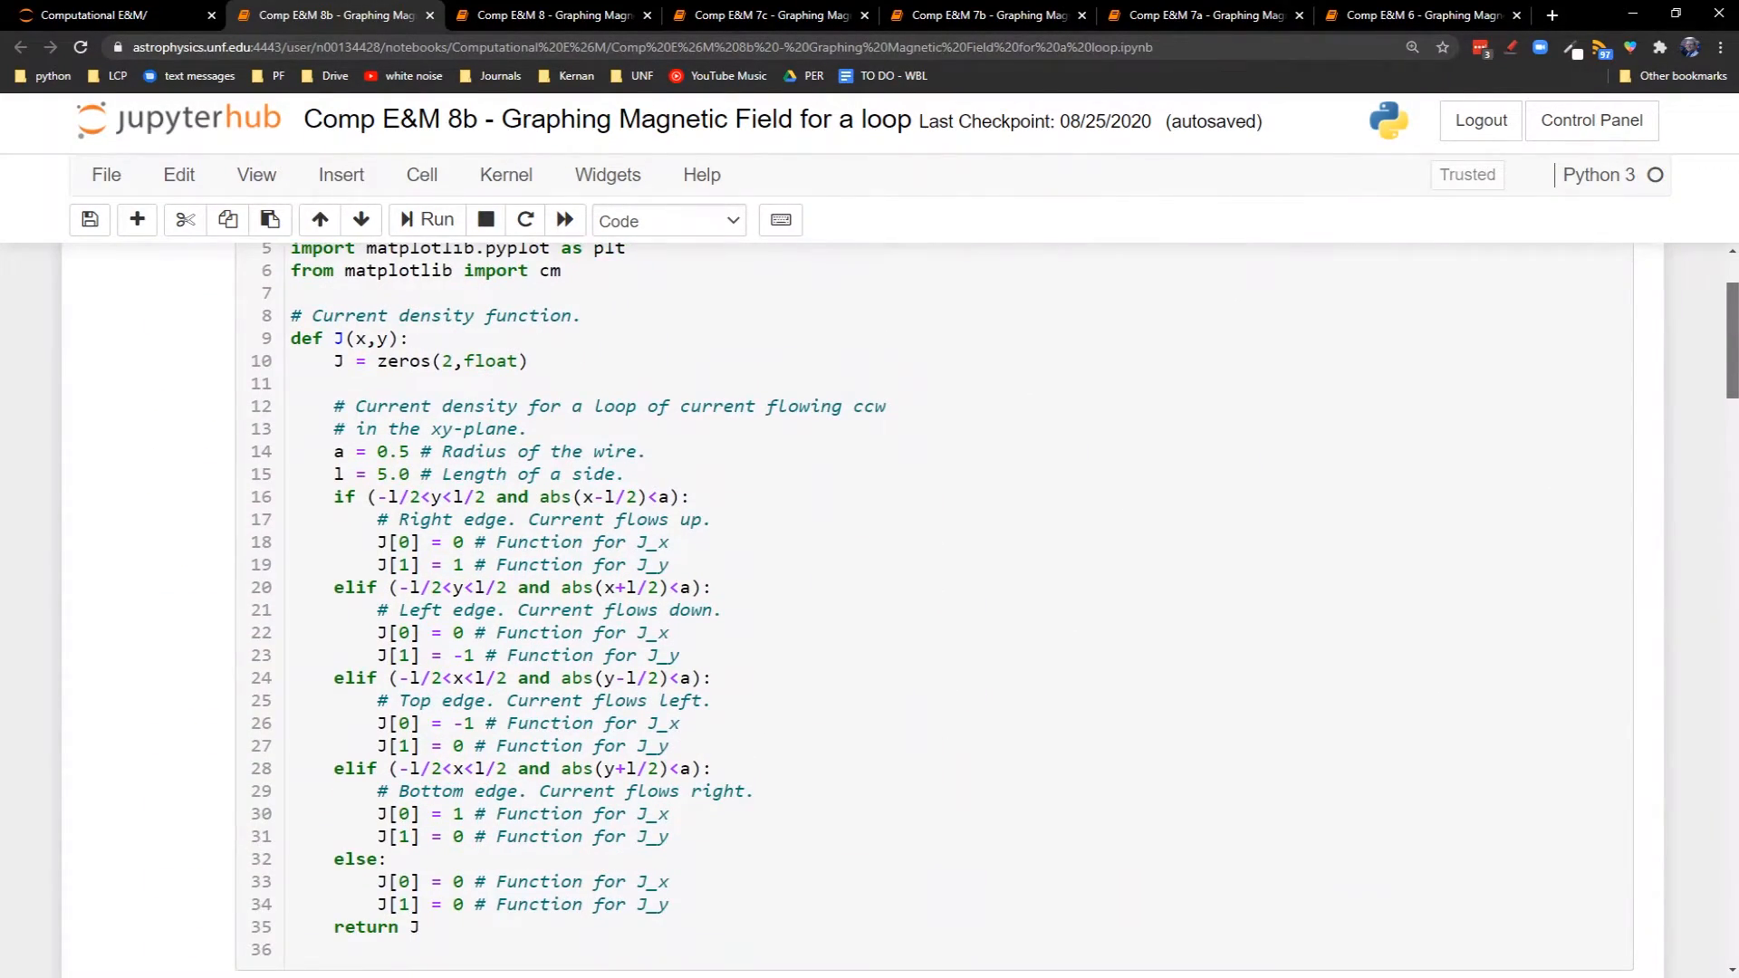
scroll(down, 3)
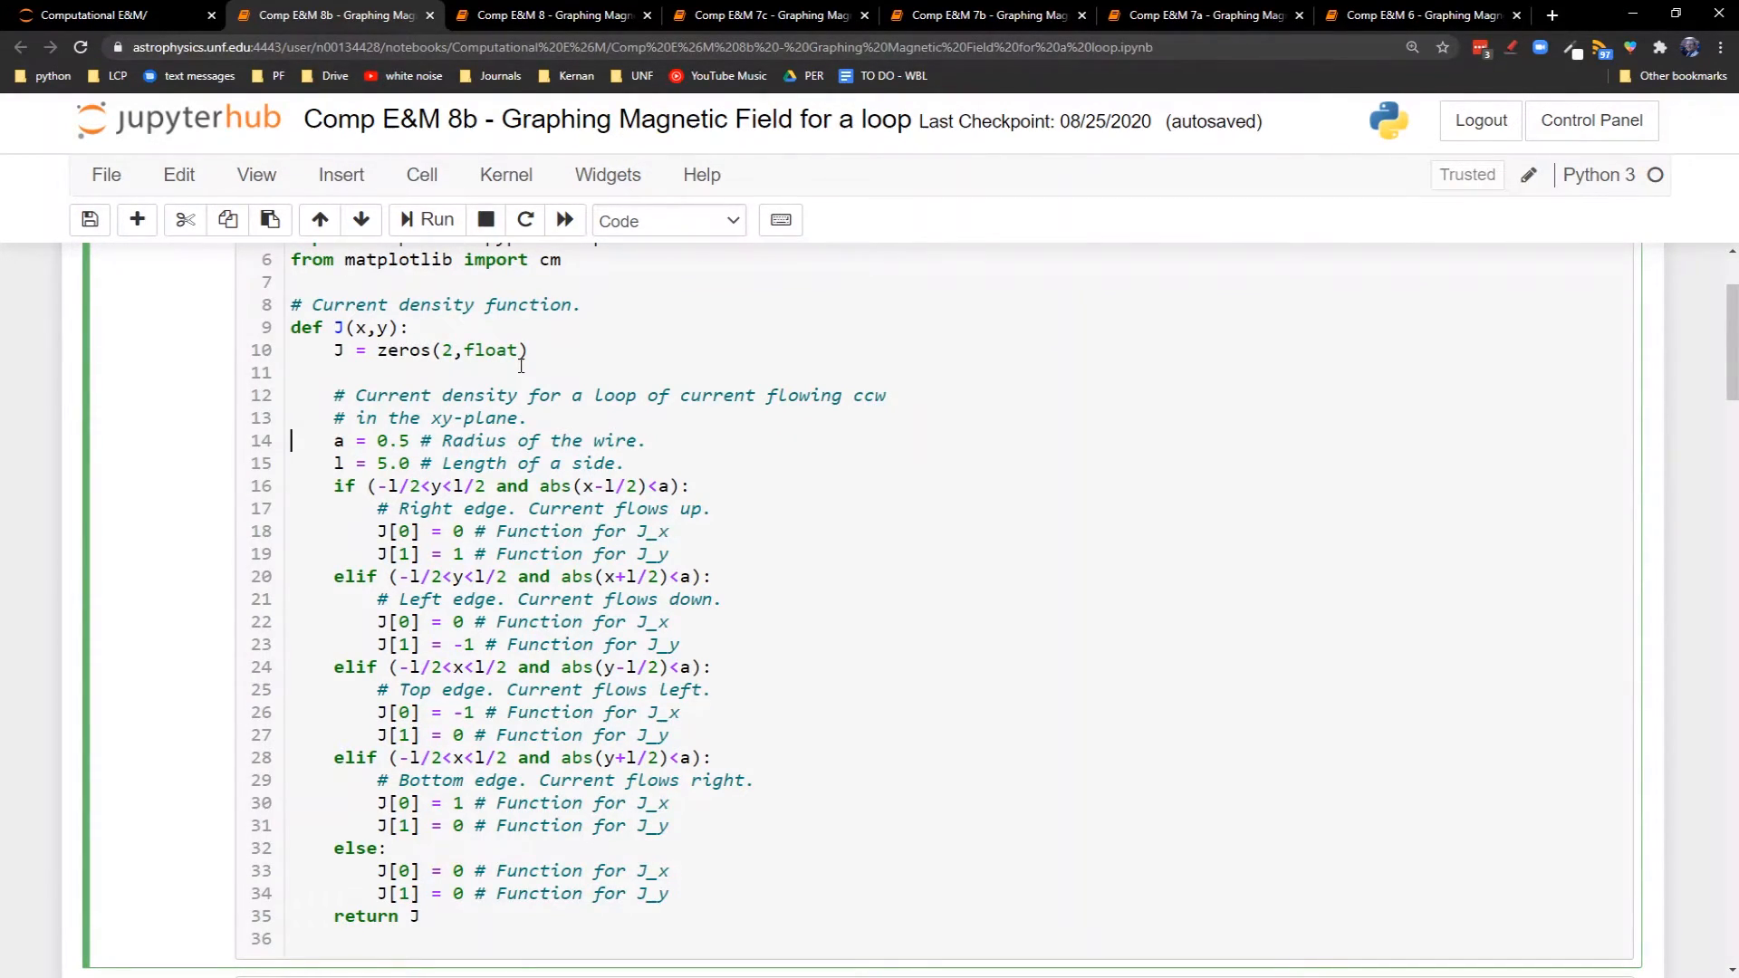
In J(x,y), set side length l = 2.0 and define xl = -3.0 and xr = 3.0
text(b =)
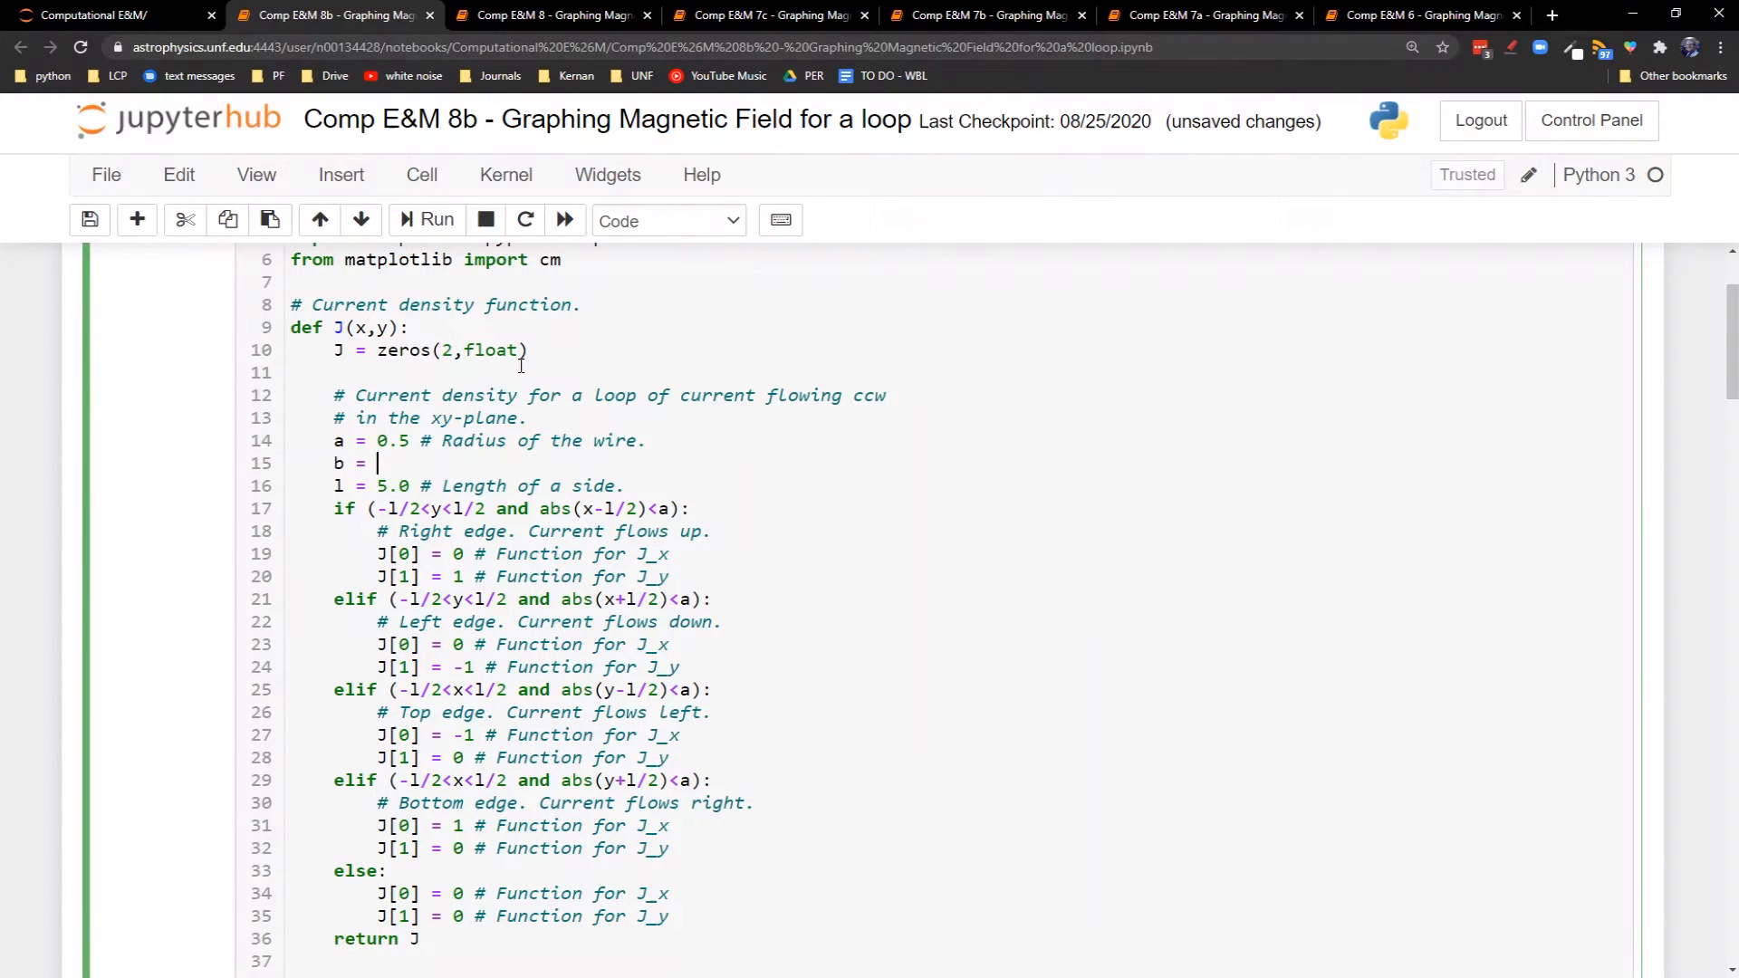
text(0.5 #)
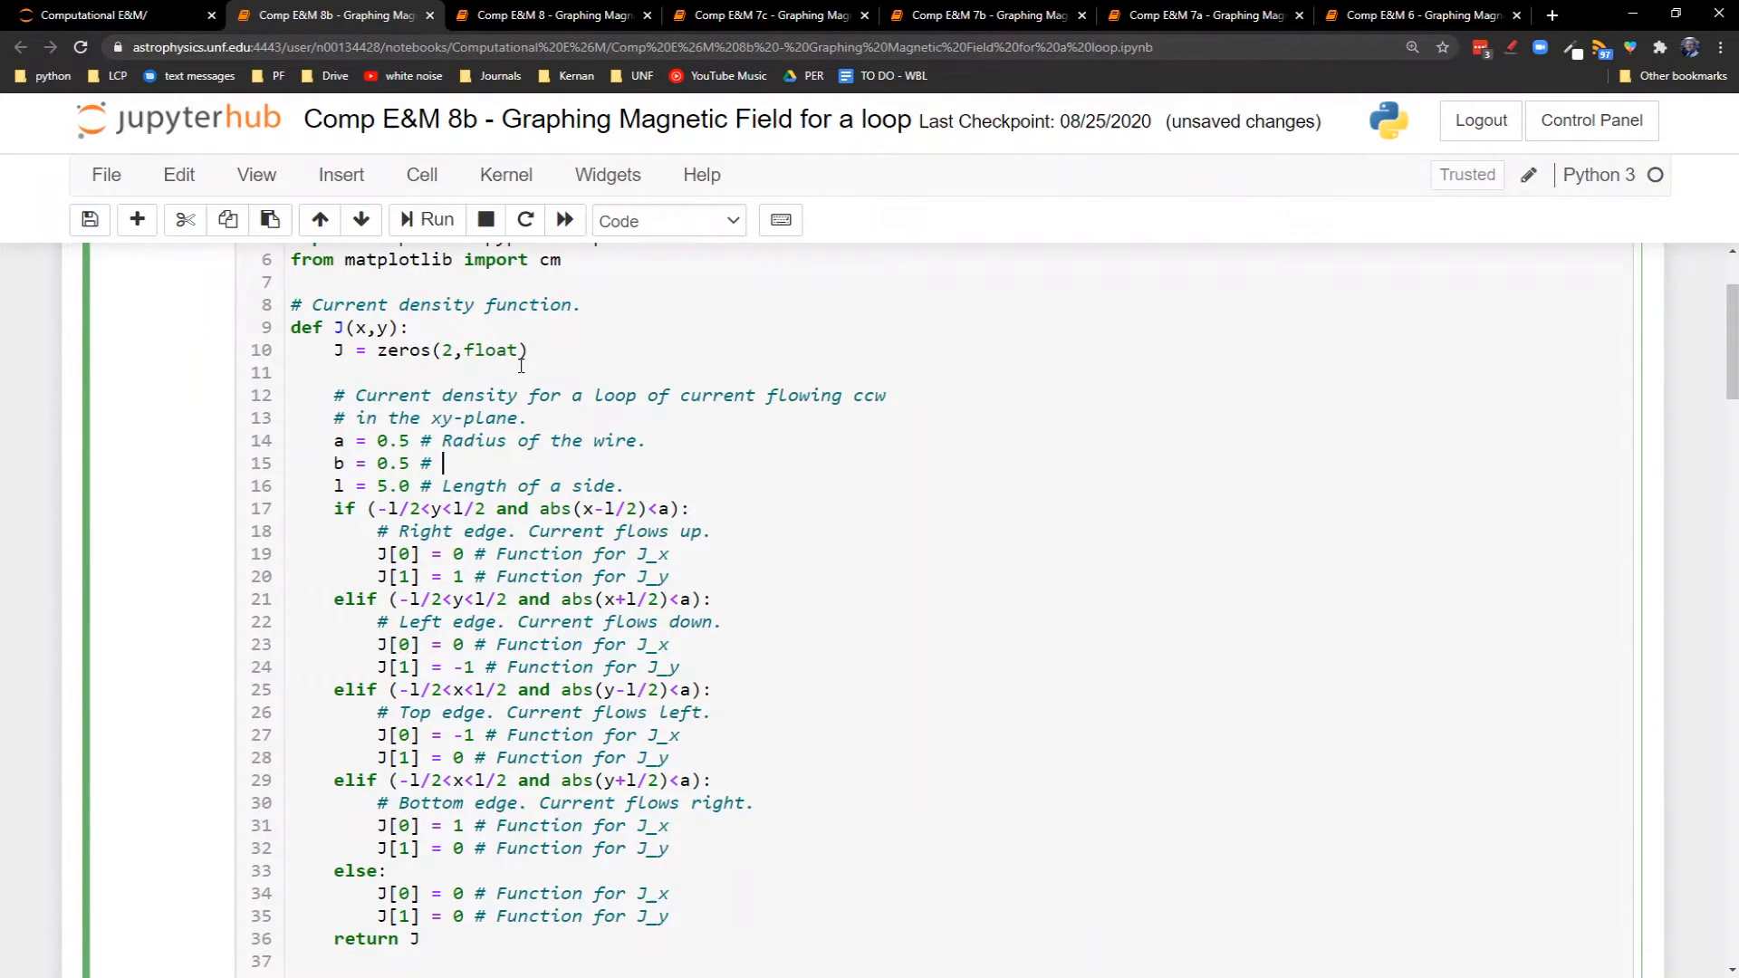
text(Radius of second wire)
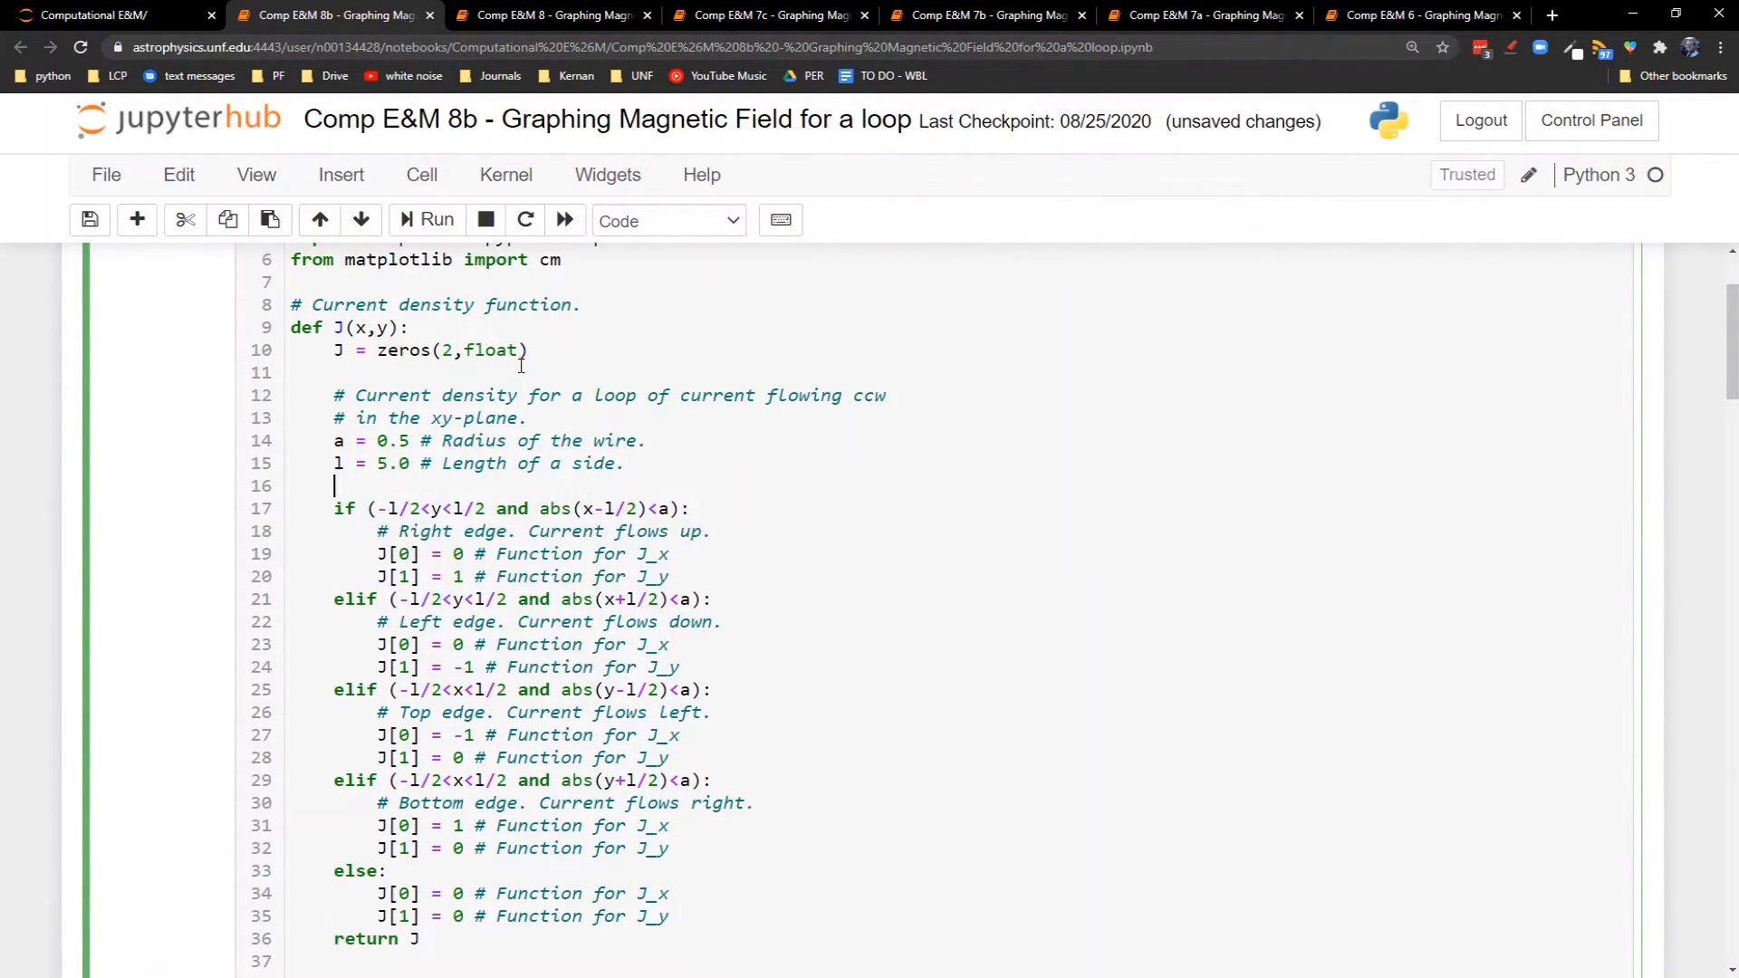
text(xl =)
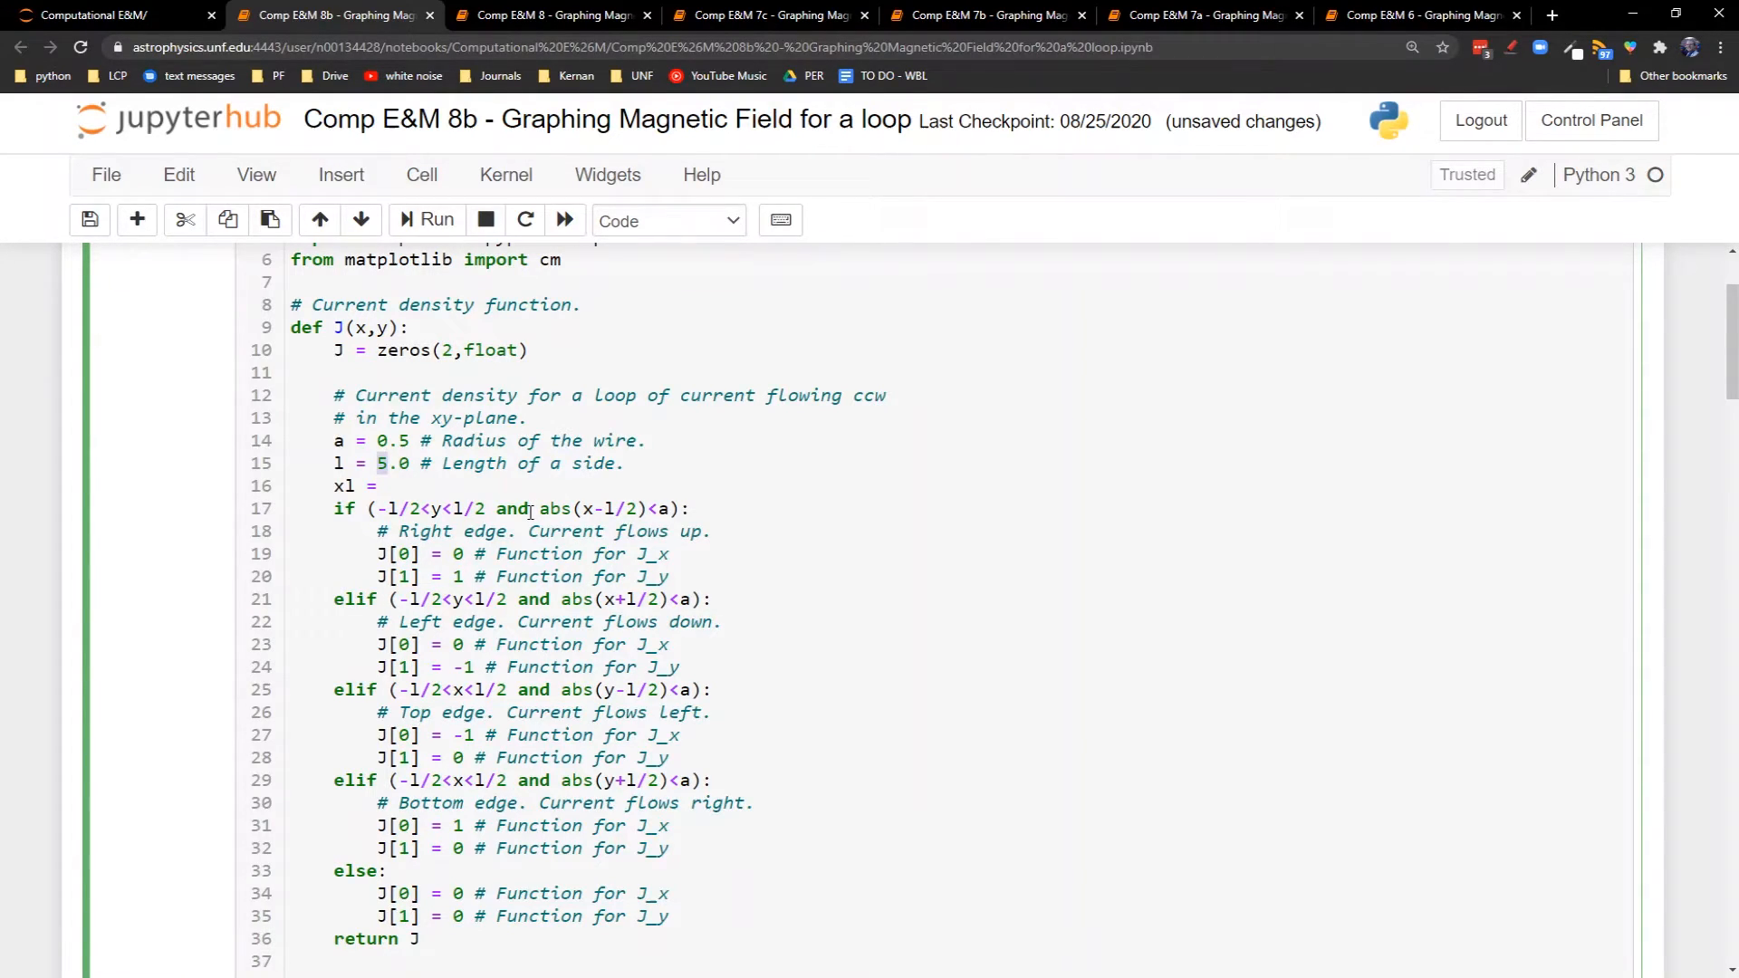
text(2.0)
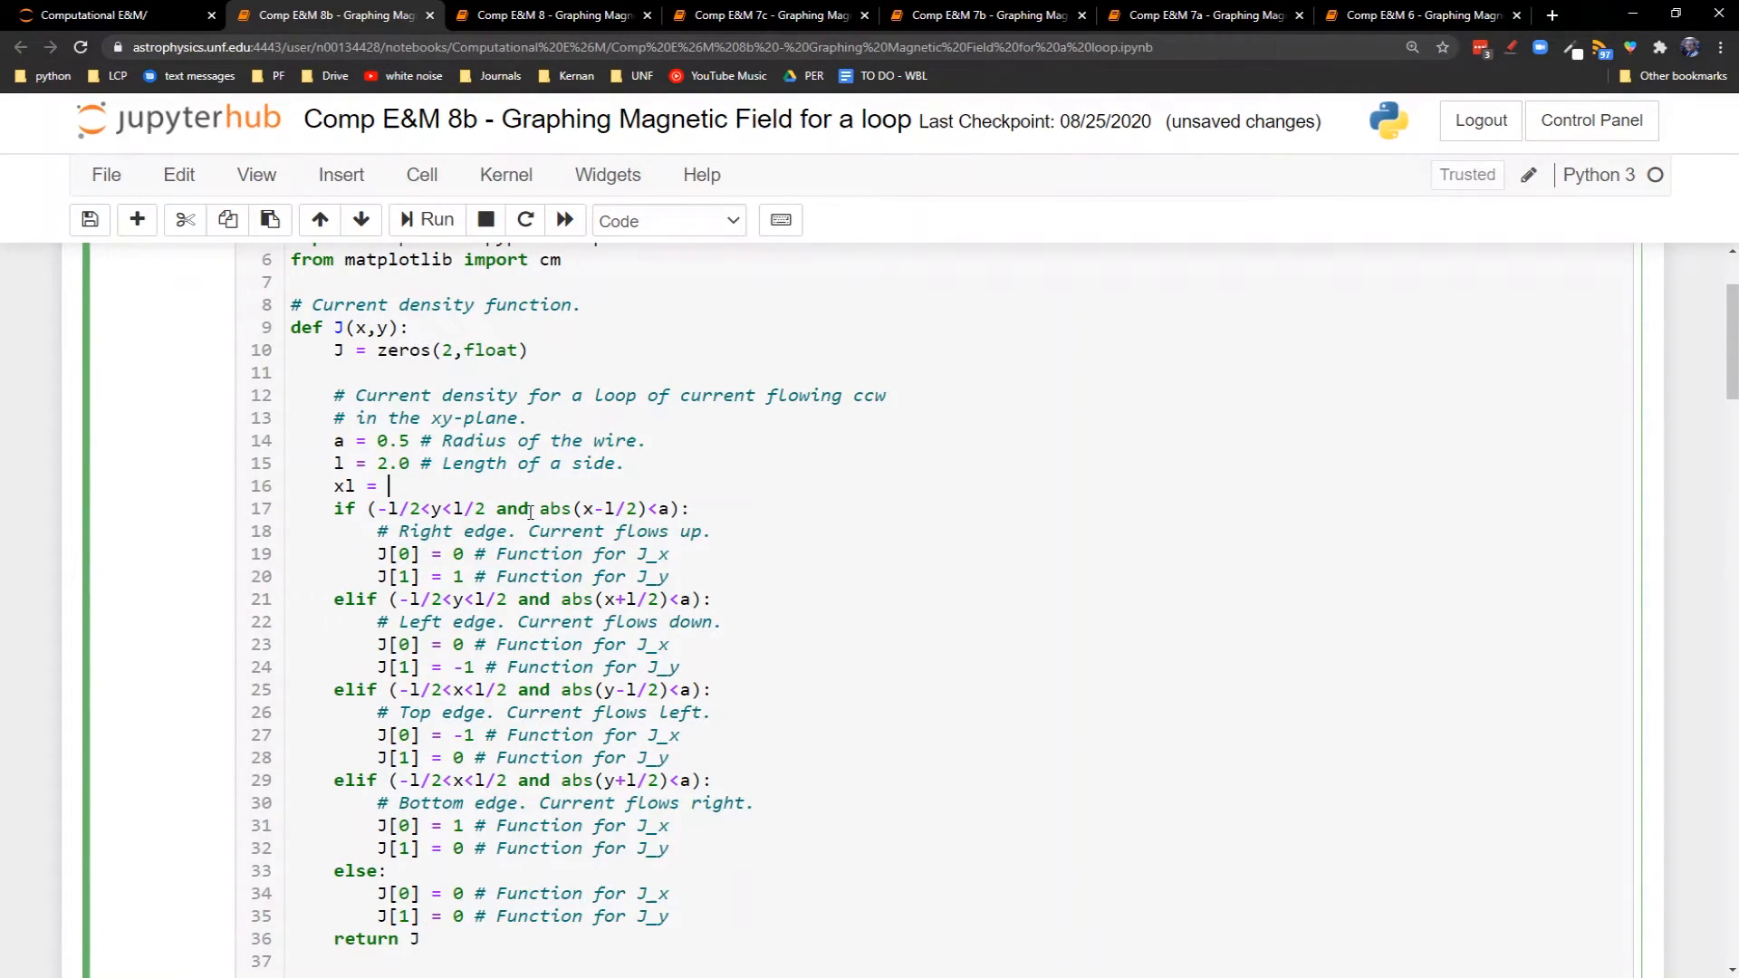
text(3)
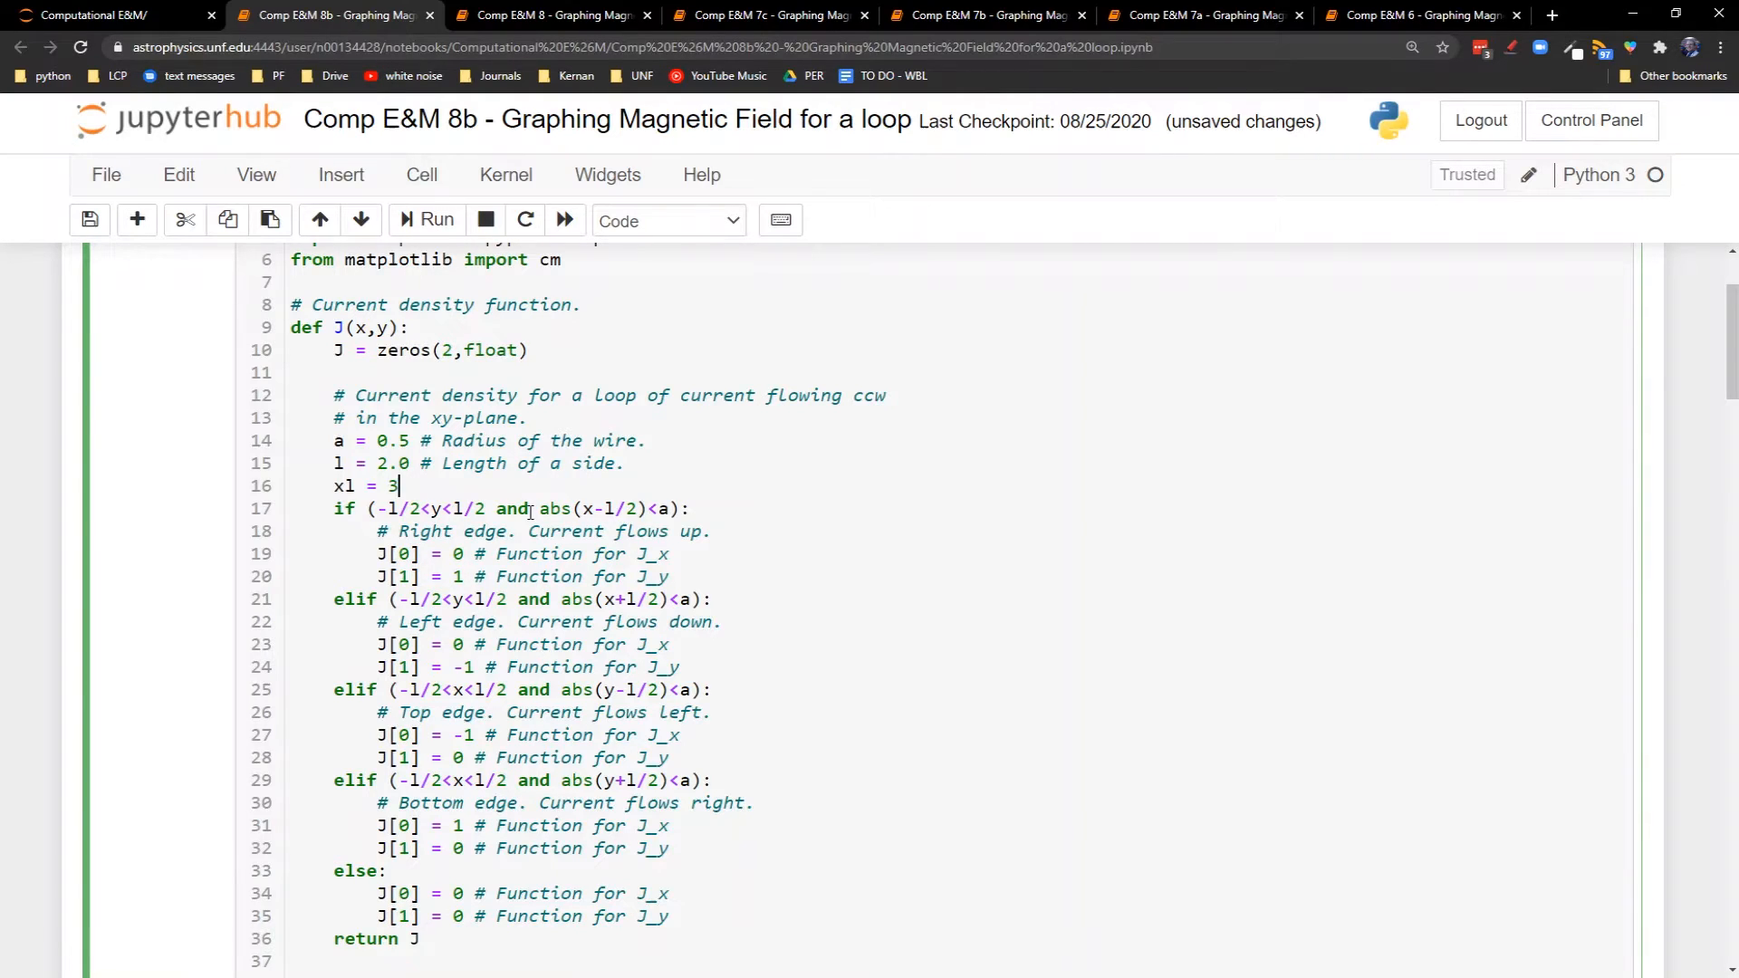
text(.0)
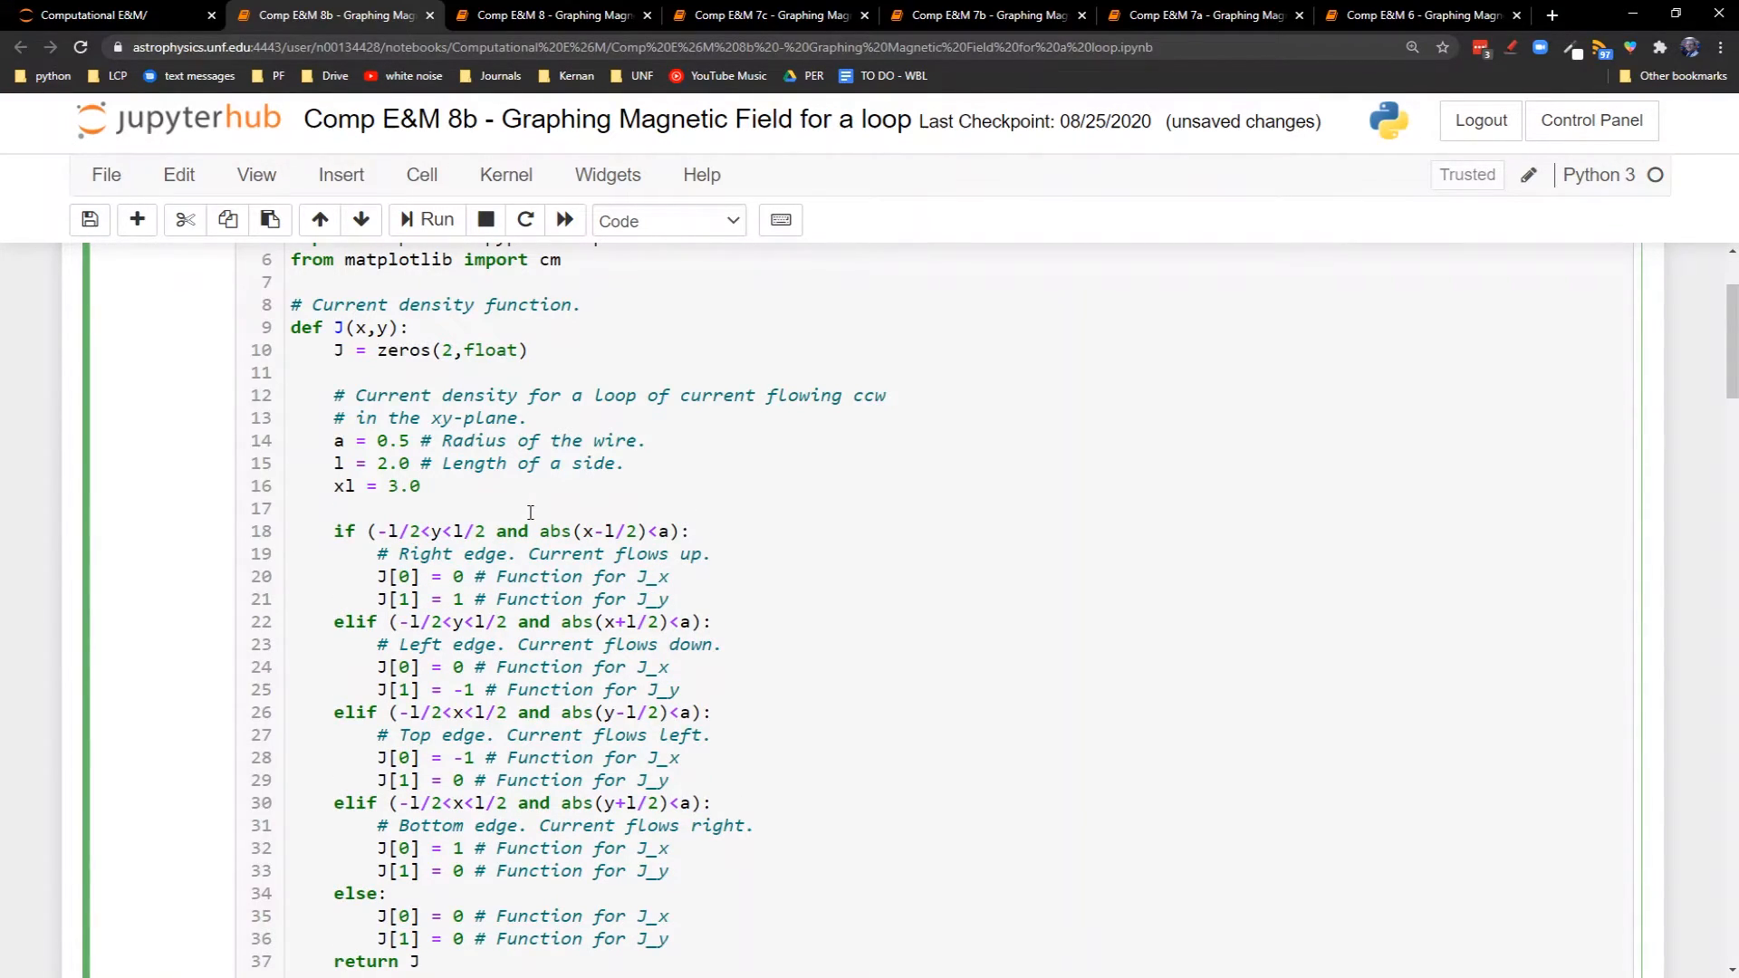
text(-)
text(xr =)
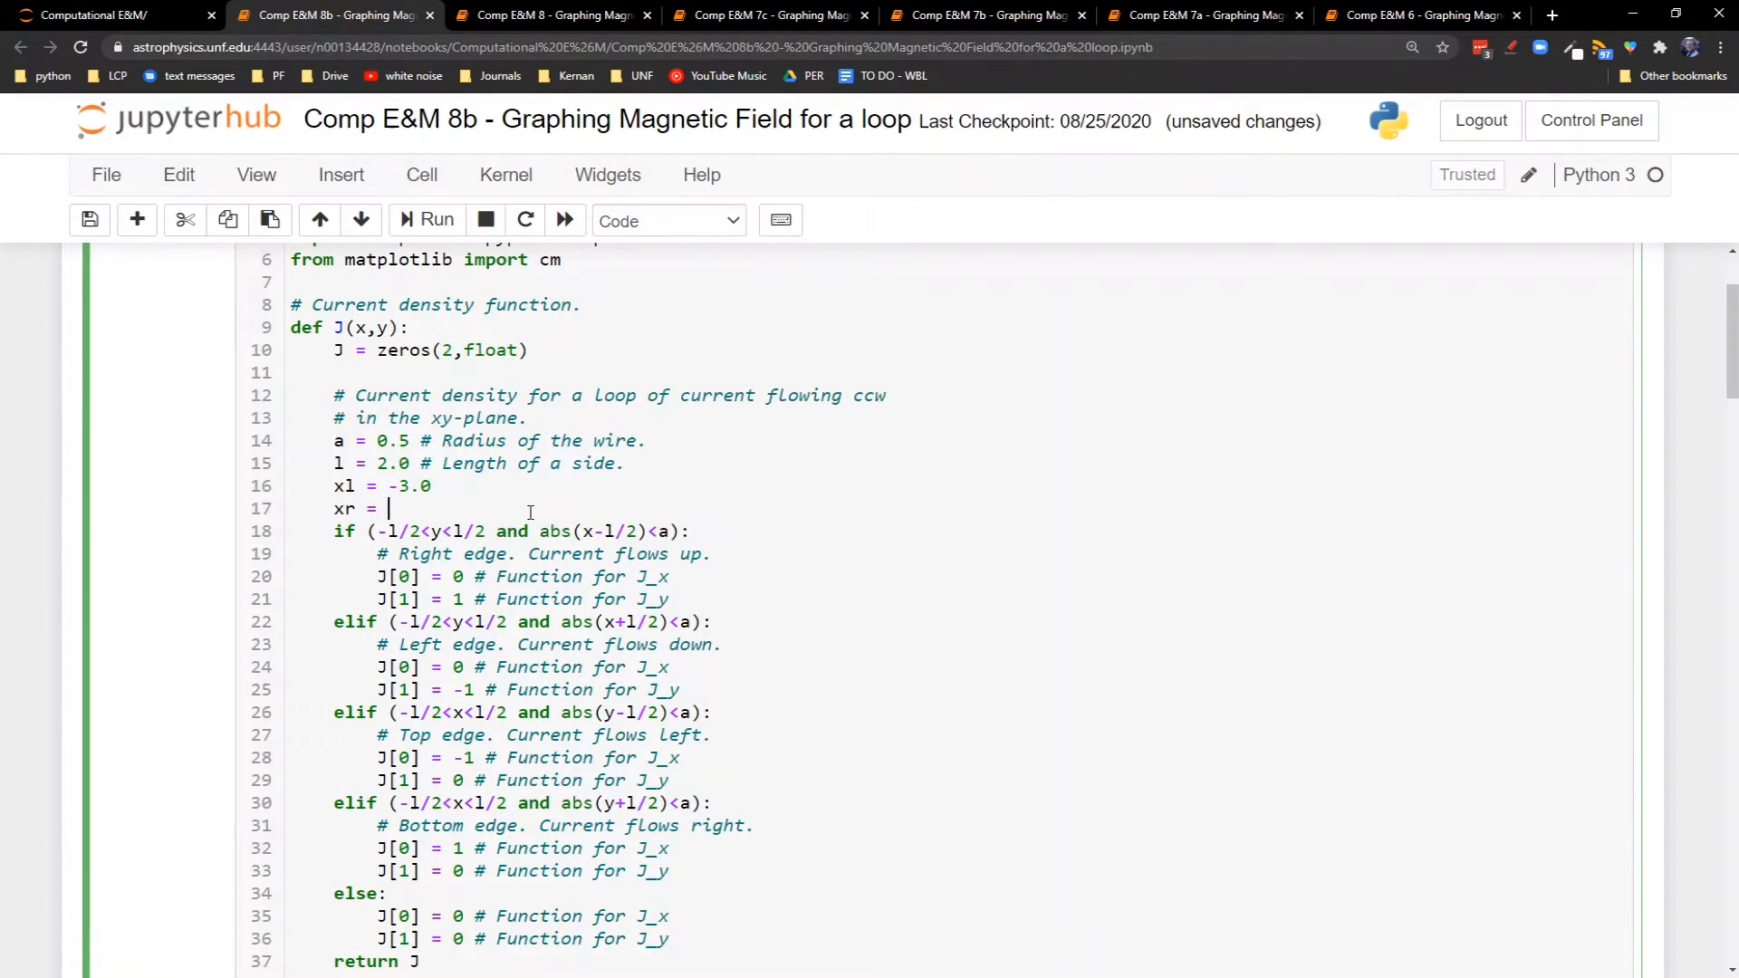
text(3.0)
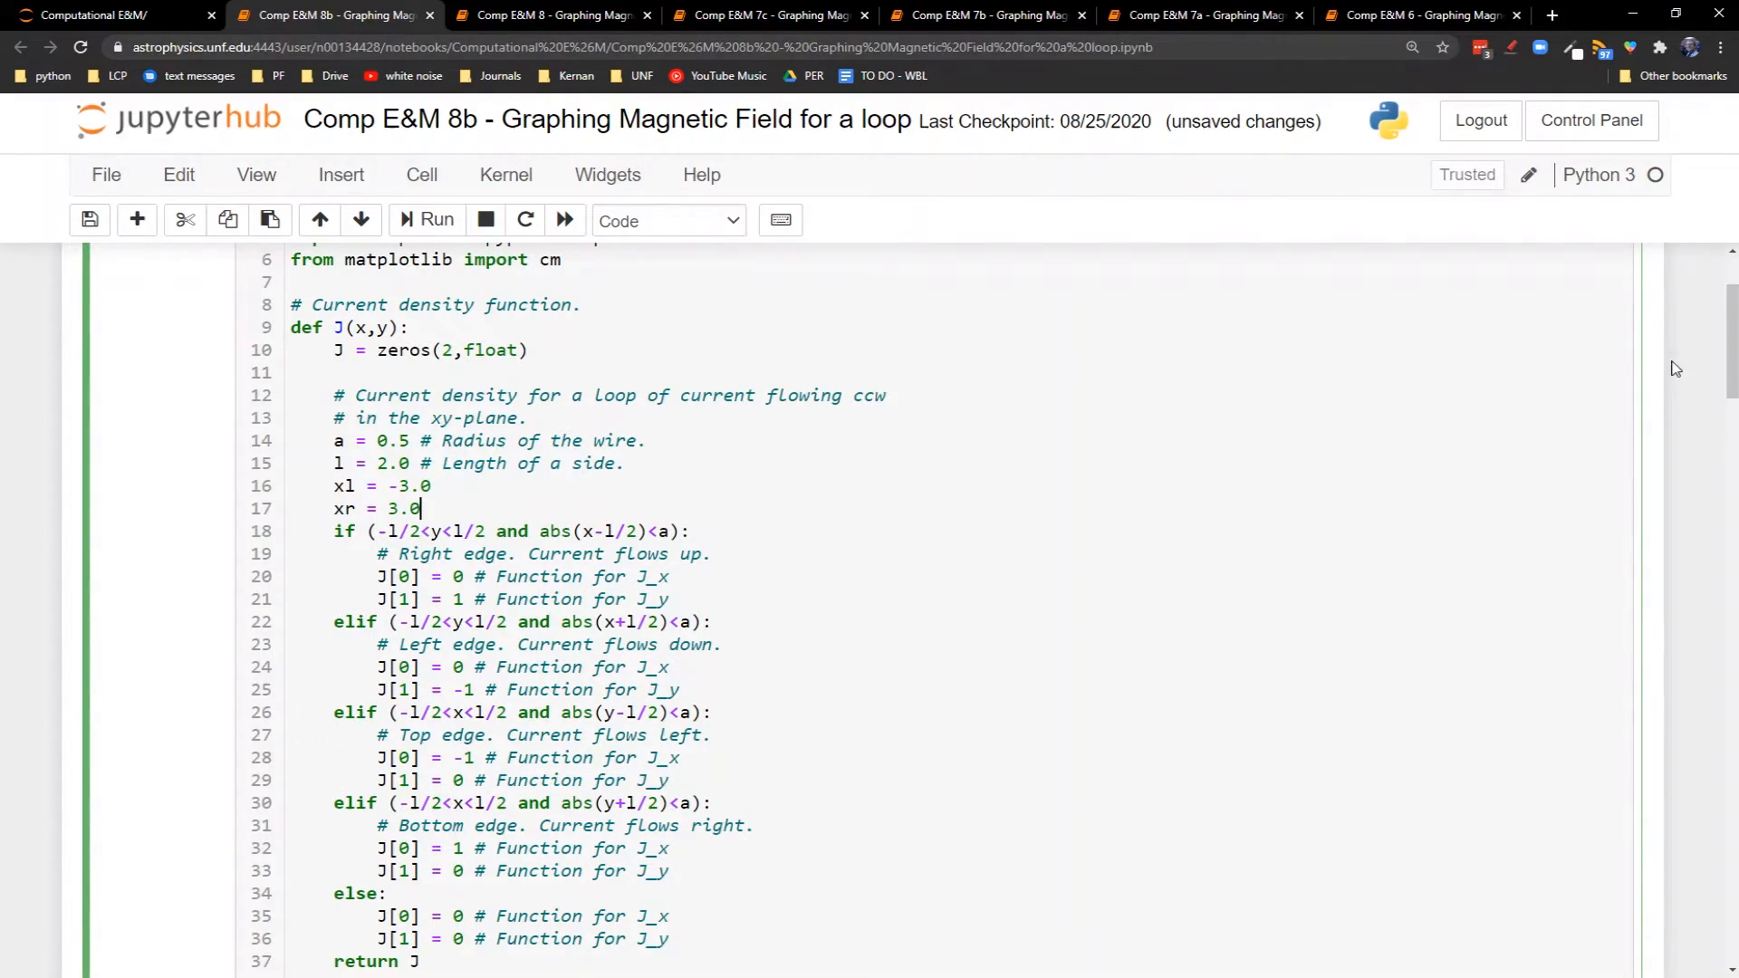
scroll(down, 3)
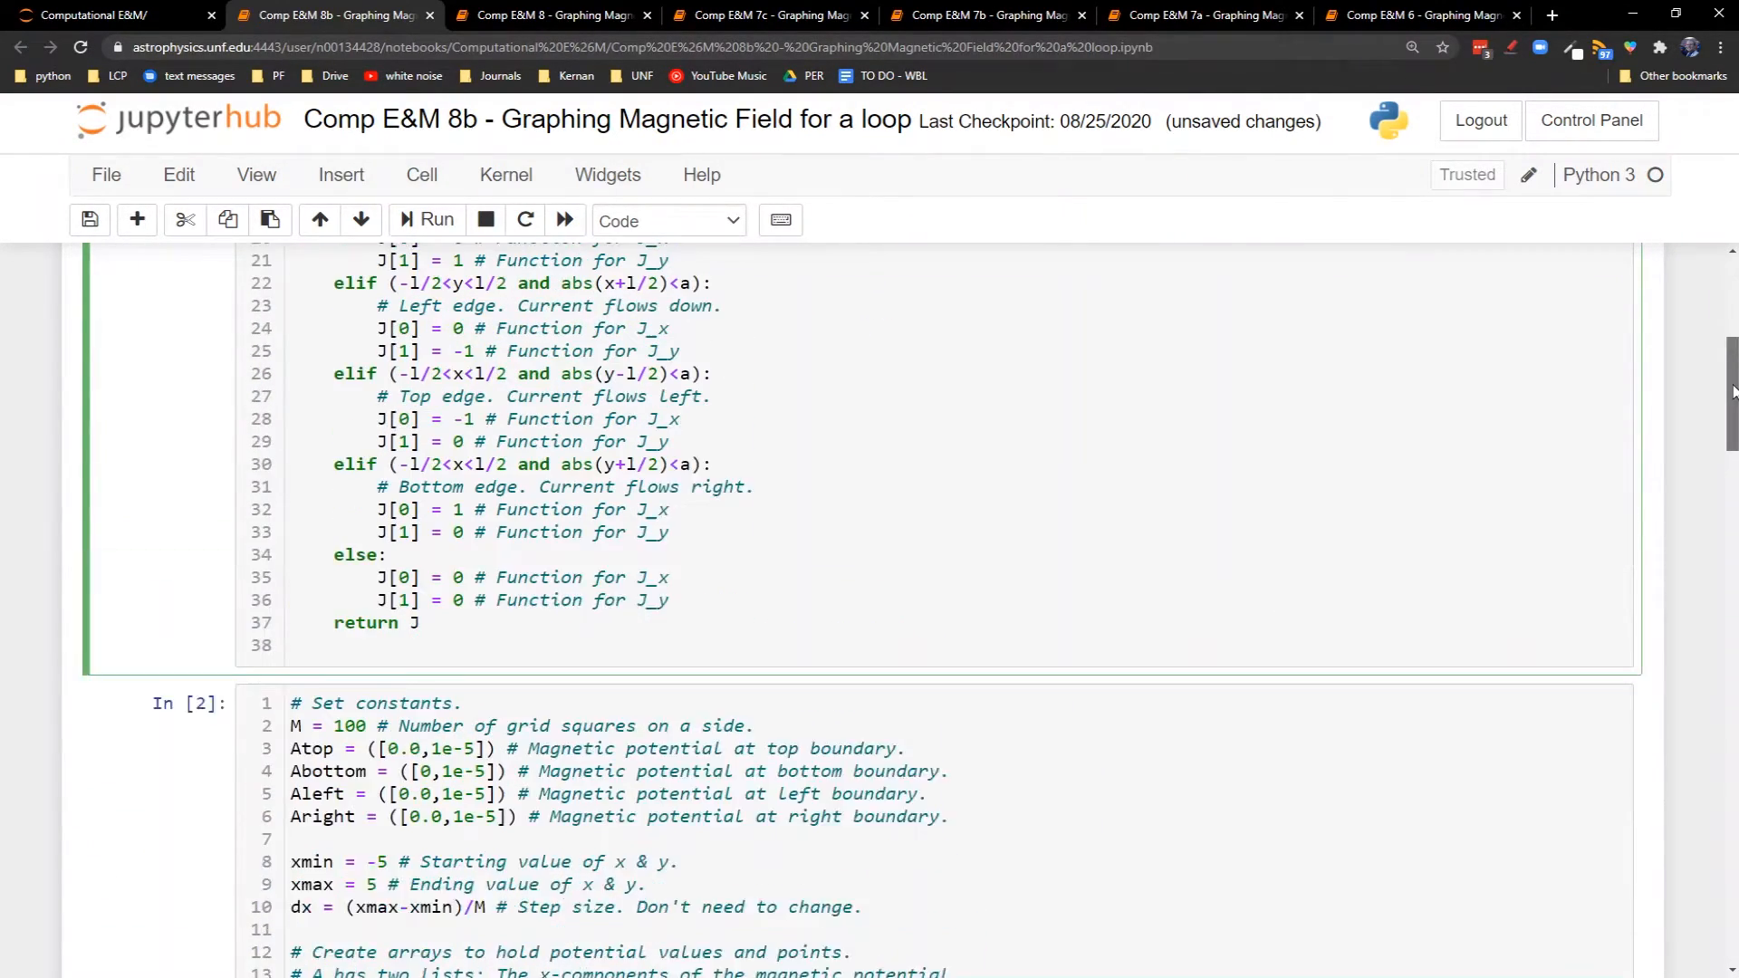
Offset the edge conditions by xr: abs(x+l/2-xr) and -l/2<x-xr<l/2
scroll(up, 3)
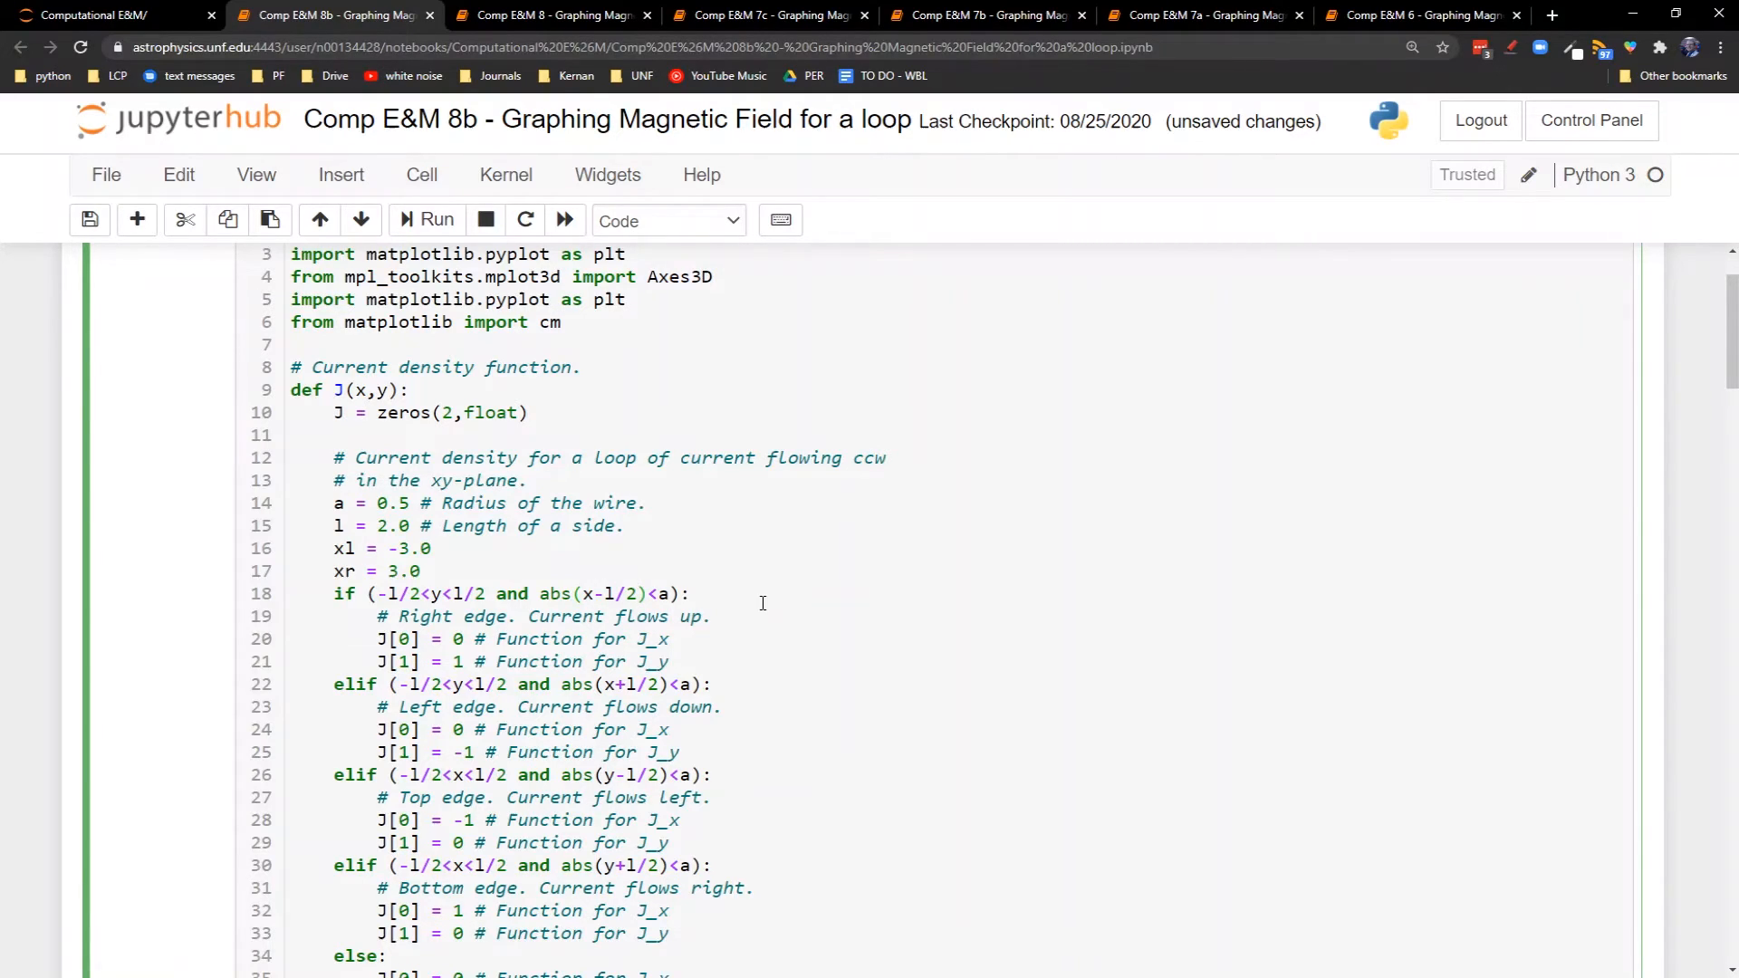
click(643, 593)
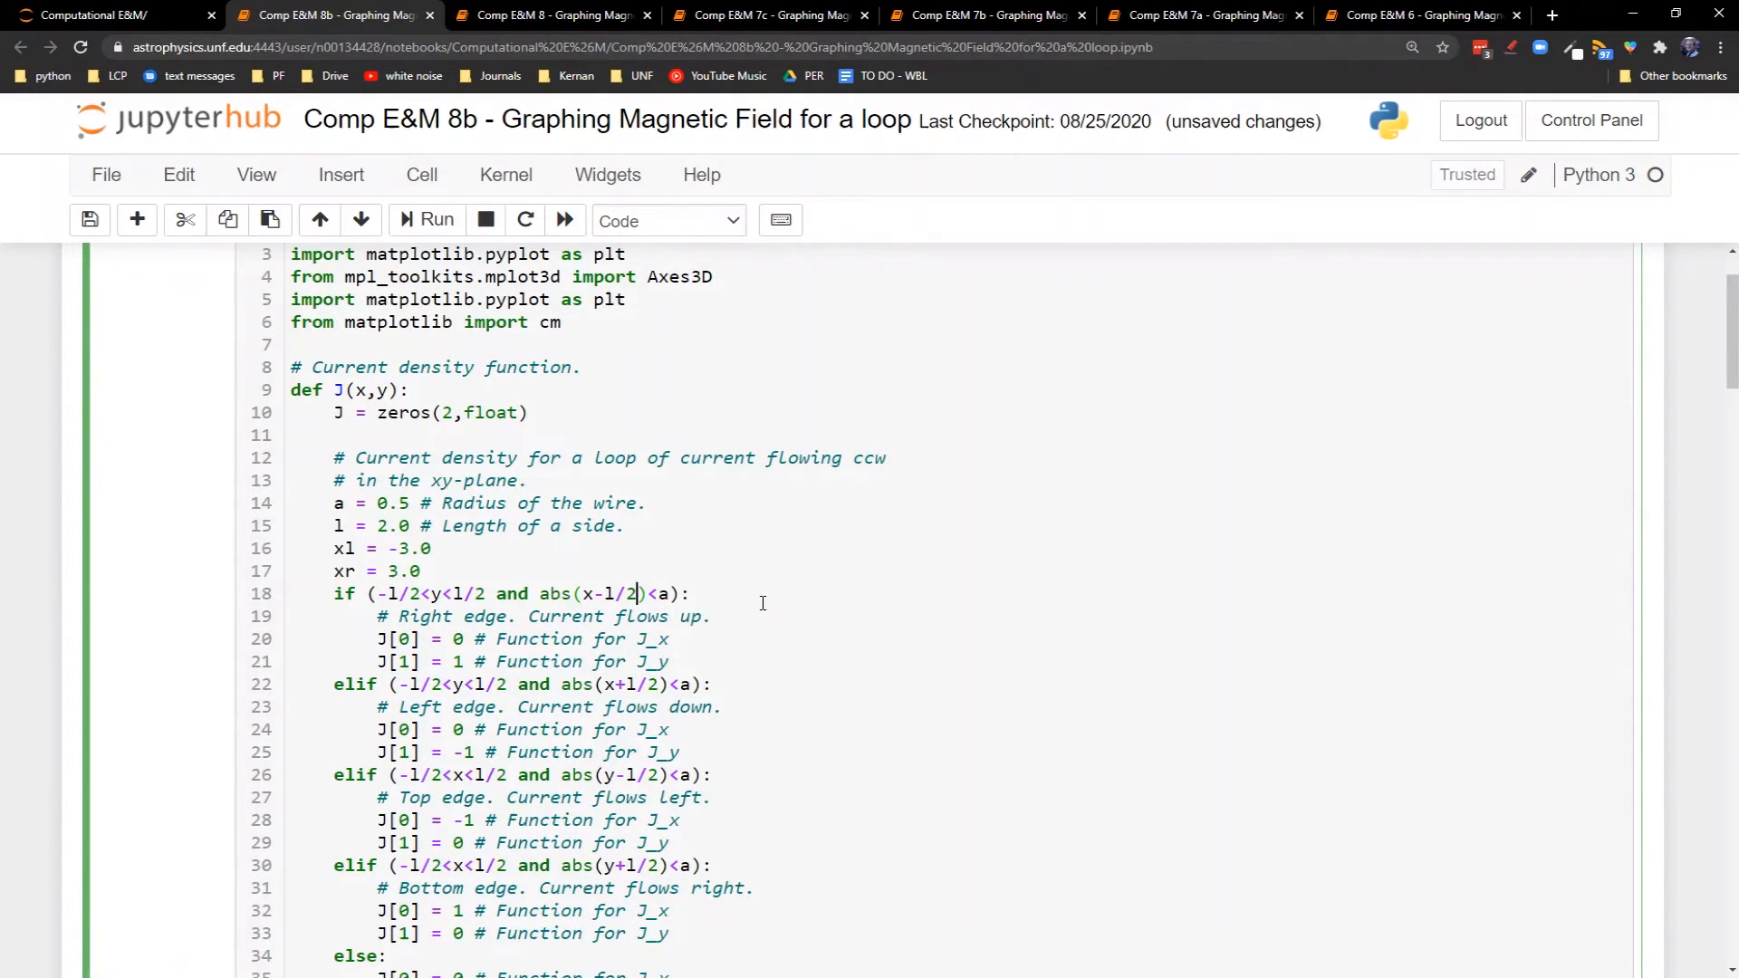
text(-xr)
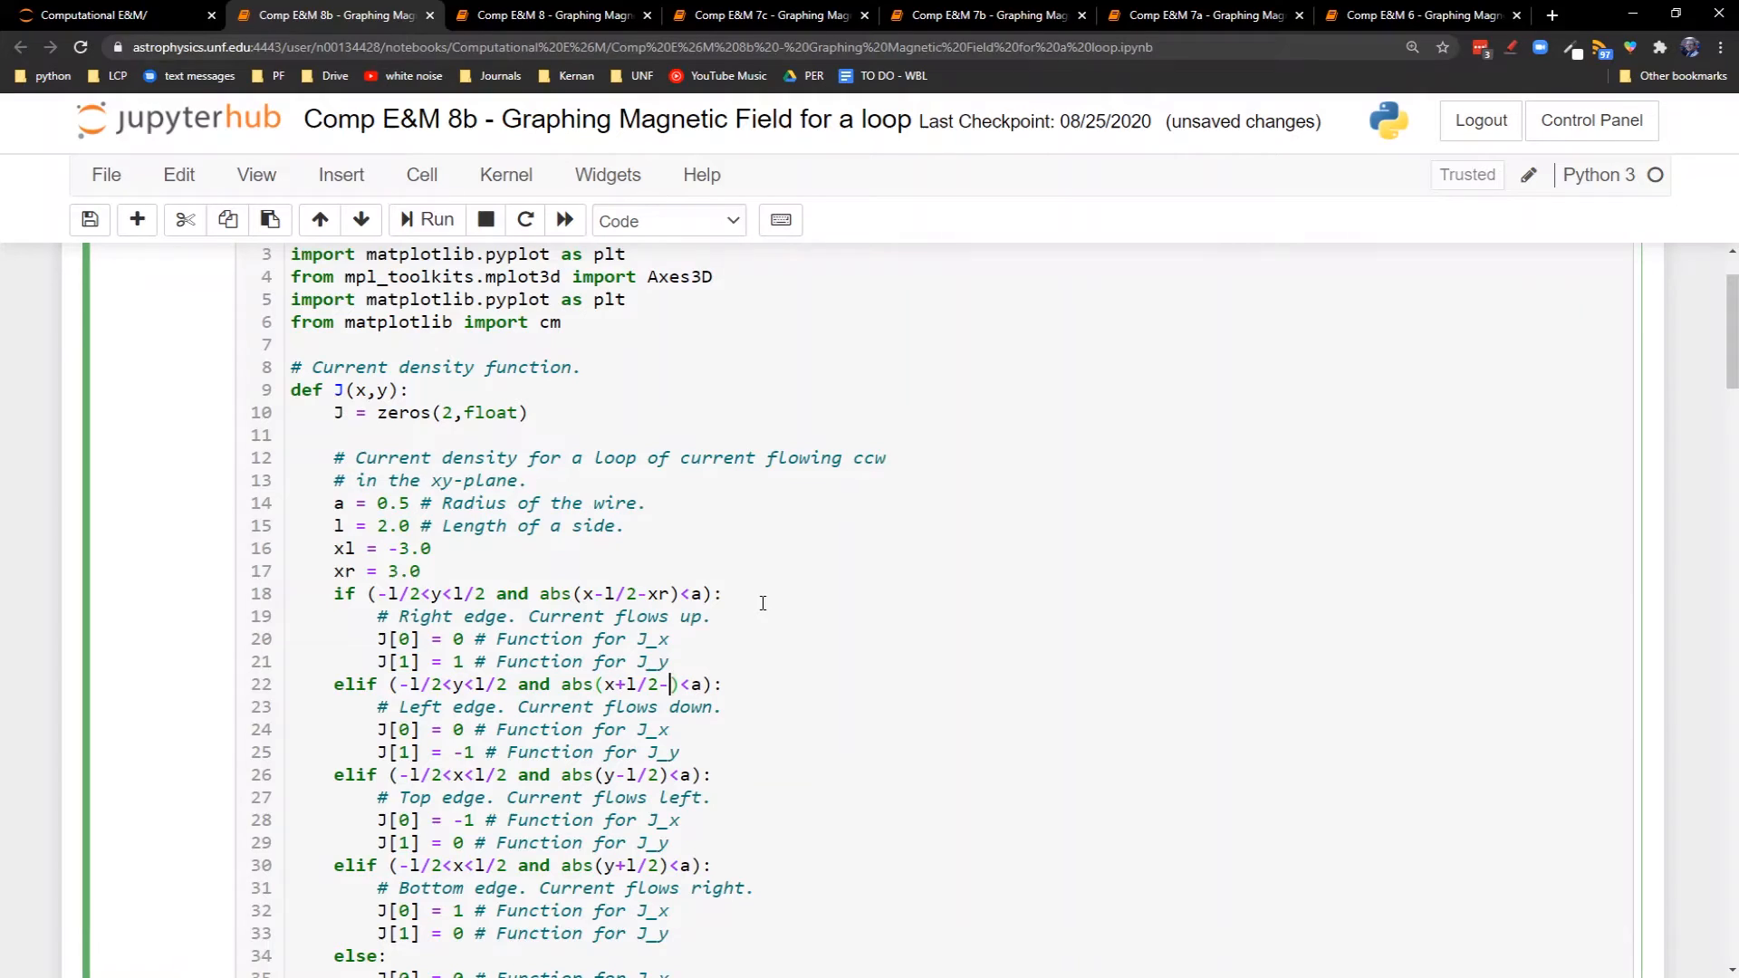
text(x)
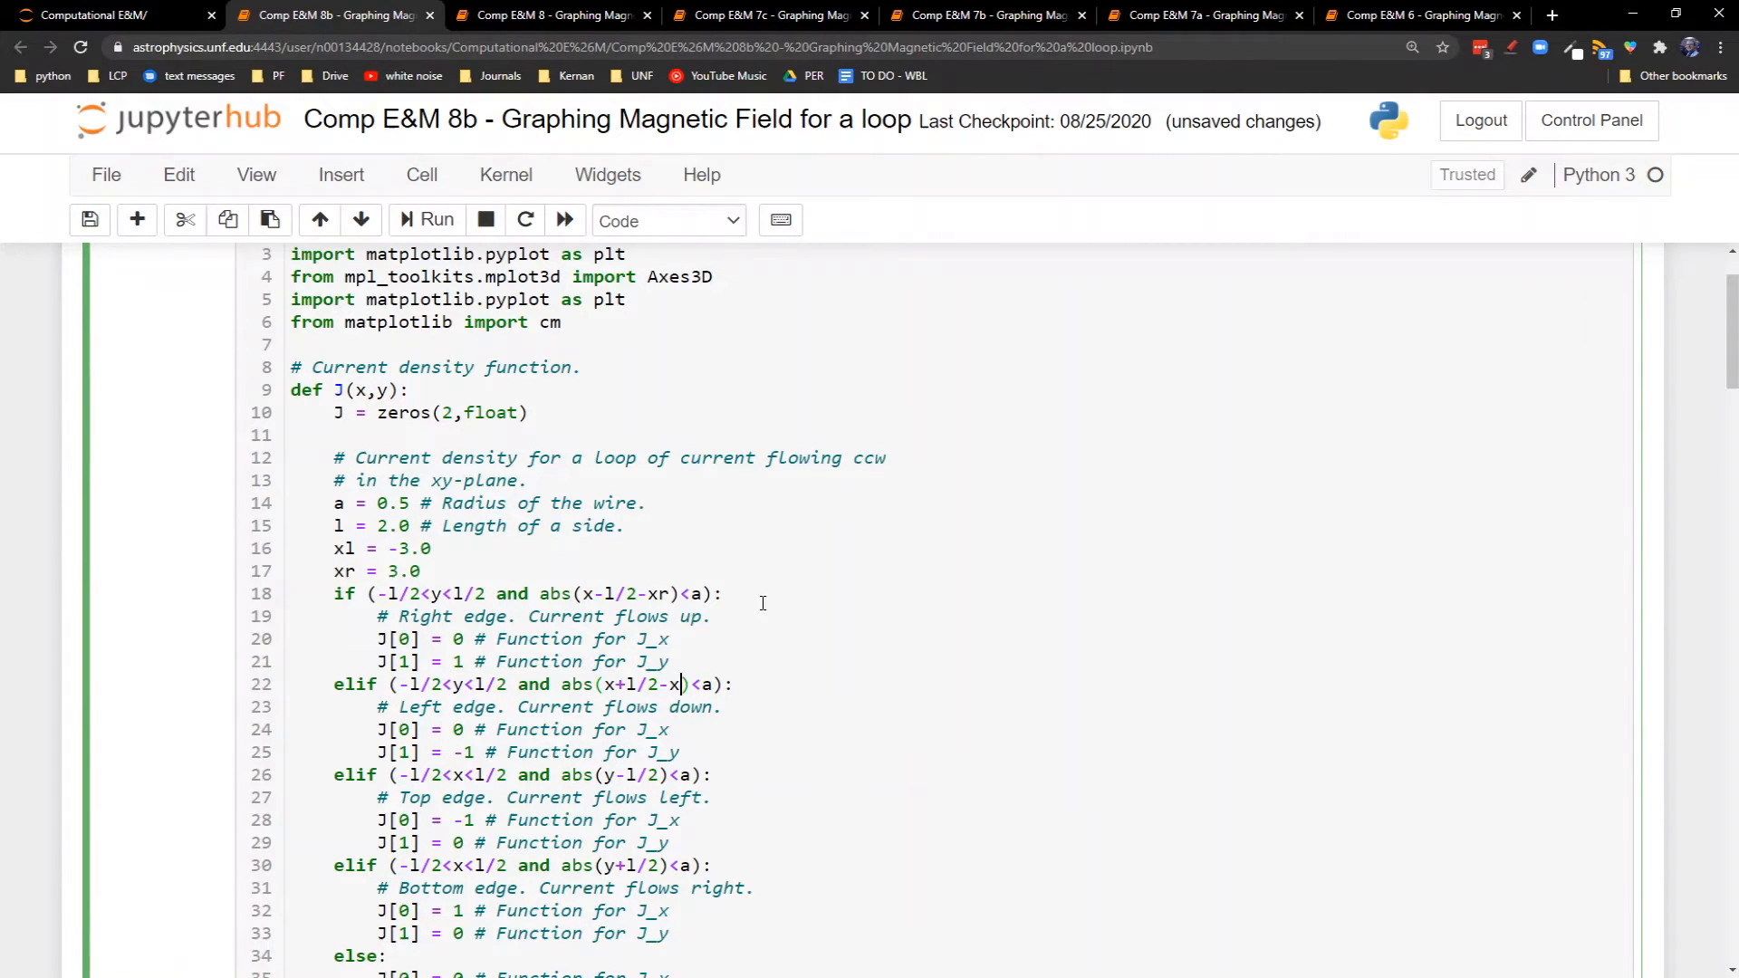
text(l)
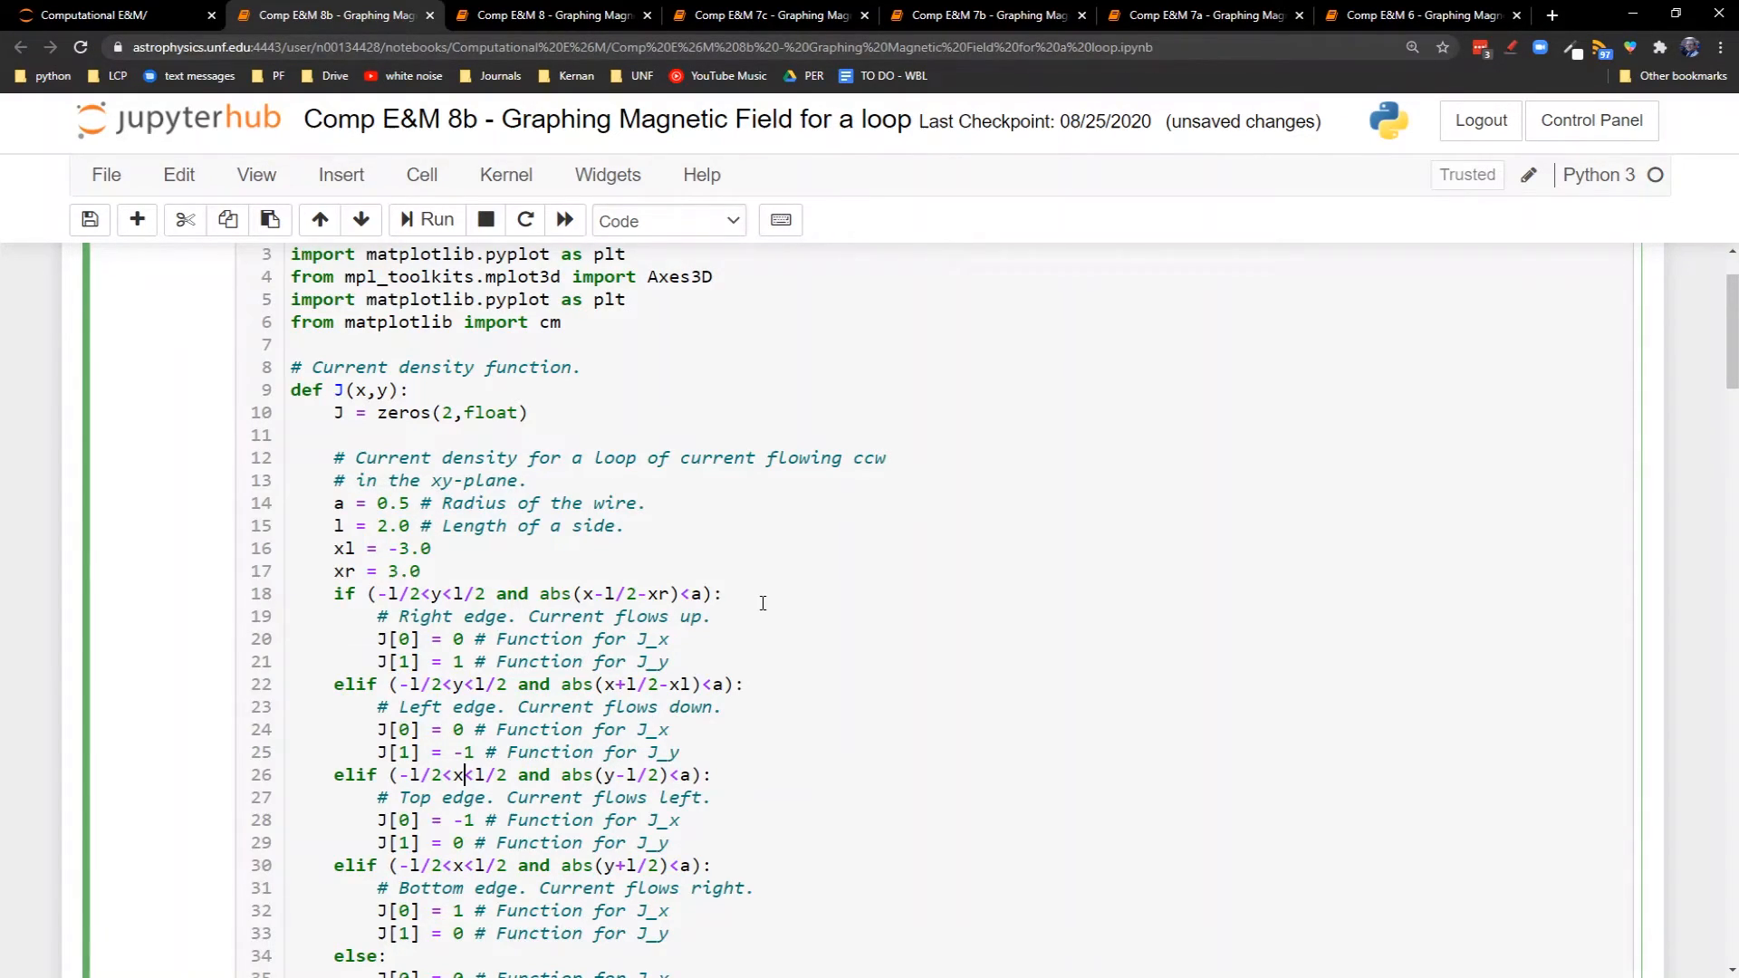
text(-xr)
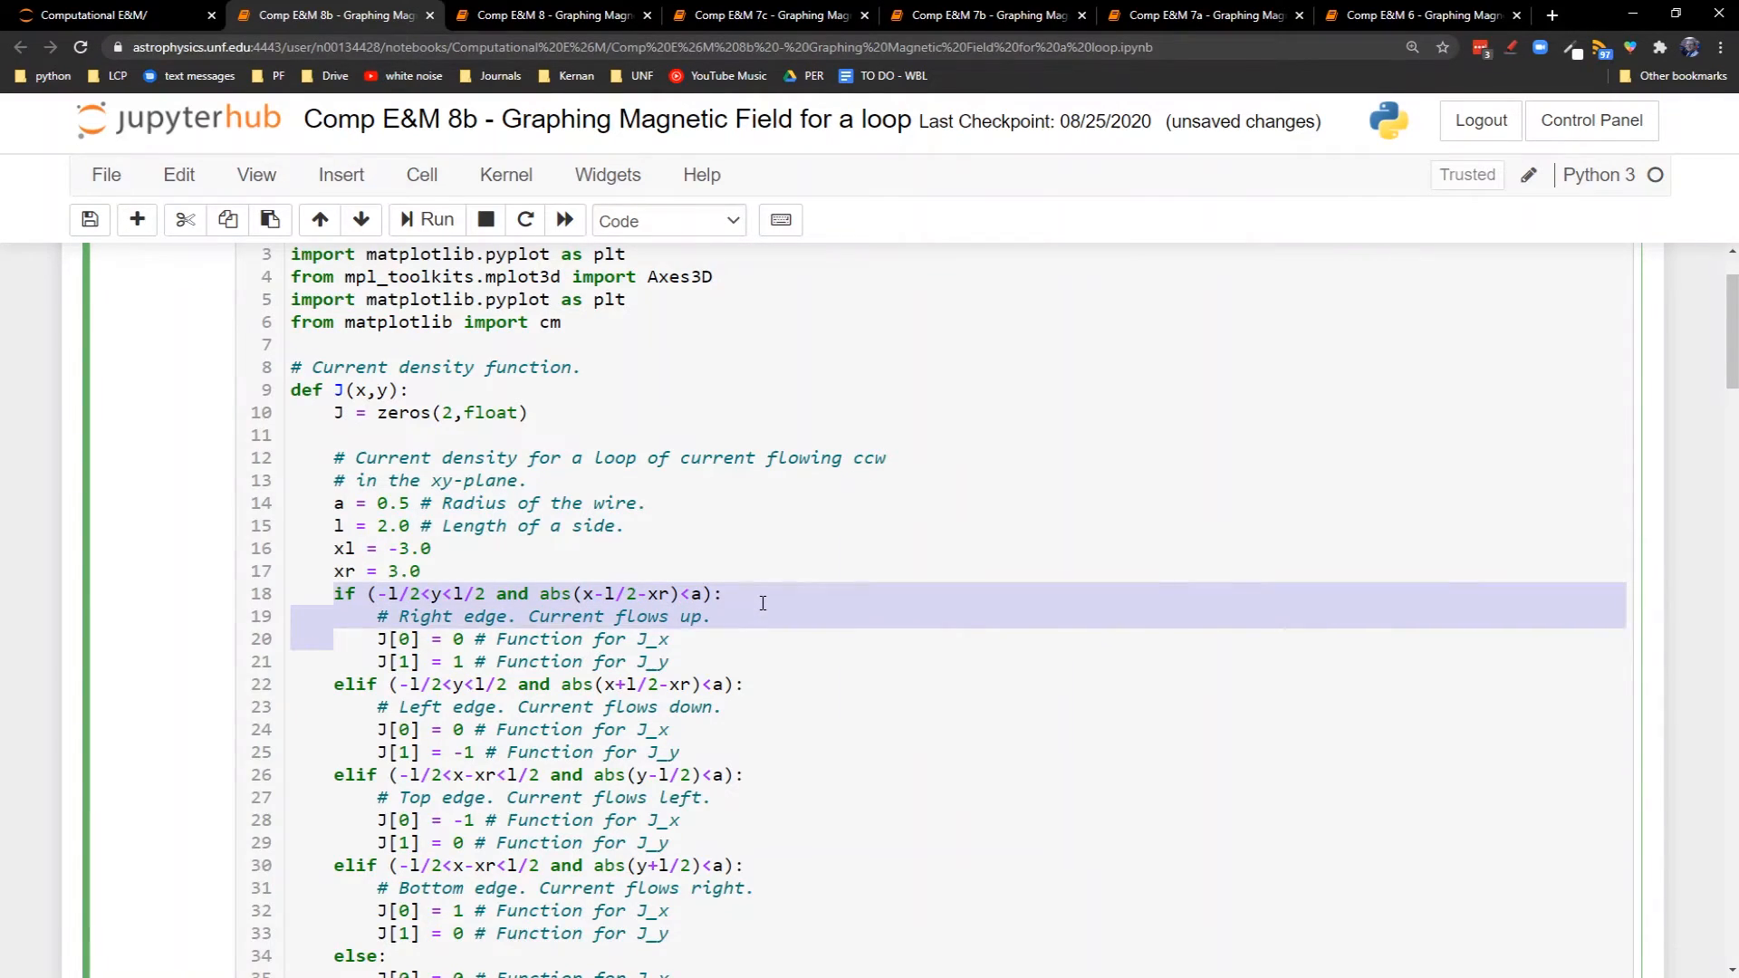
Select the xr-offset edge-condition lines in the current-density cell
drag(721, 598, 666, 938)
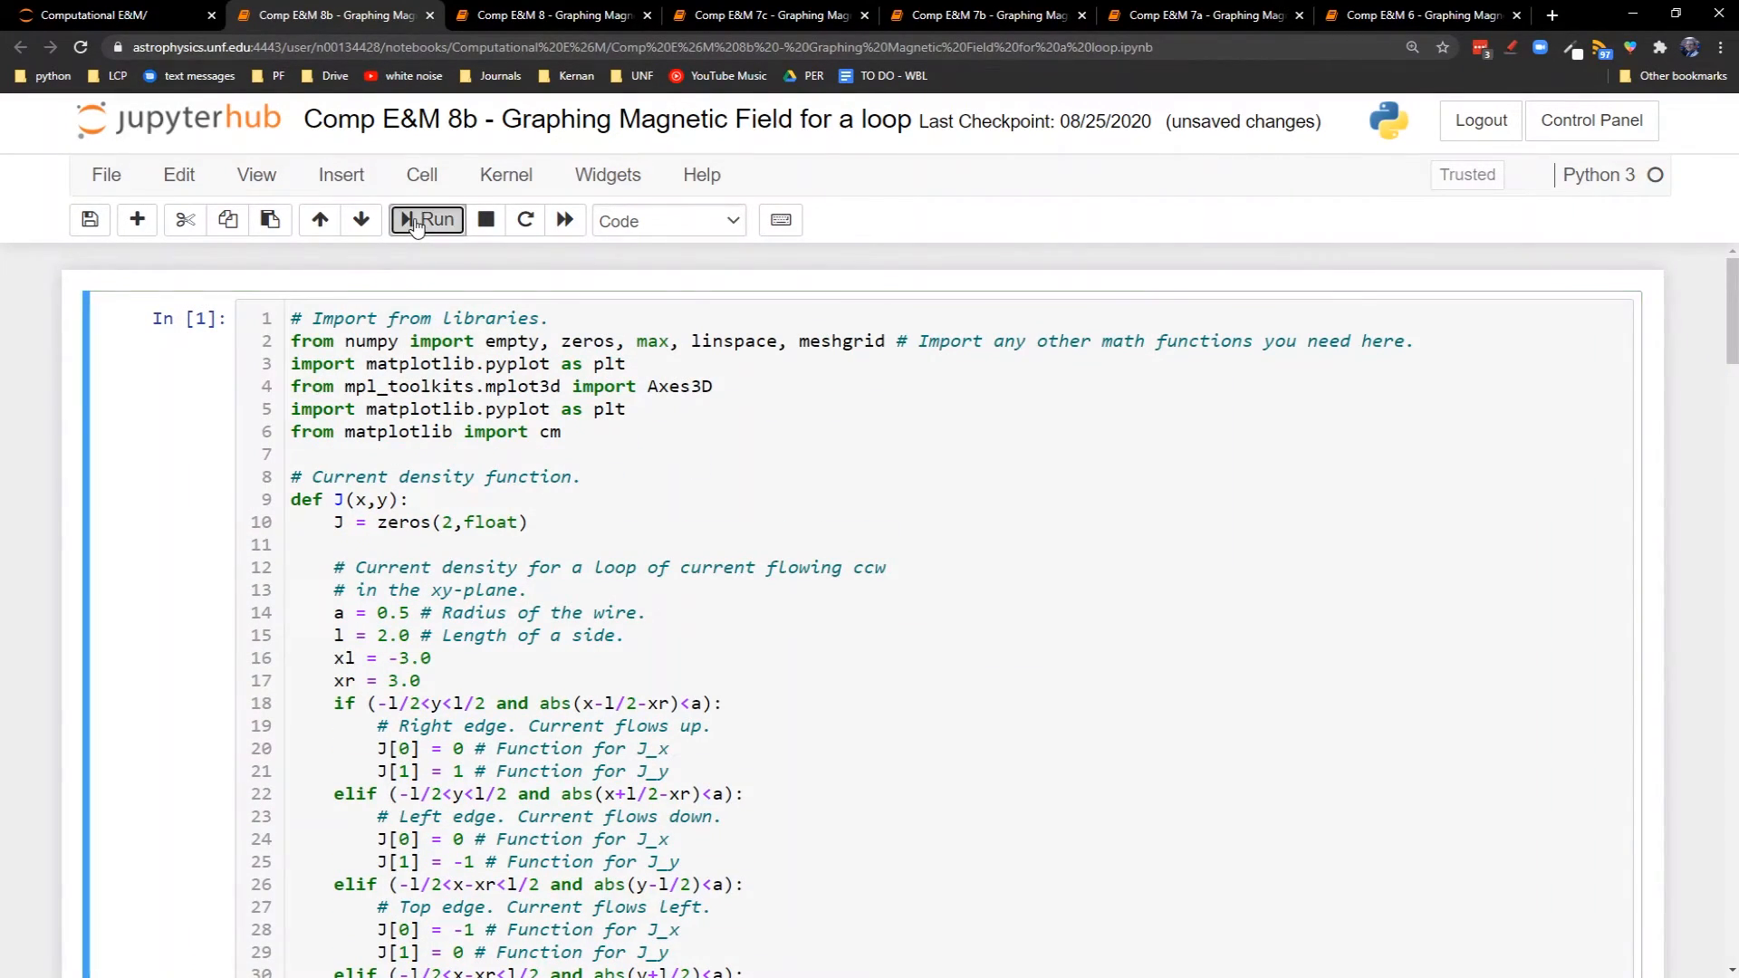
Scroll through the two-loop vector-potential arrow plot and the two-peak B surface
scroll(down, 3)
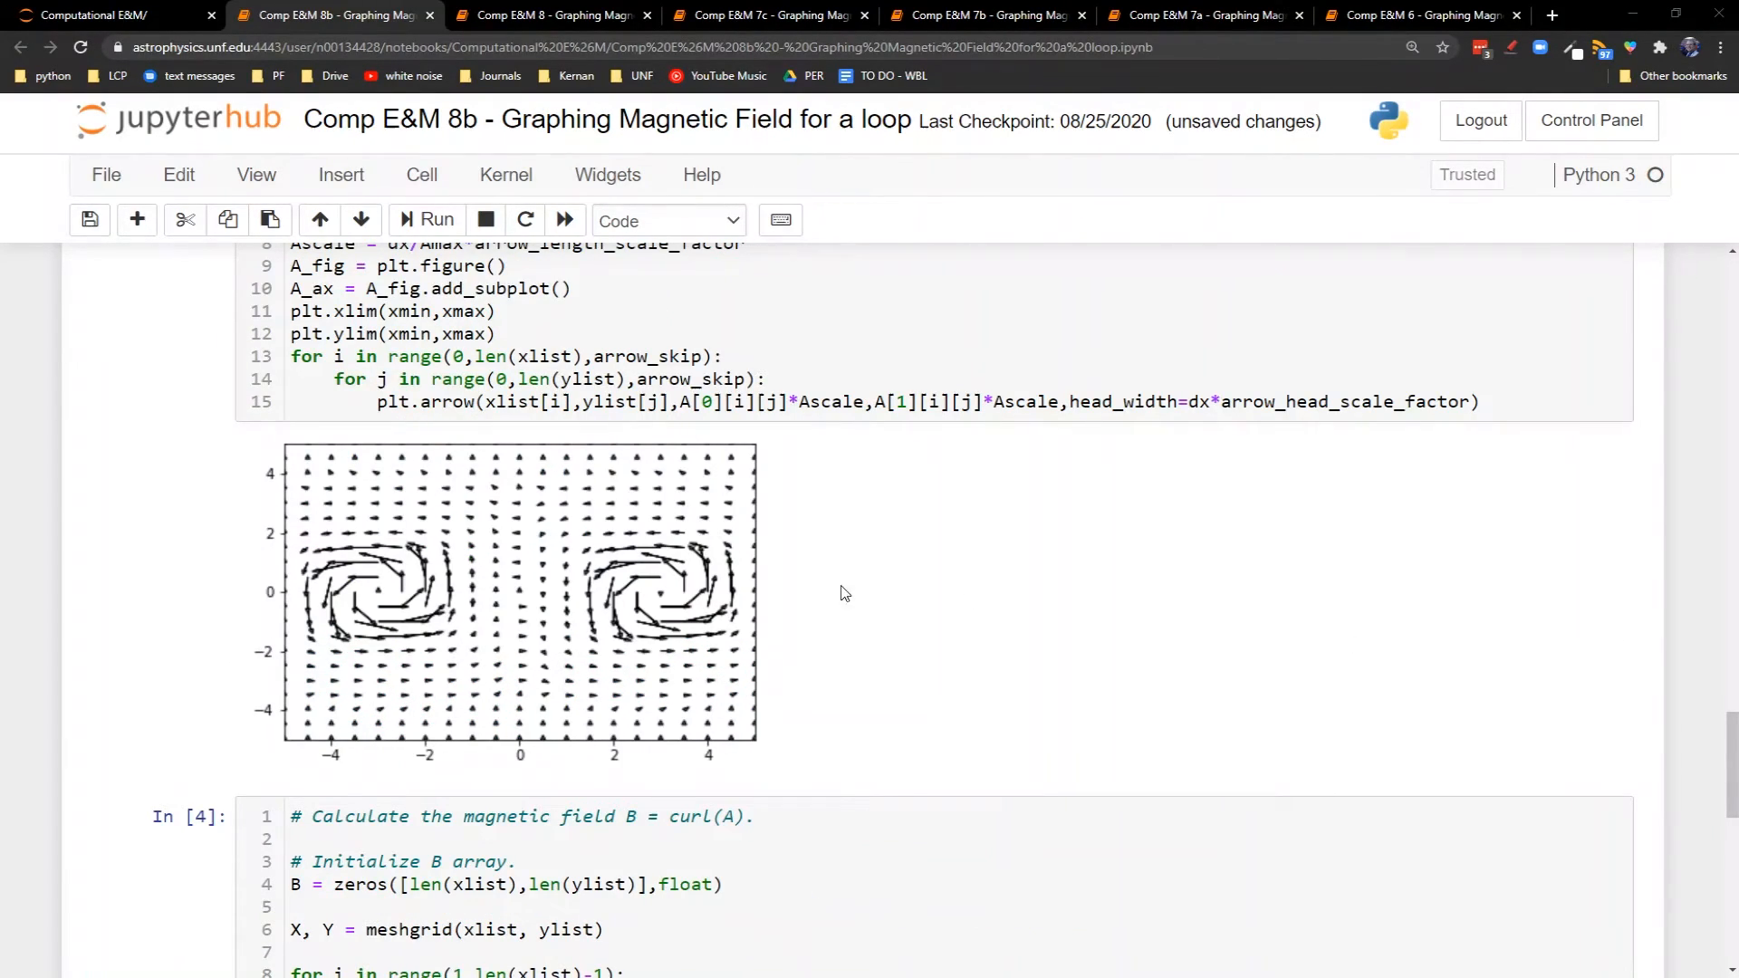
mouse_move(719, 565)
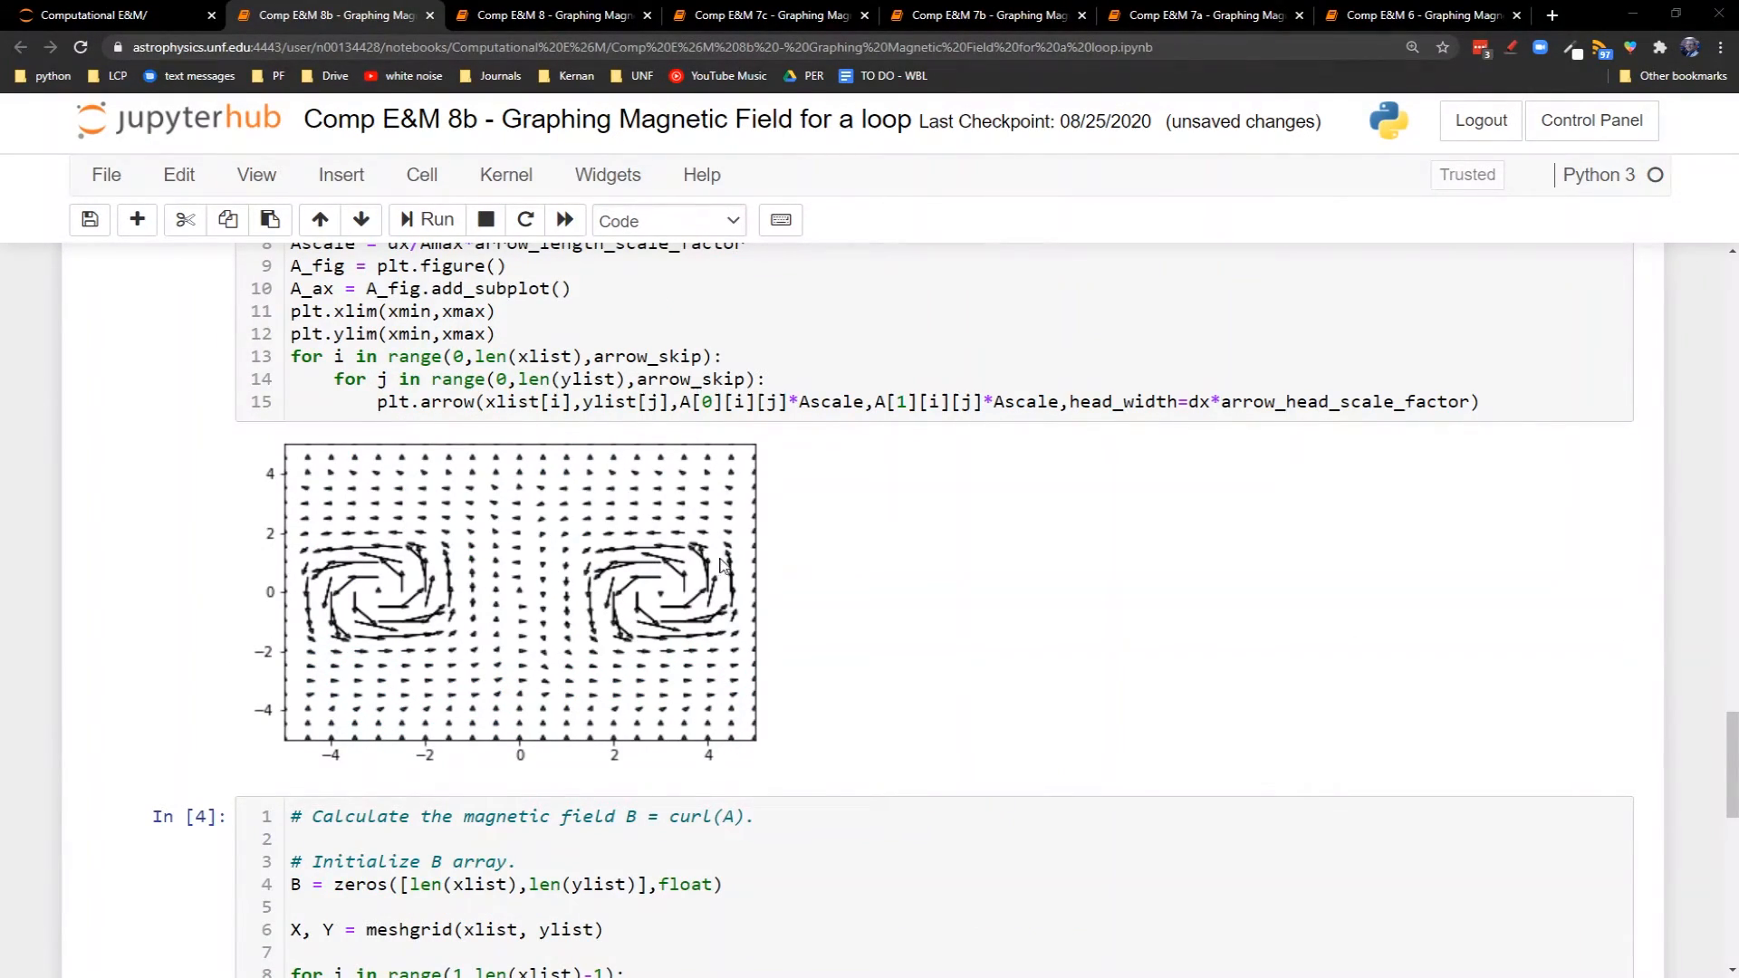
mouse_move(402, 569)
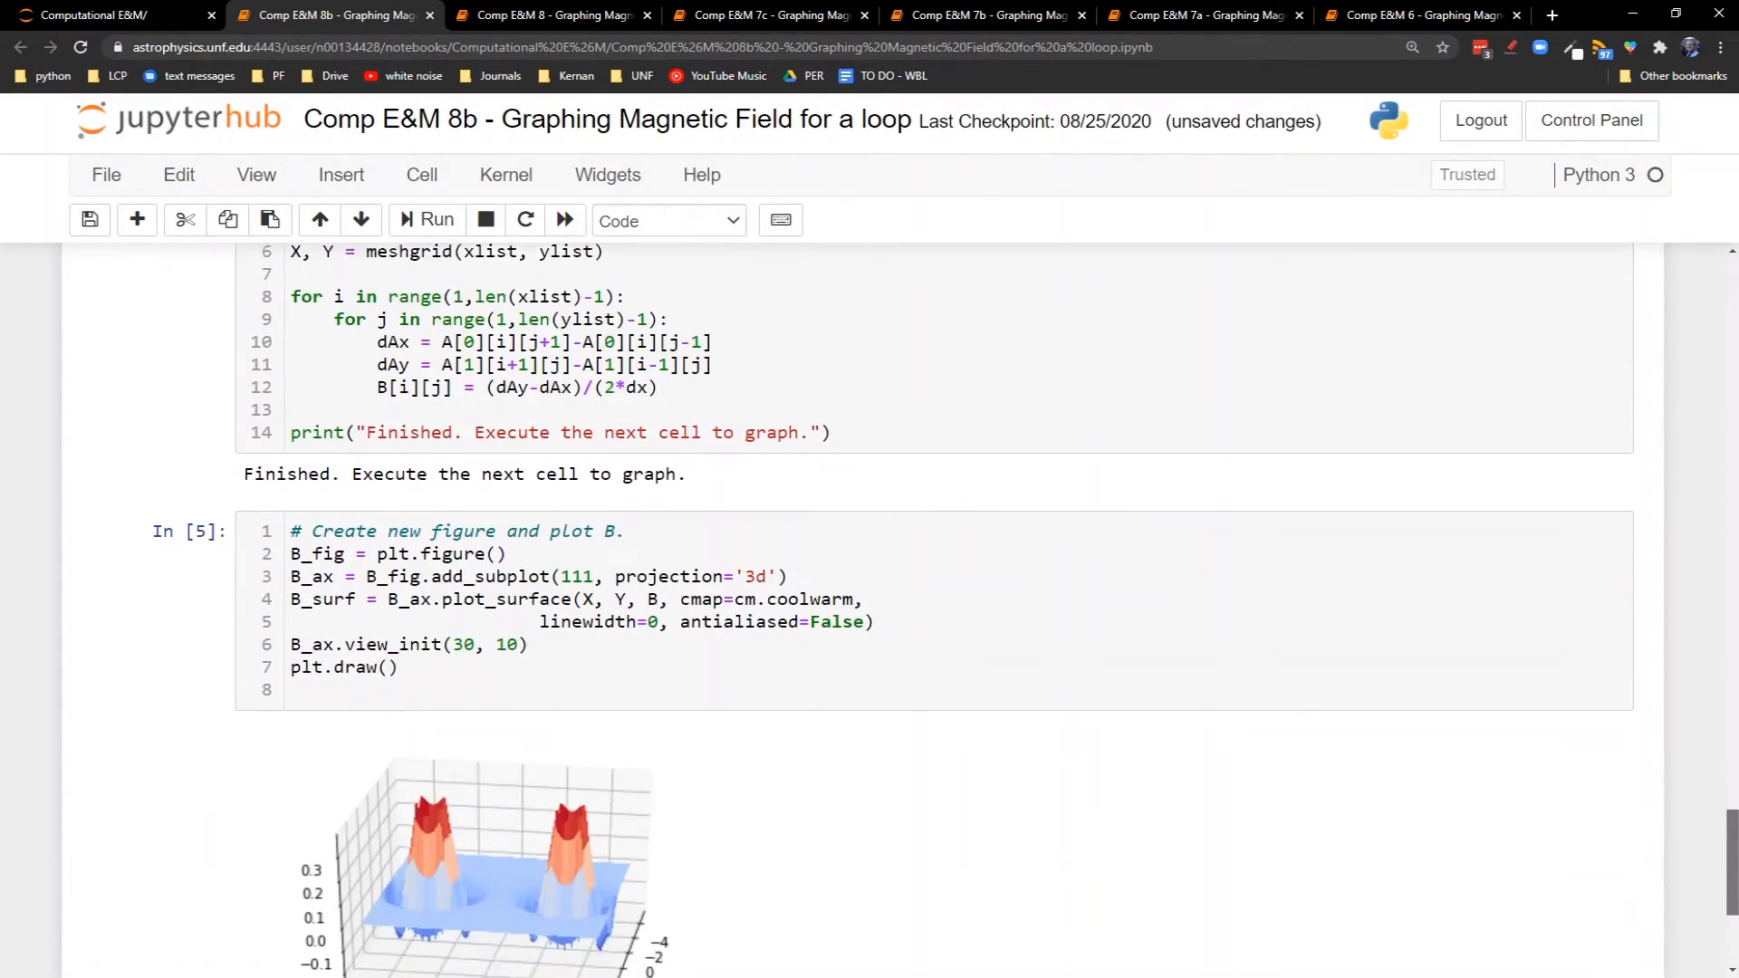
scroll(down, 3)
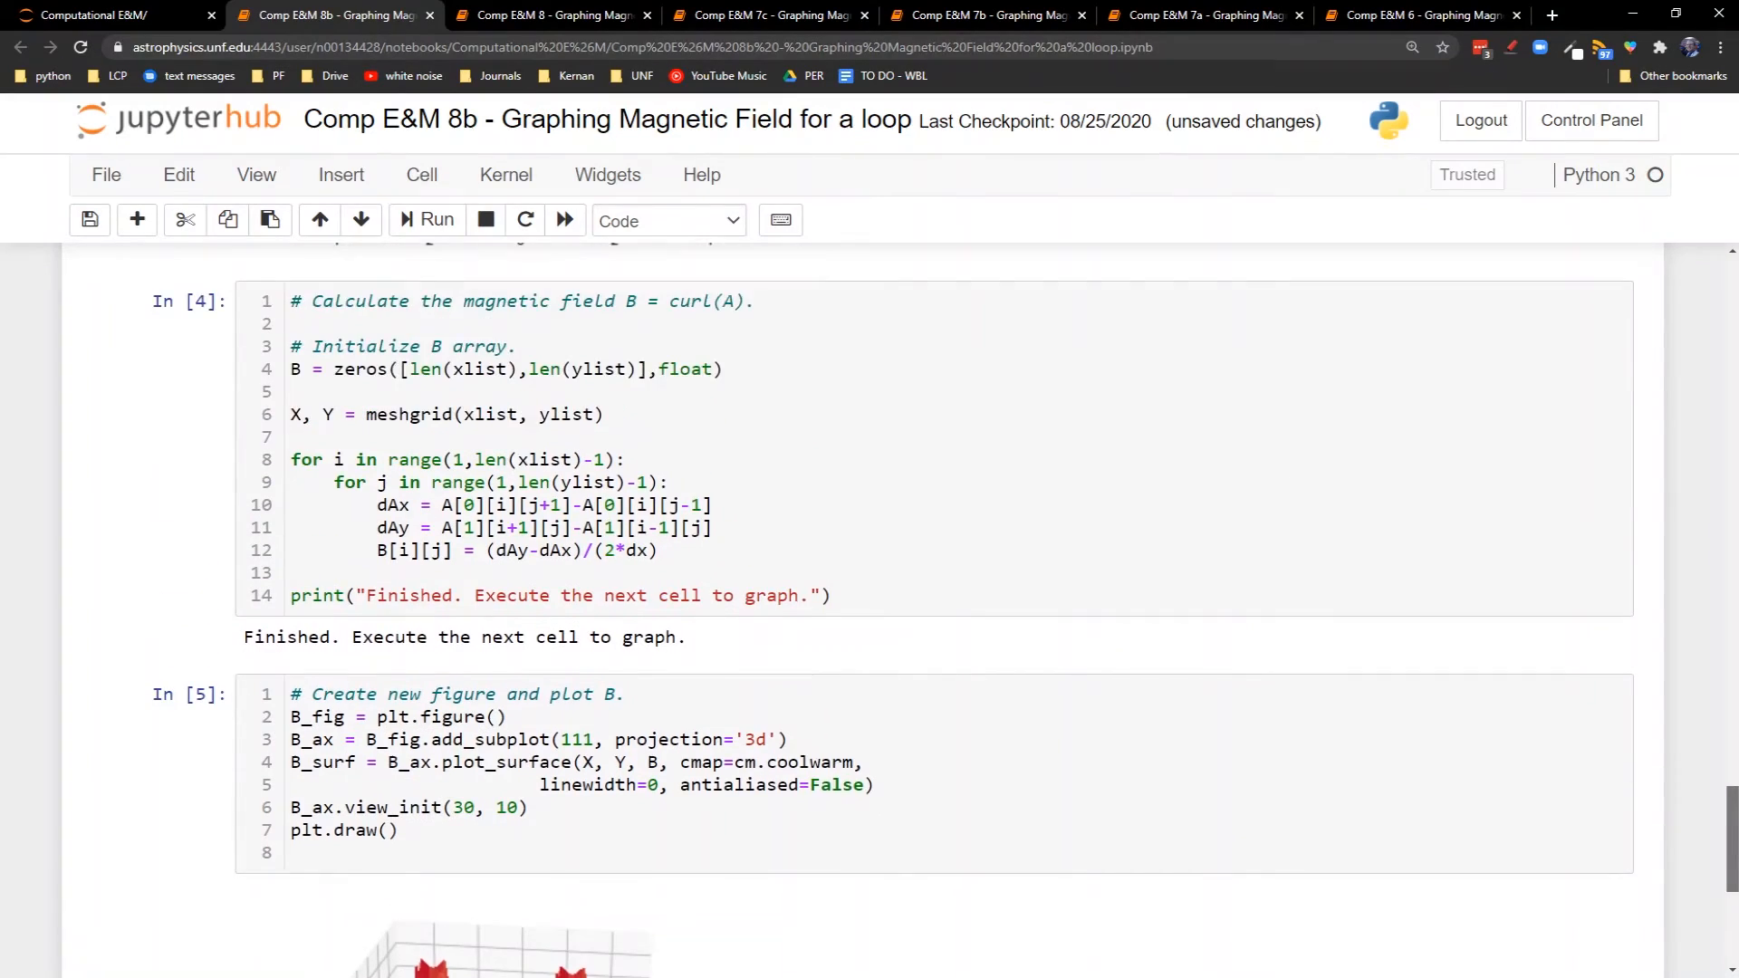
scroll(down, 3)
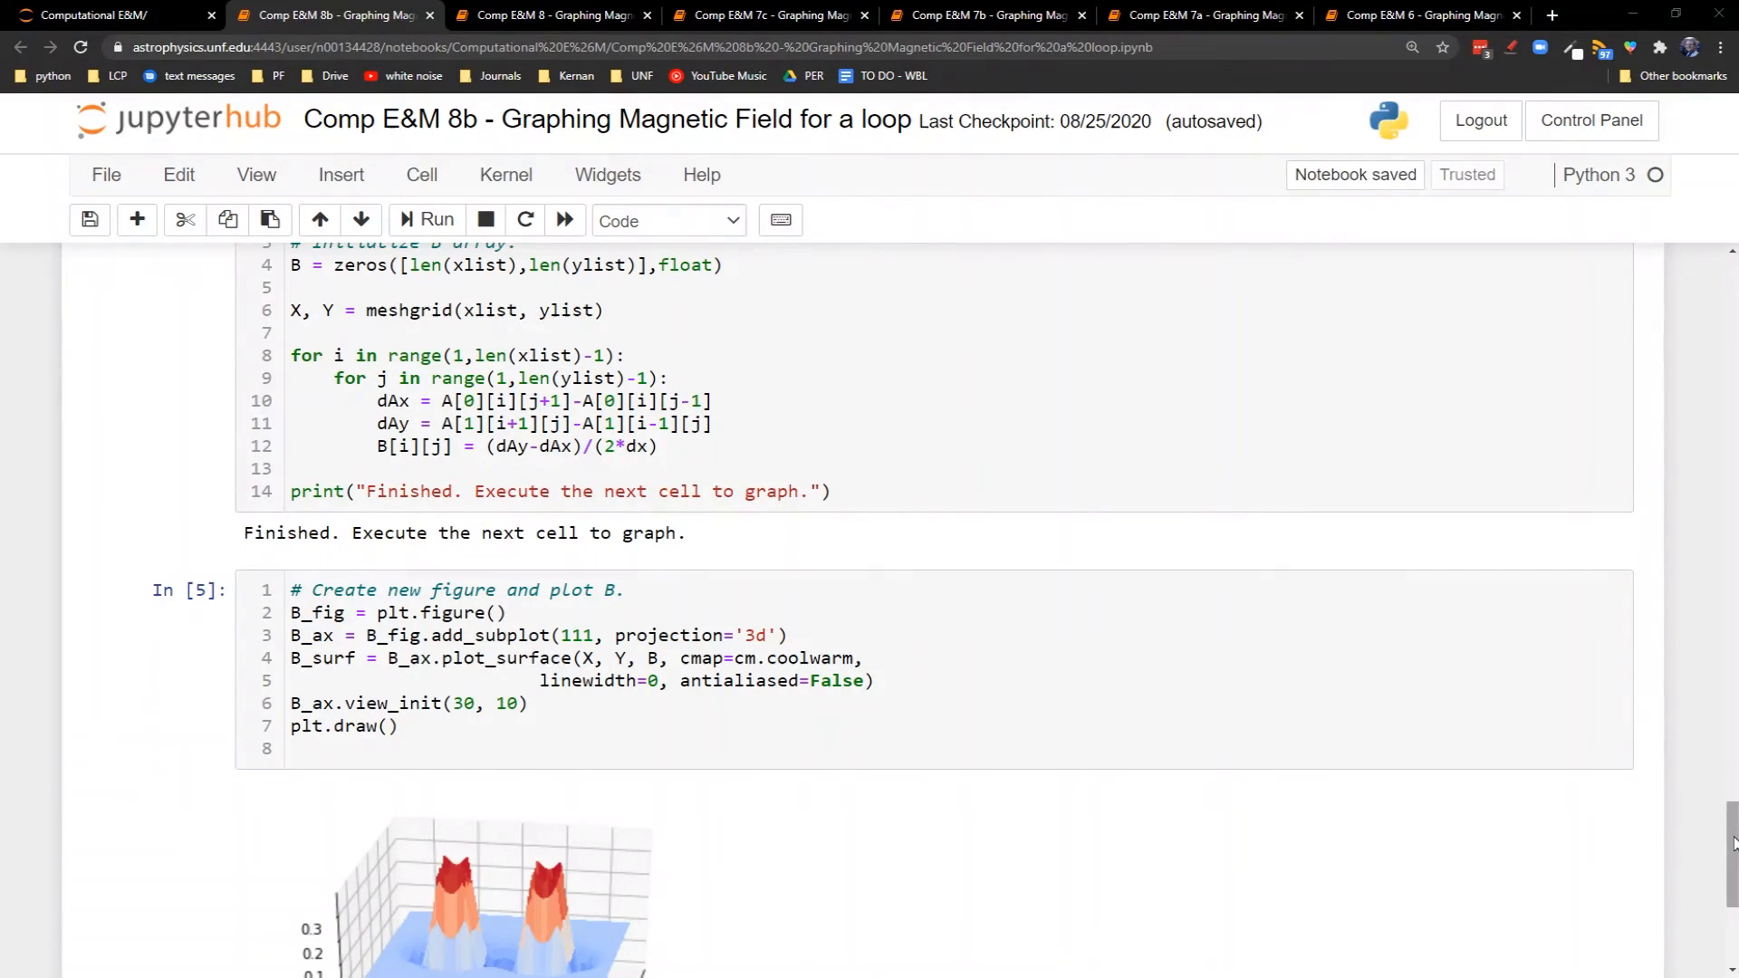
scroll(down, 3)
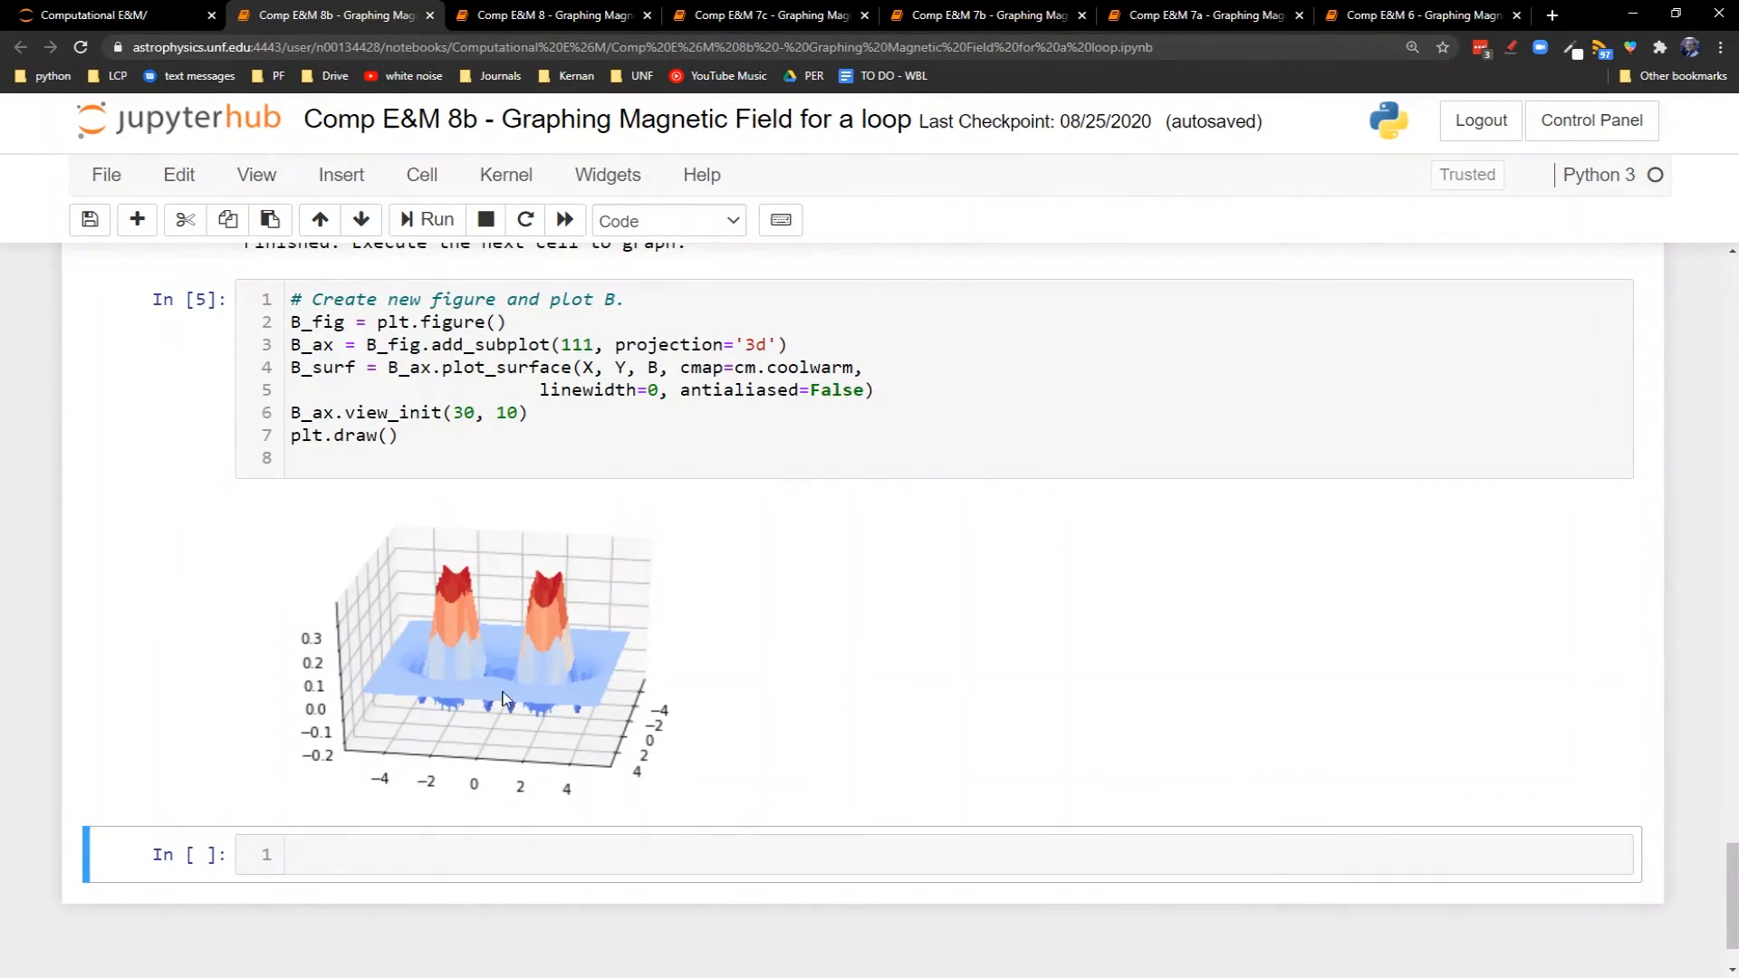
mouse_move(741, 715)
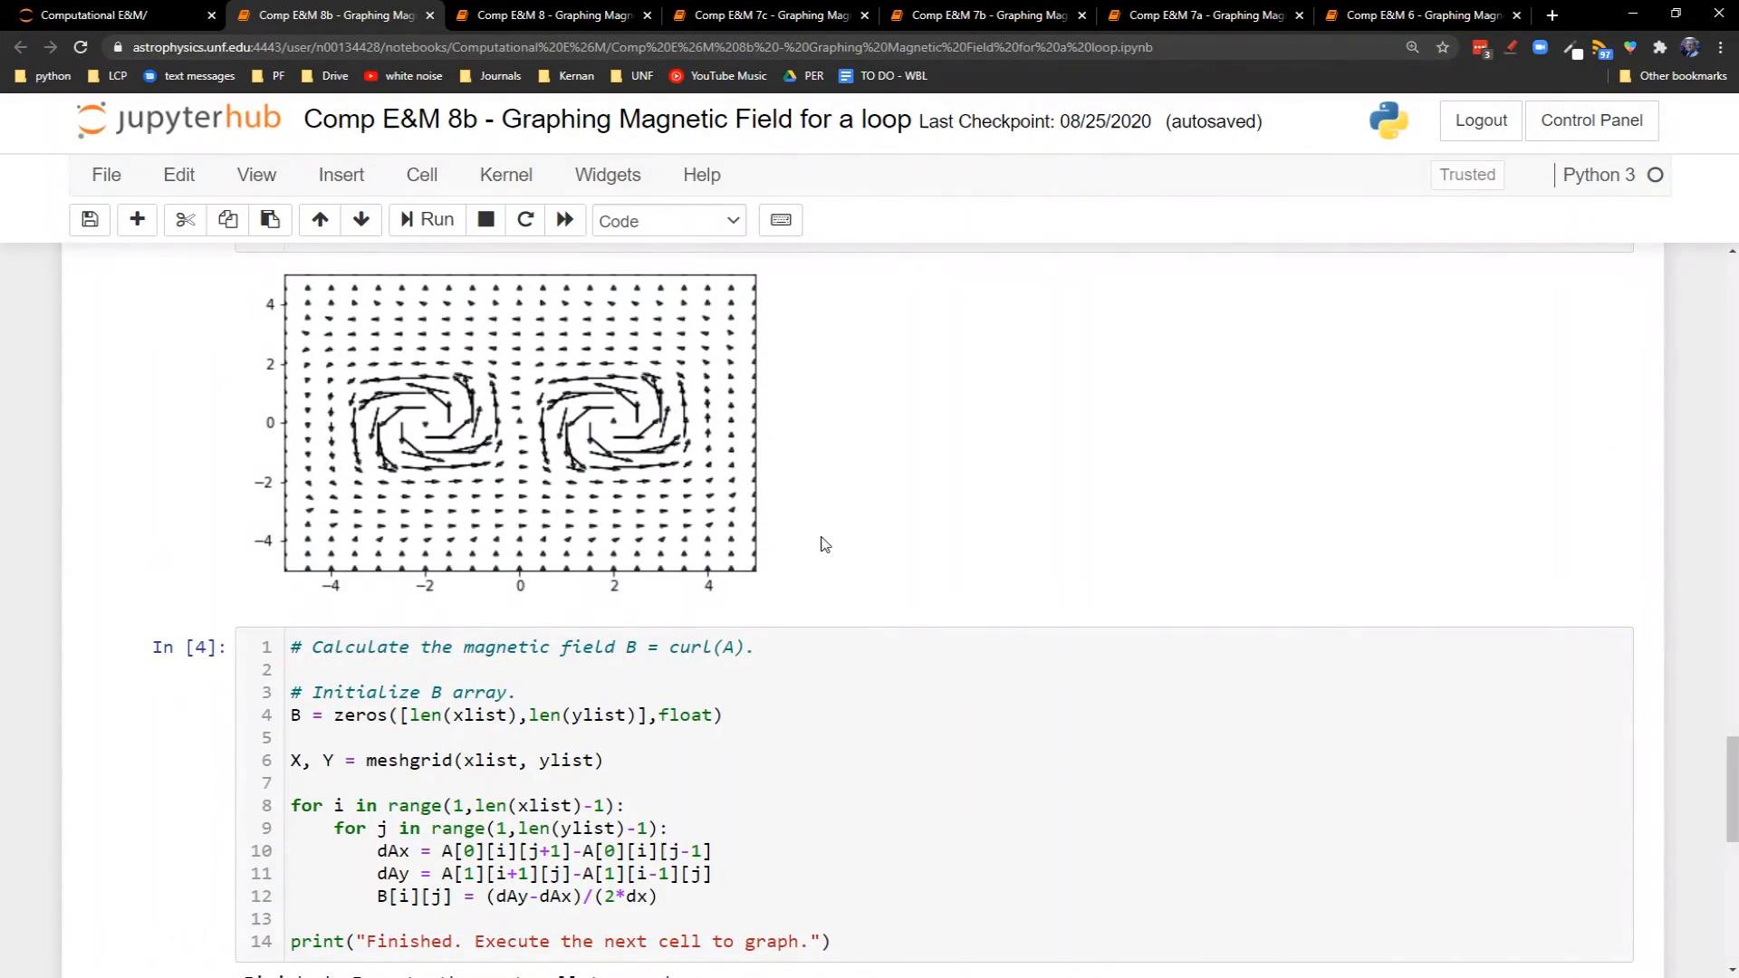
mouse_move(478, 420)
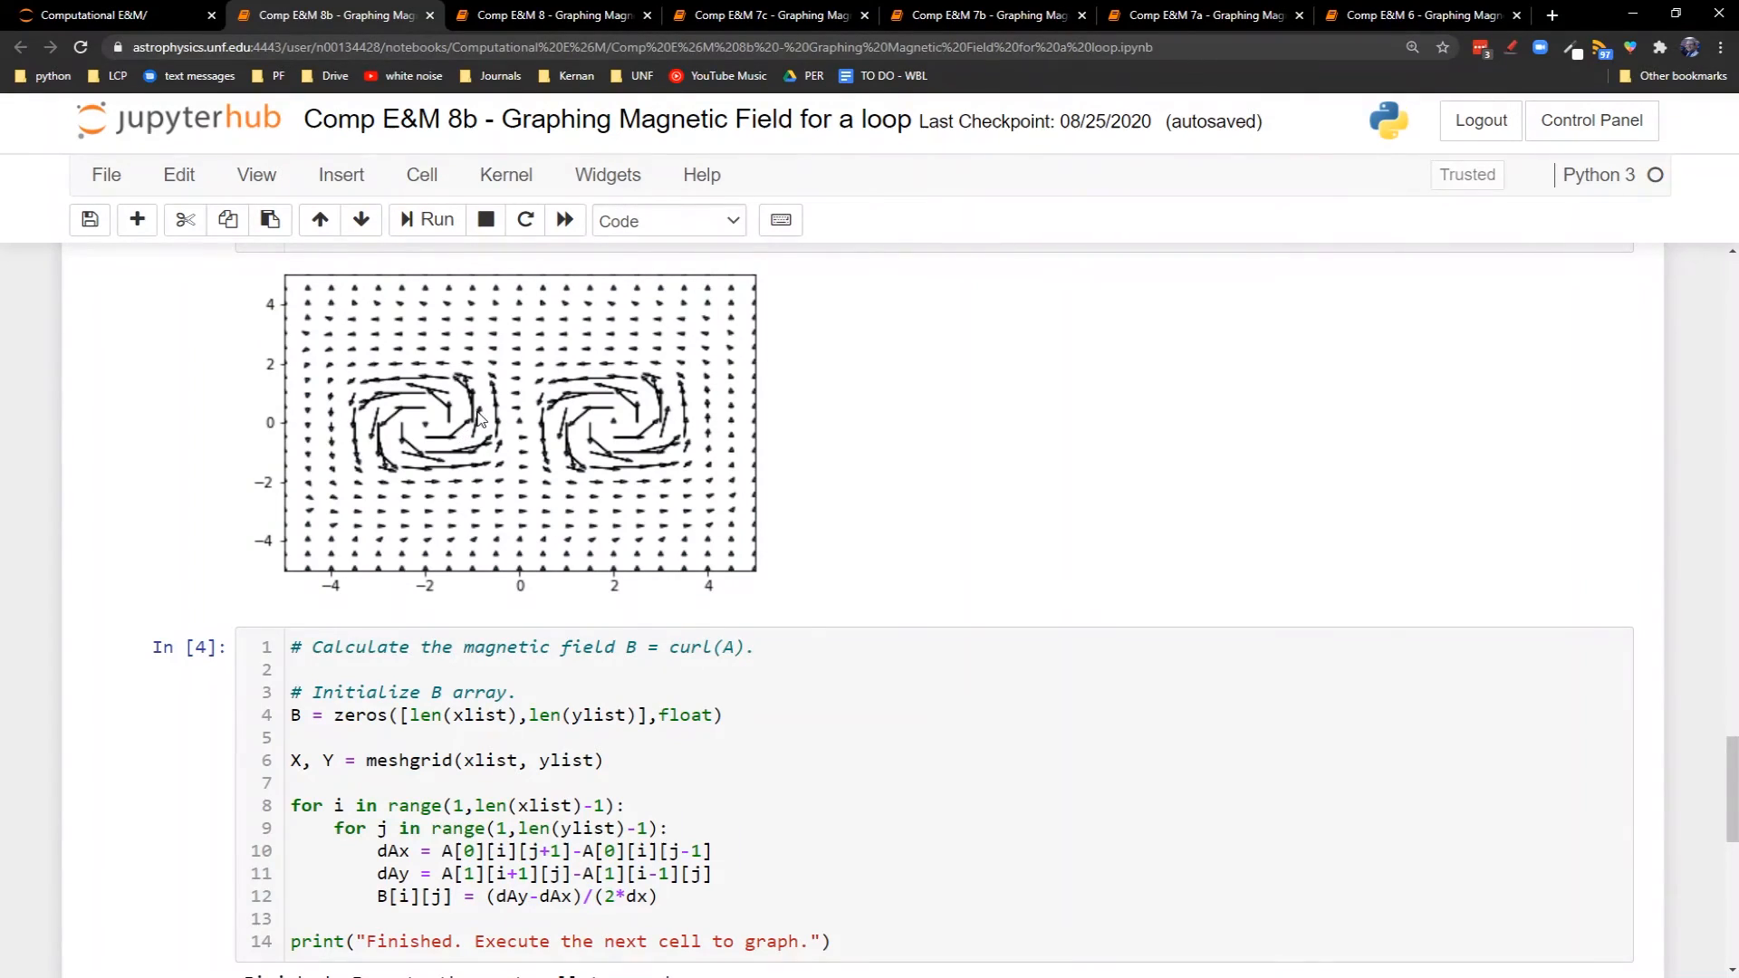
mouse_move(574, 481)
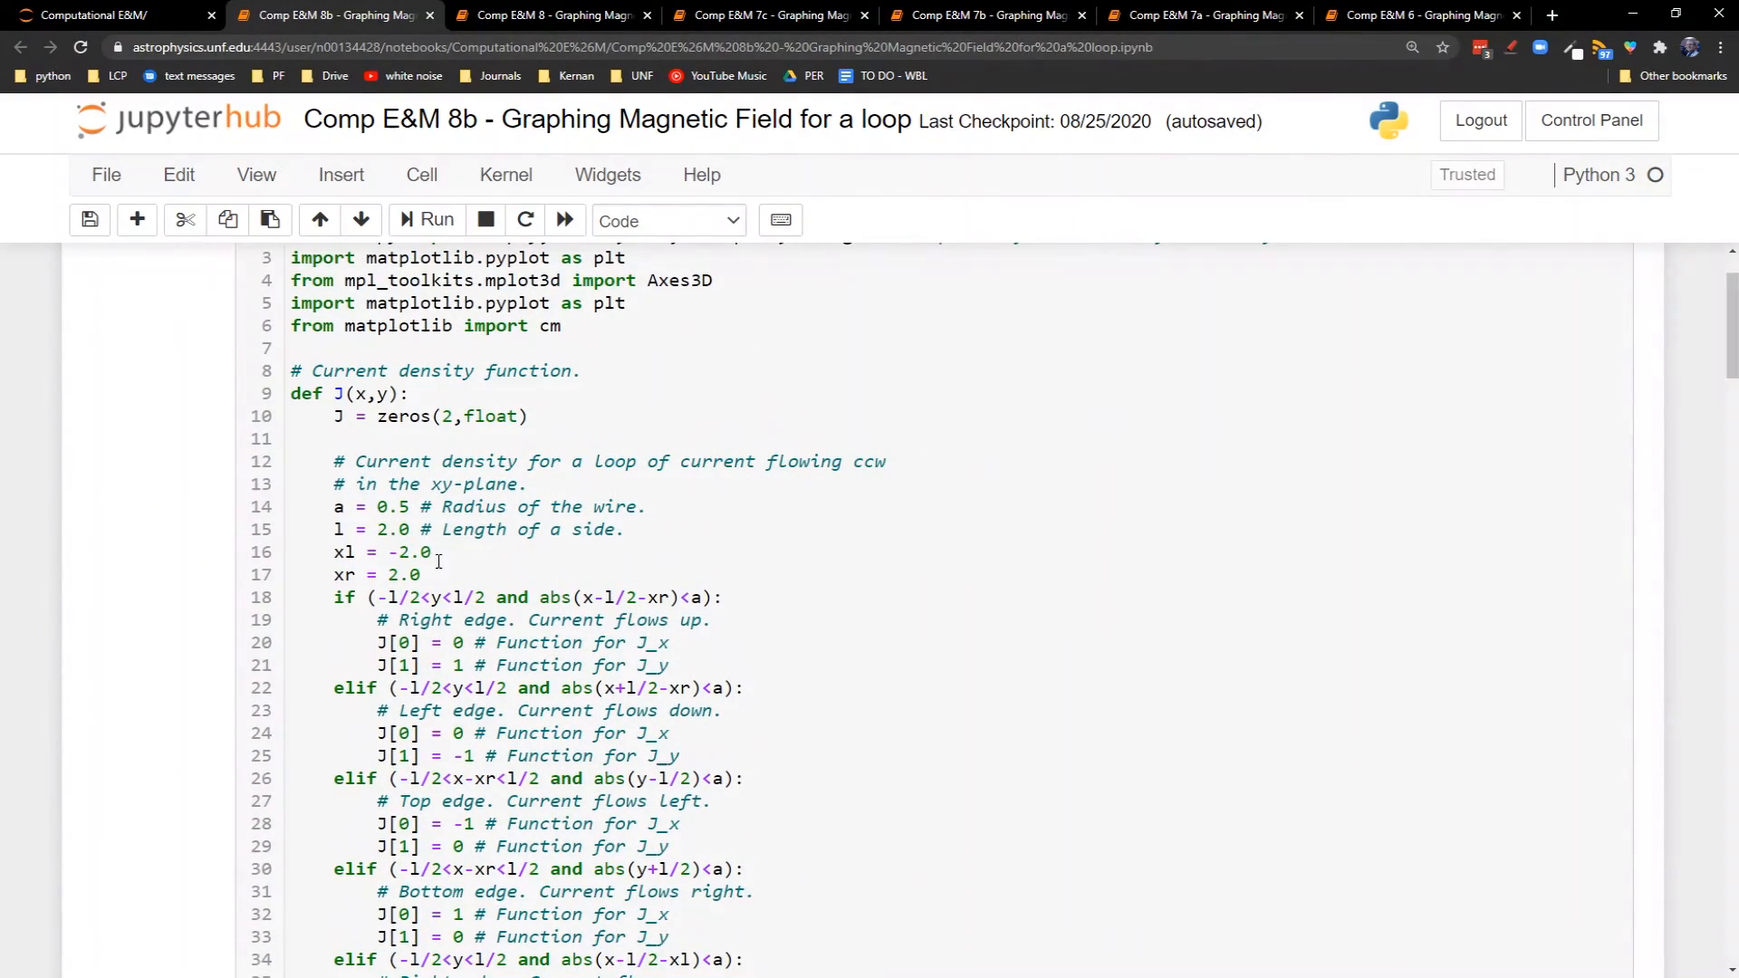
Move loop centres to xl = -1.25 and xr = 1.25, then restart and run all cells
text(1.)
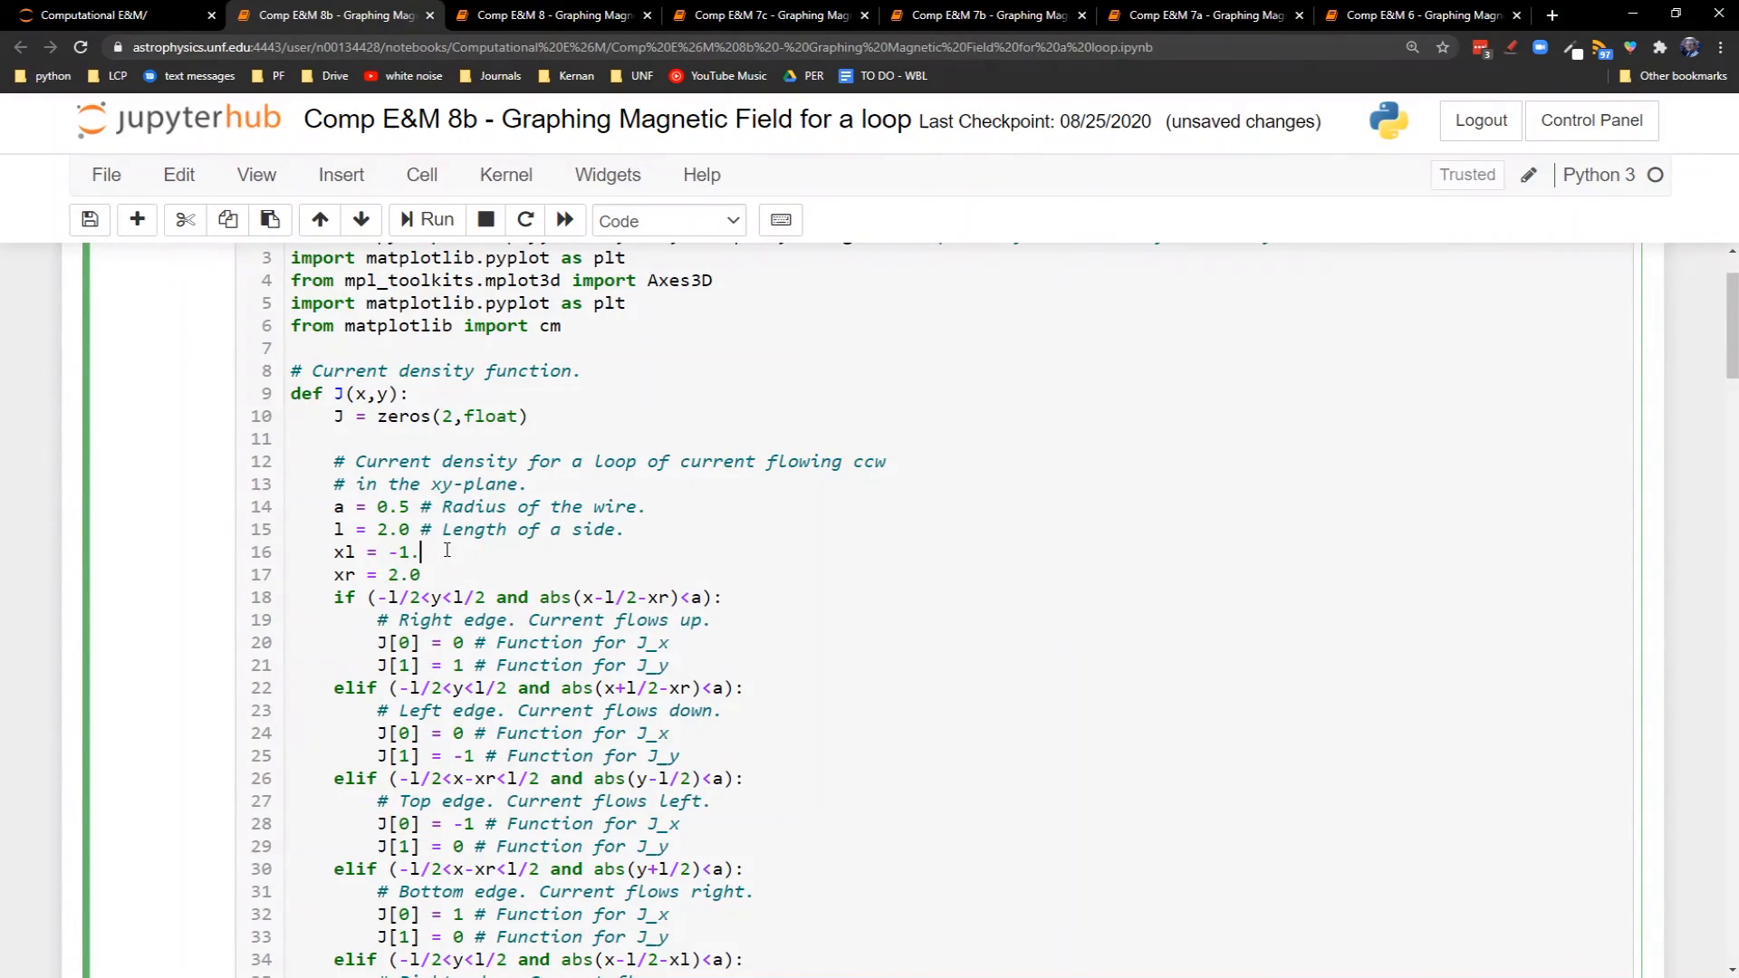
text(25)
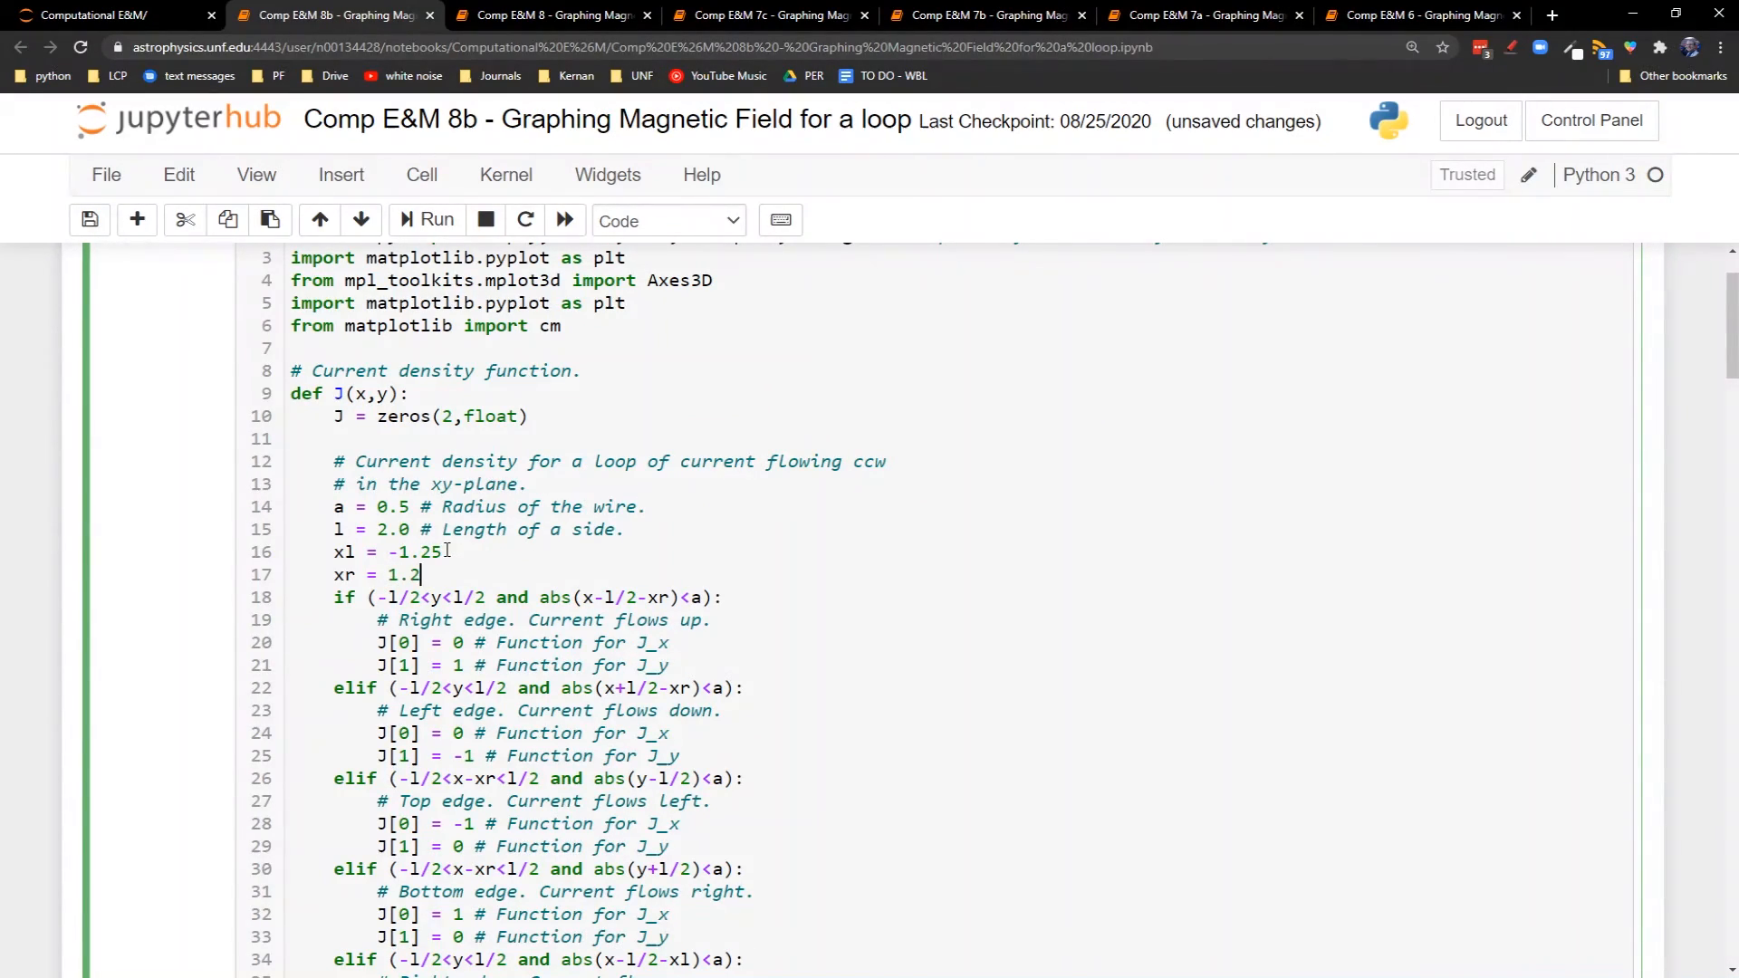
click(563, 220)
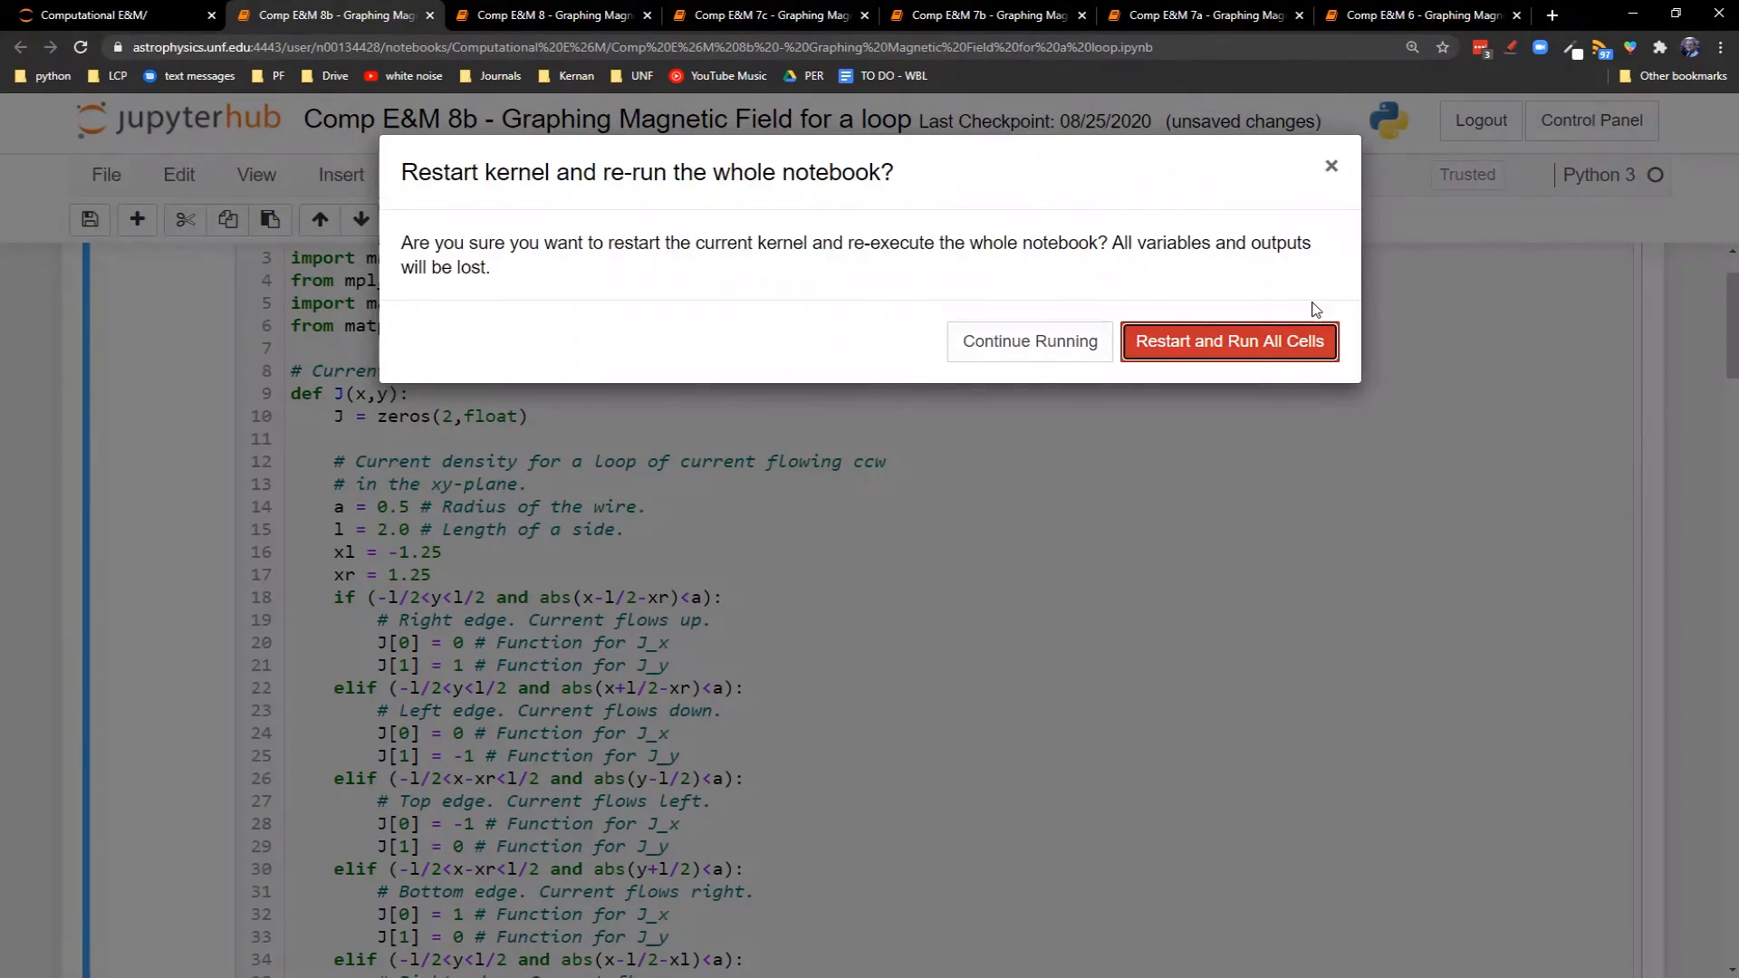
click(1227, 340)
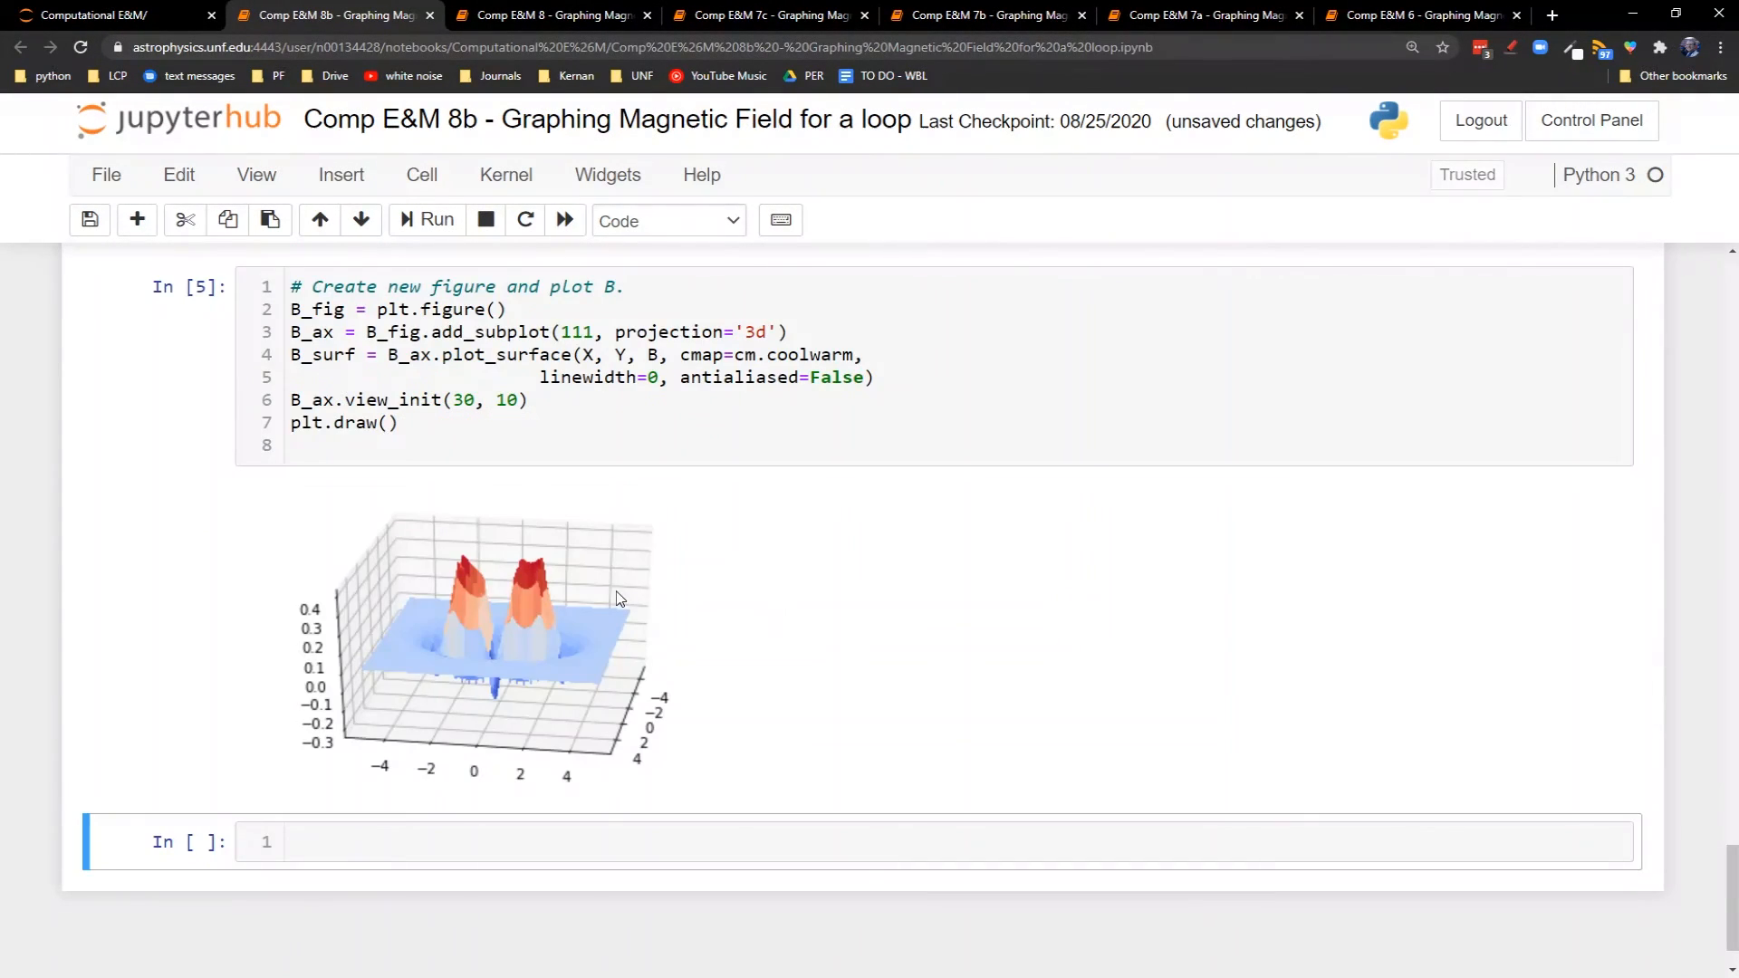
mouse_move(482, 722)
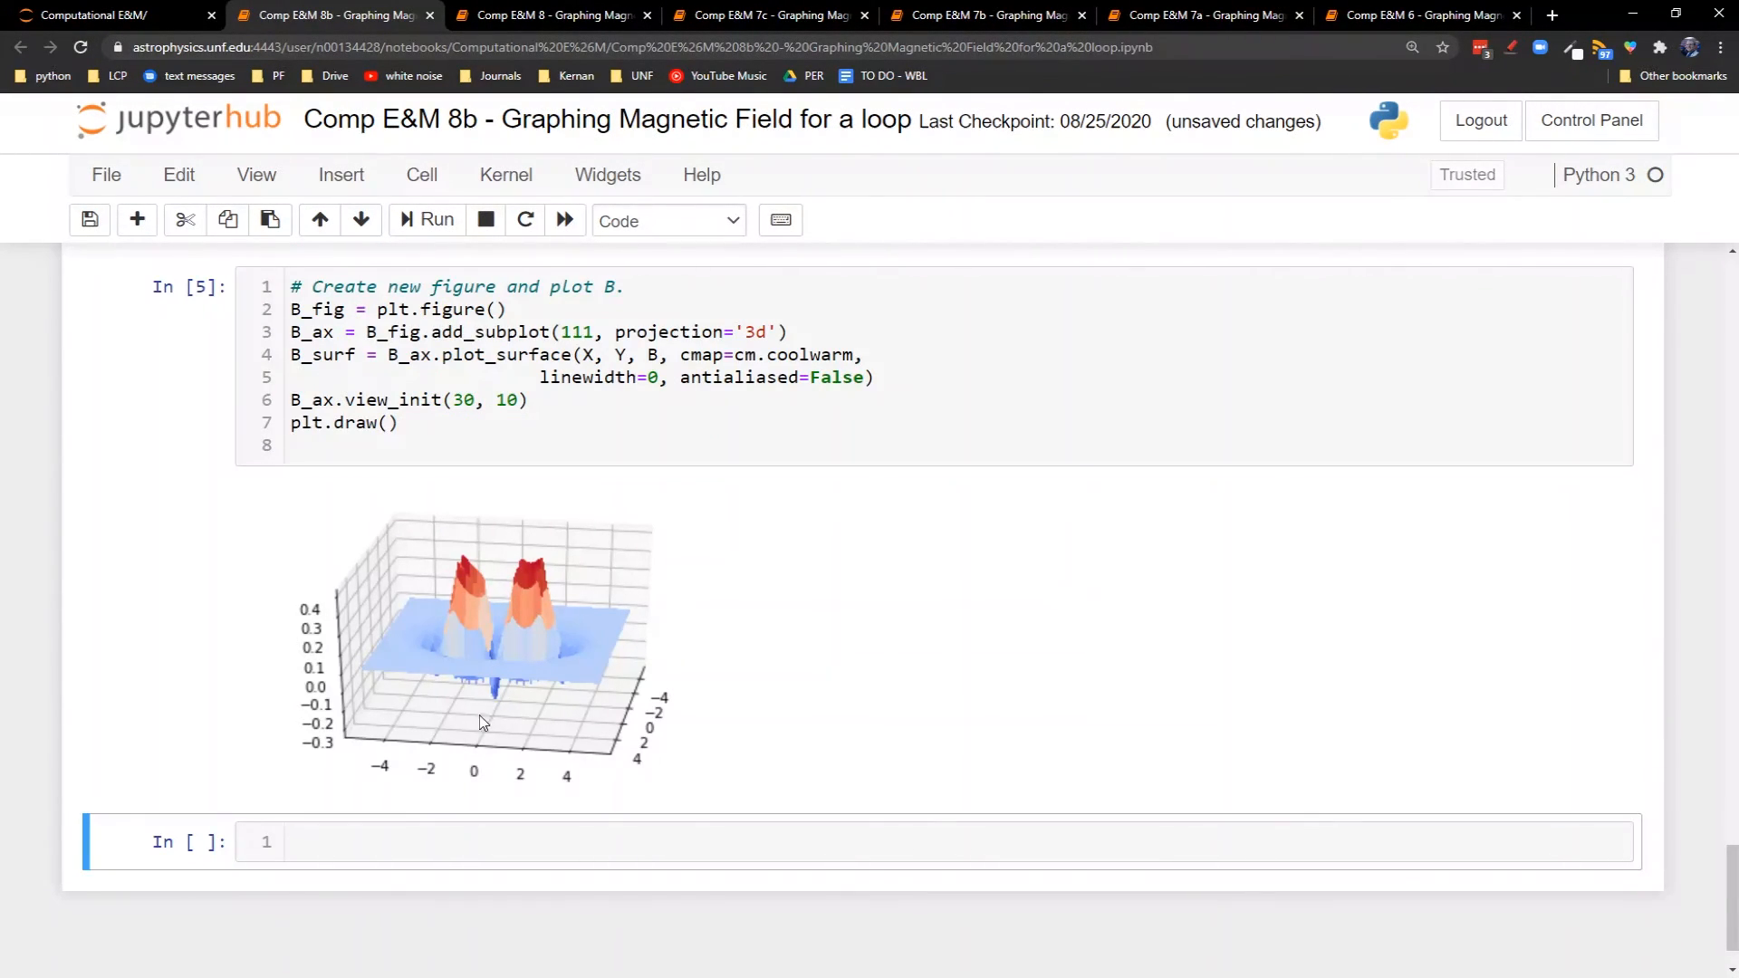
mouse_move(524, 608)
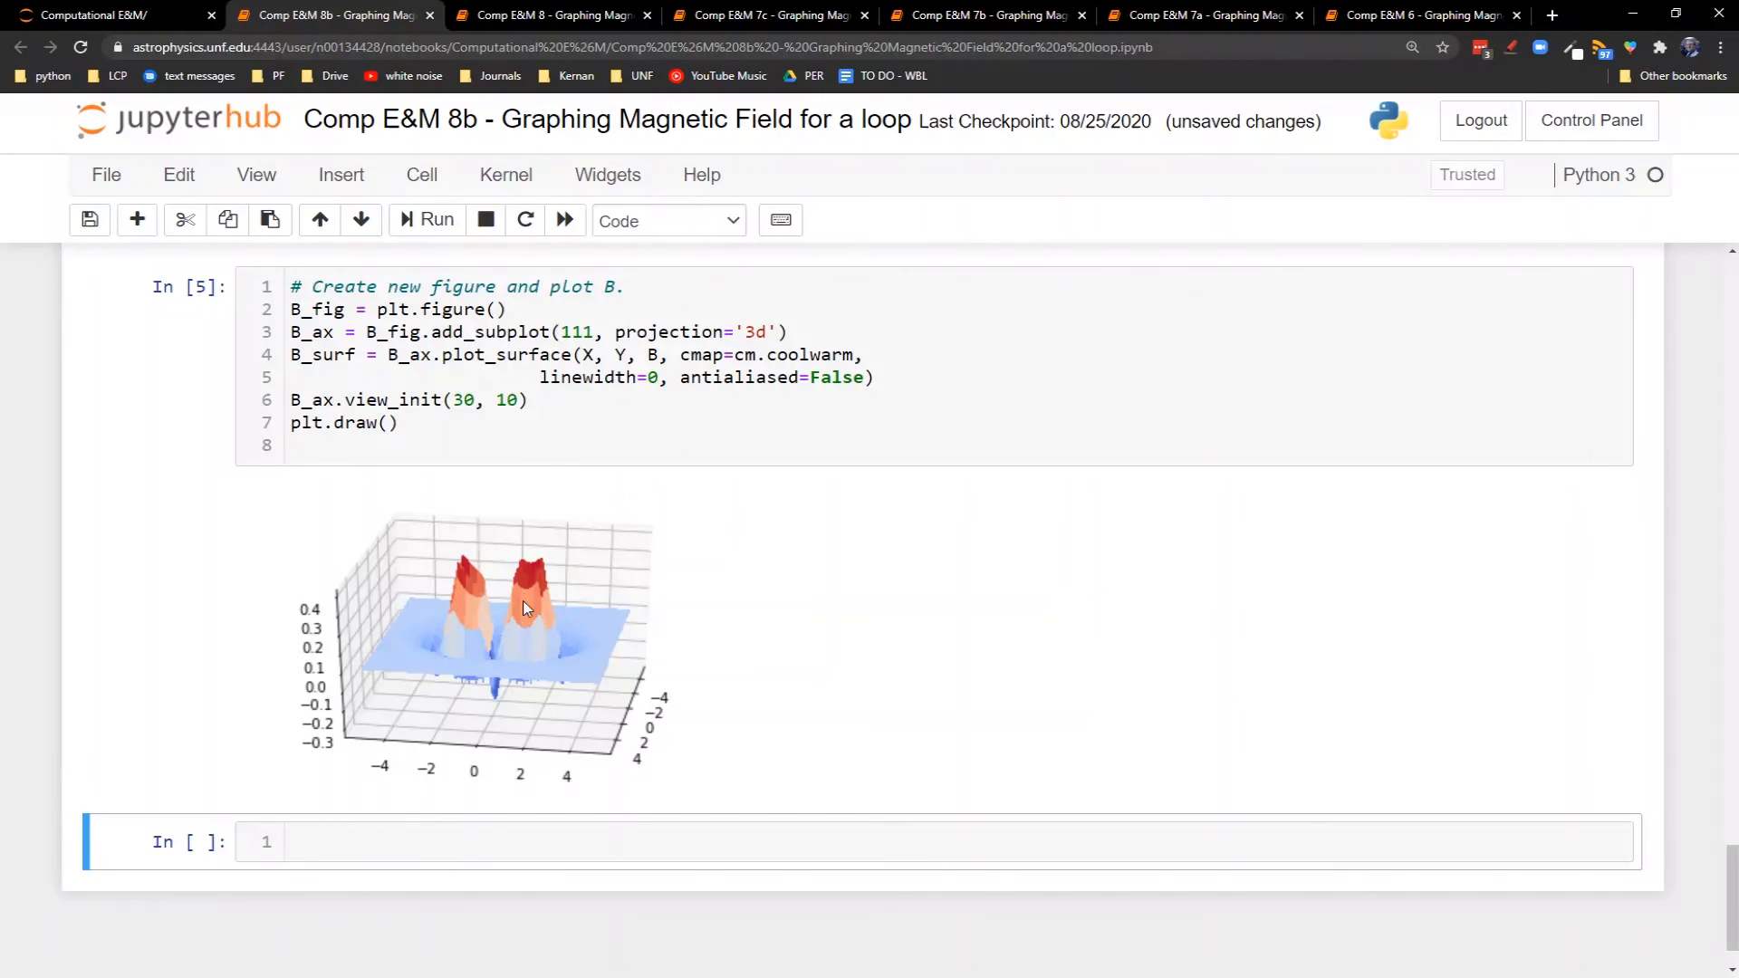
mouse_move(493, 641)
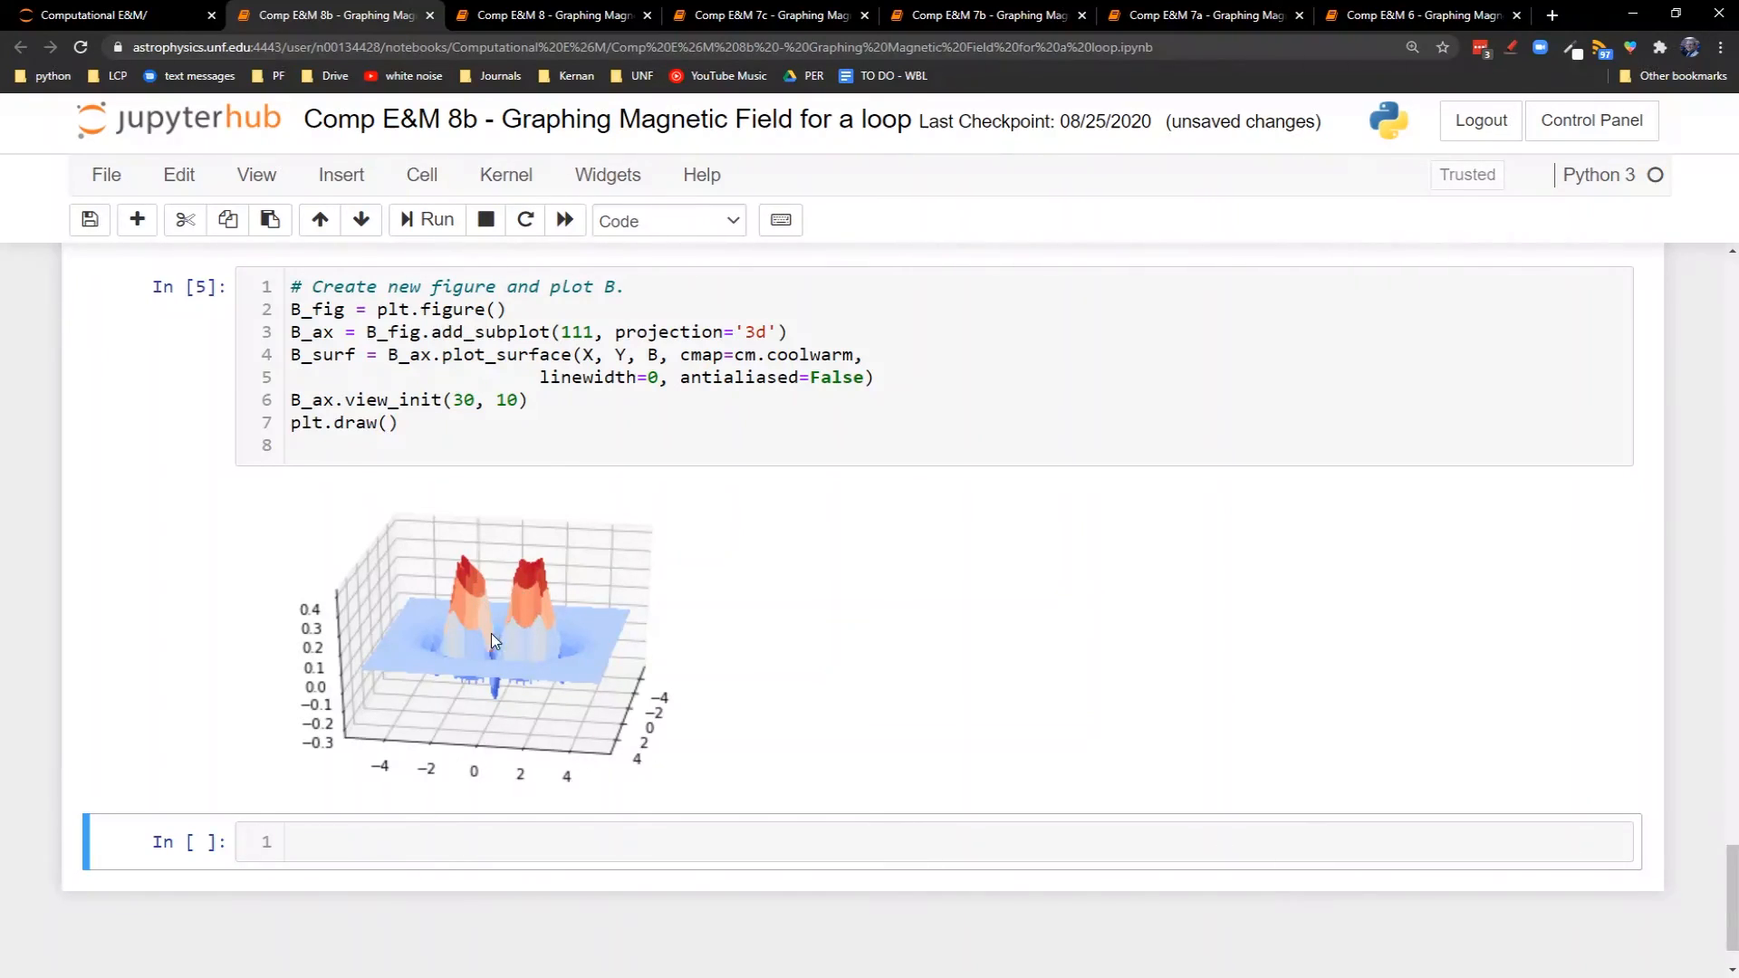
mouse_move(542, 703)
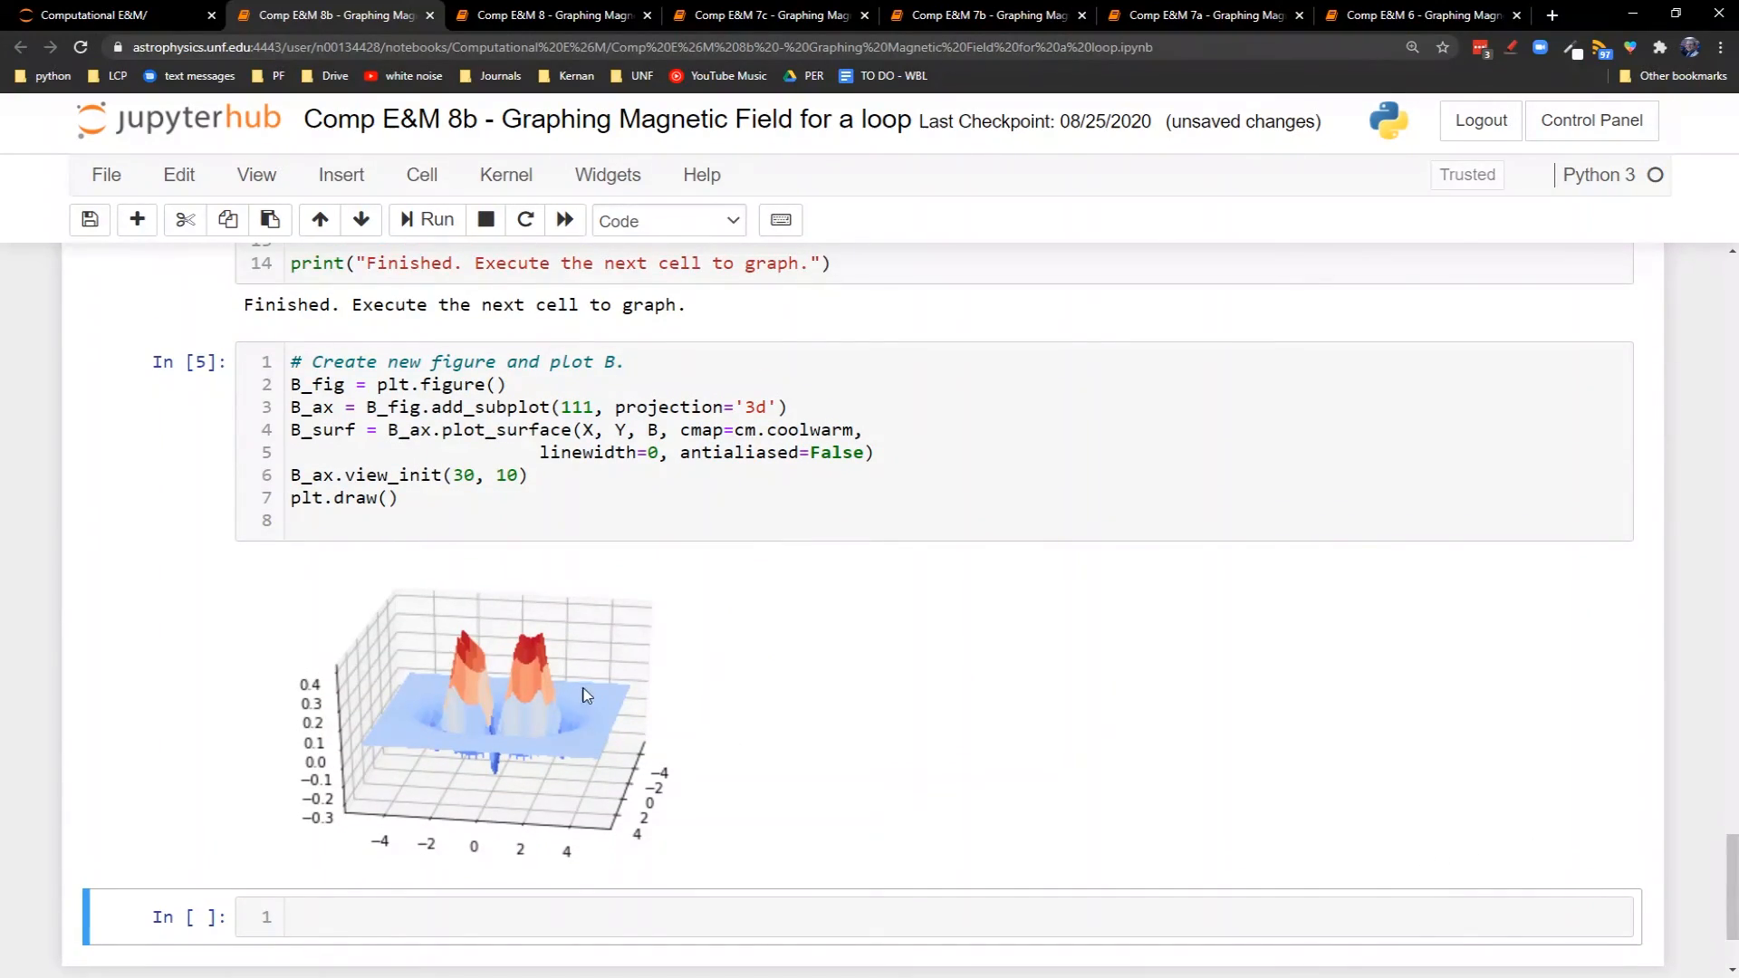
mouse_move(843, 673)
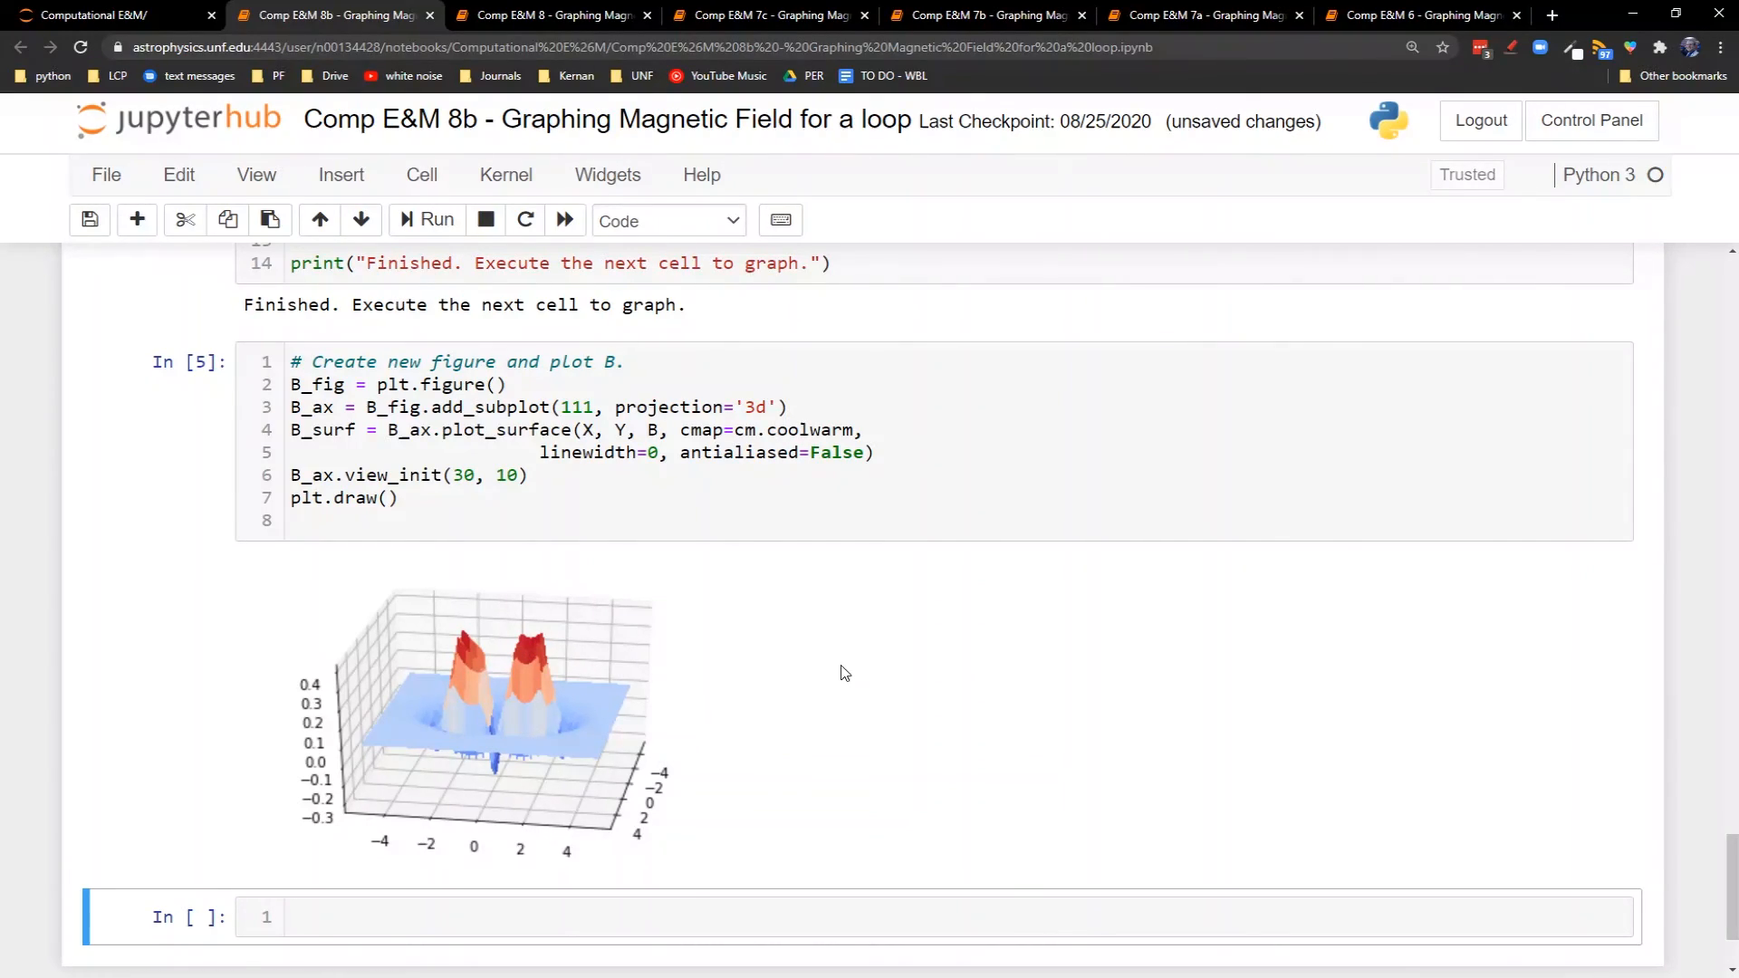
mouse_move(1086, 656)
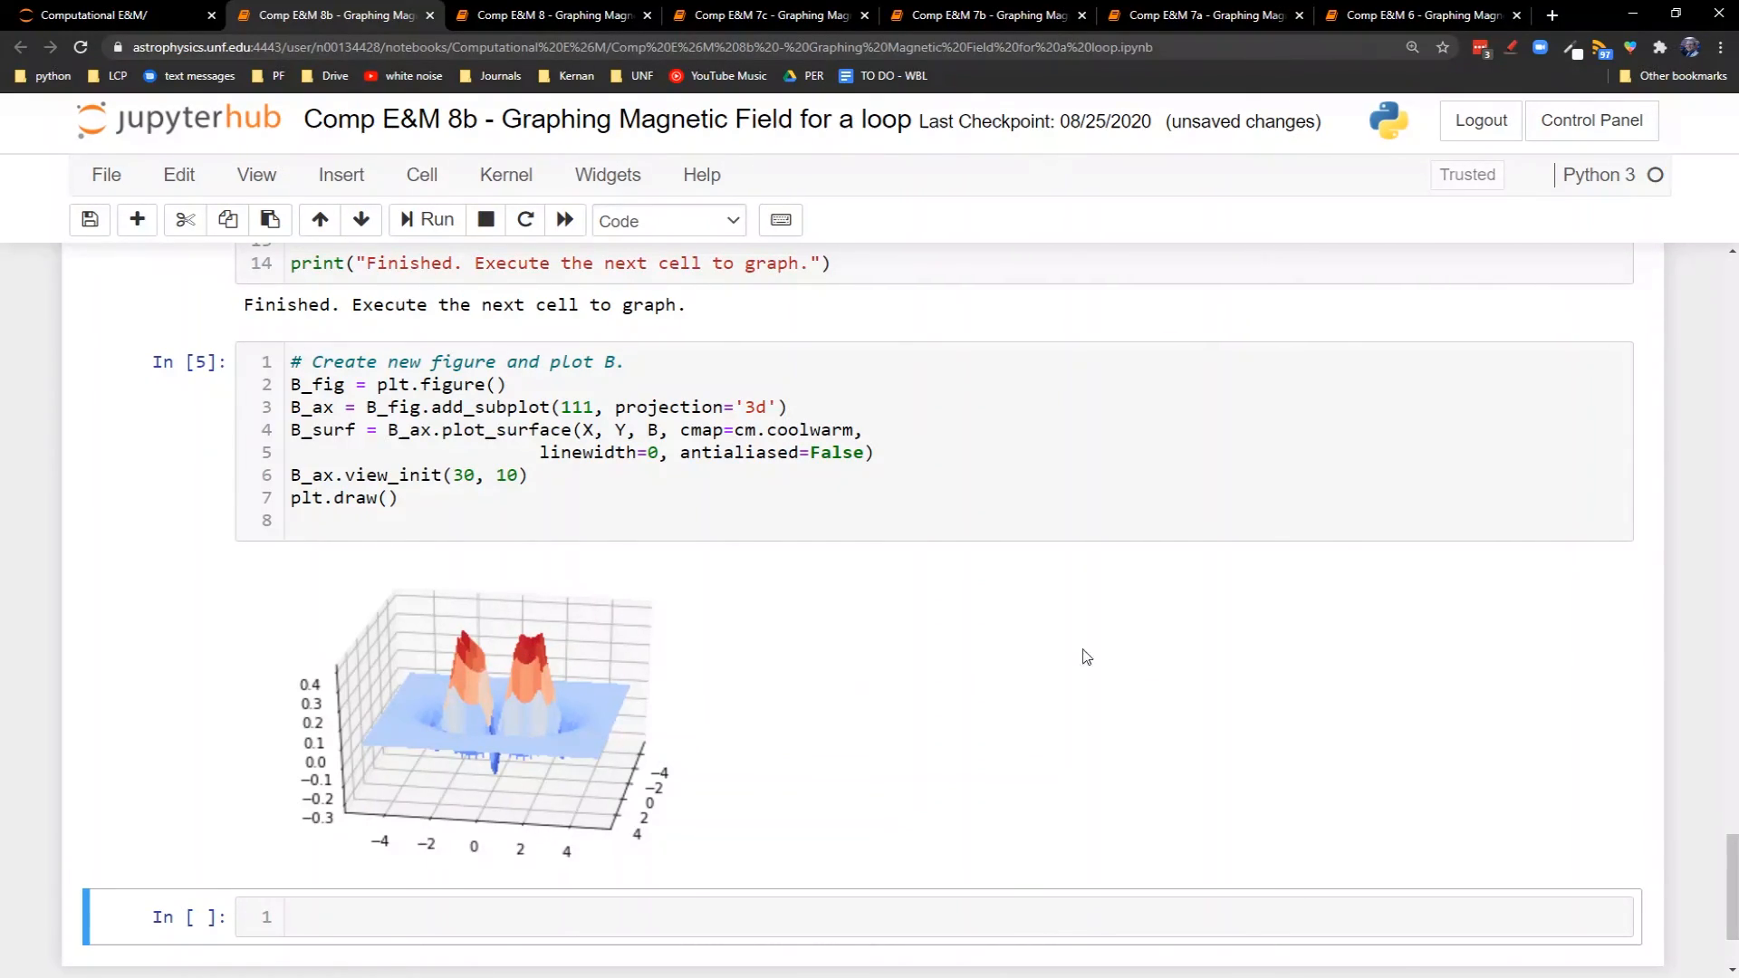